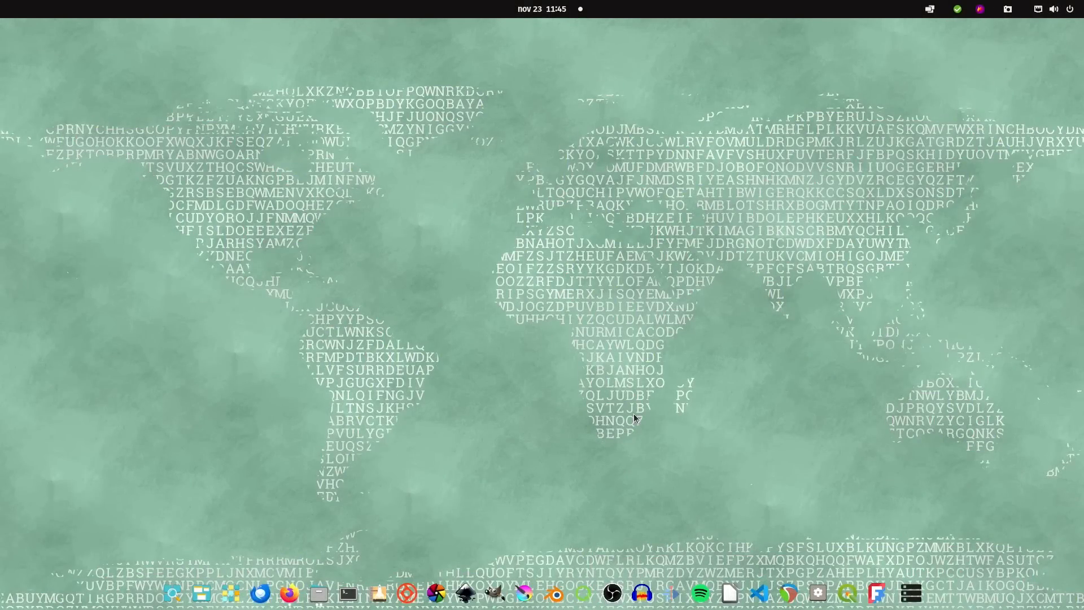
{"action": "mouse_move", "coordinate": [650, 278]}
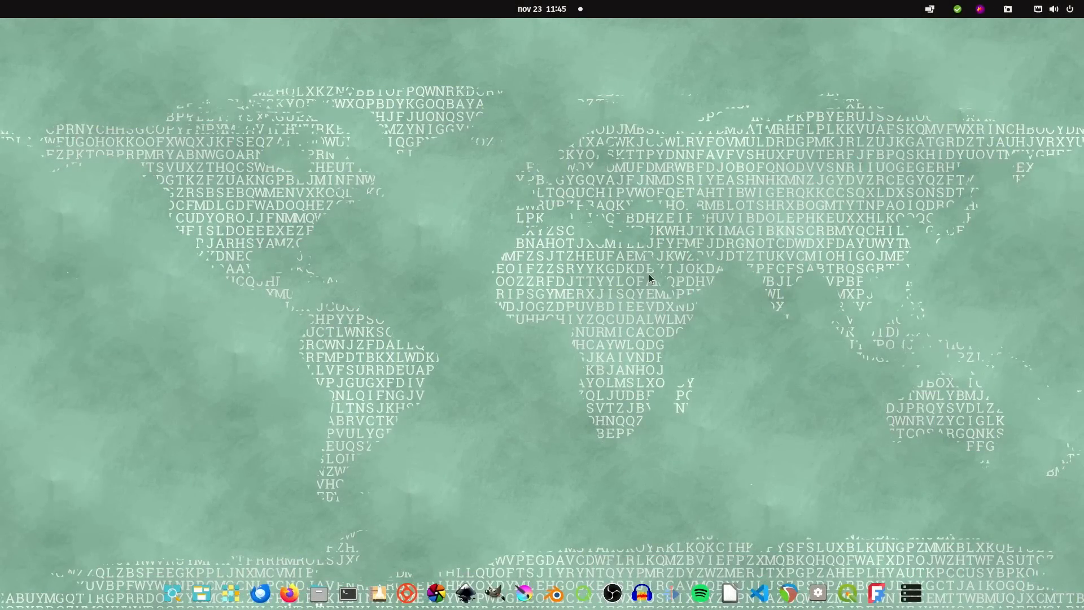
{"action": "mouse_move", "coordinate": [789, 202]}
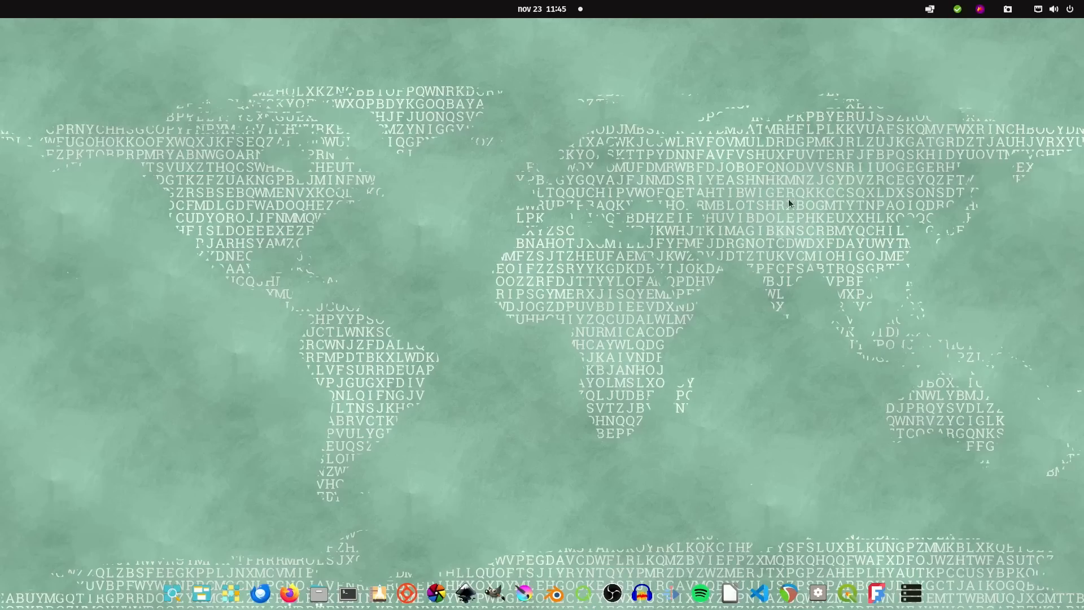
{"action": "mouse_move", "coordinate": [432, 507]}
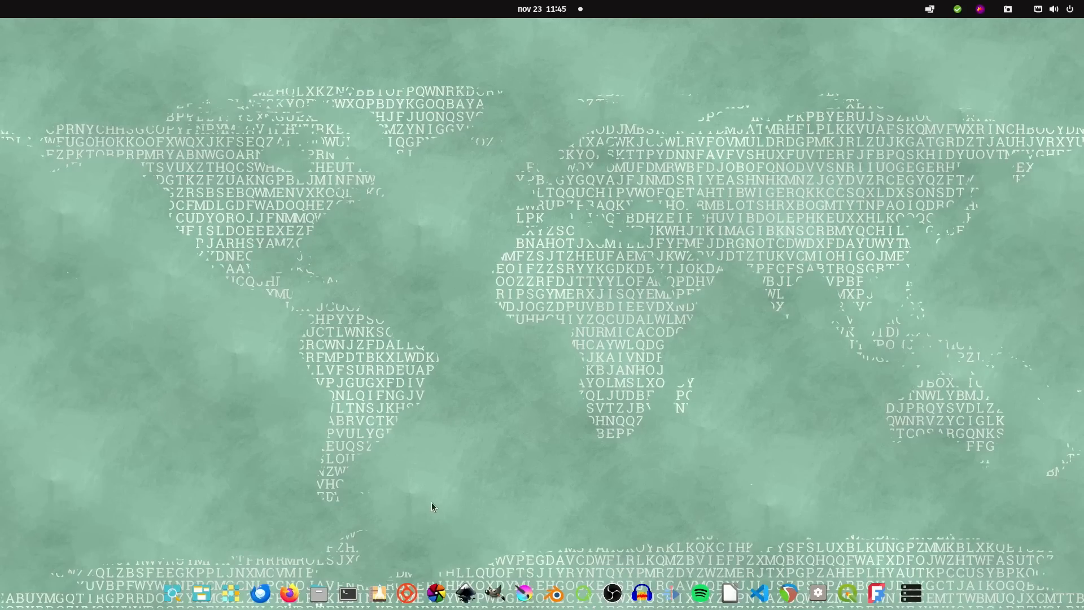
{"action": "mouse_move", "coordinate": [460, 467]}
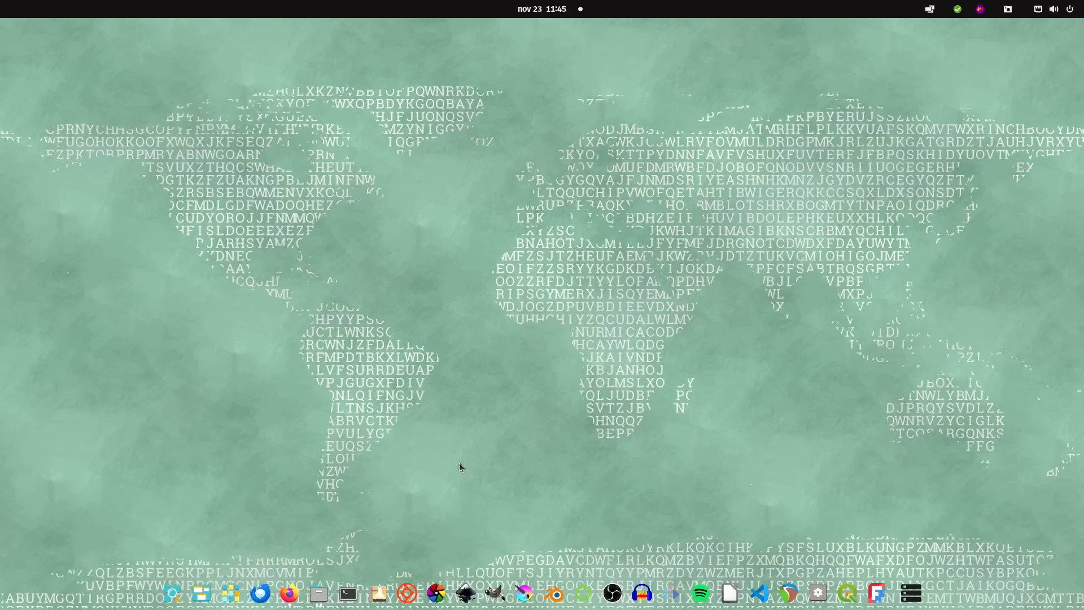
{"action": "mouse_move", "coordinate": [548, 560]}
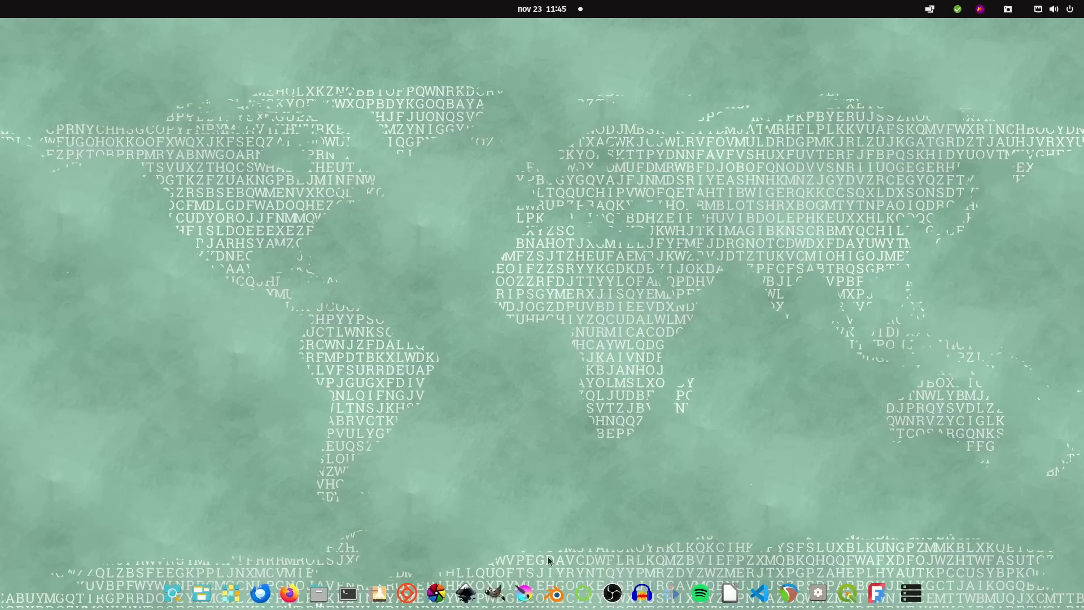
- Bring up the FreeCAD homepage at freecad.org in Firefox
{"action": "left_click", "coordinate": [289, 593]}
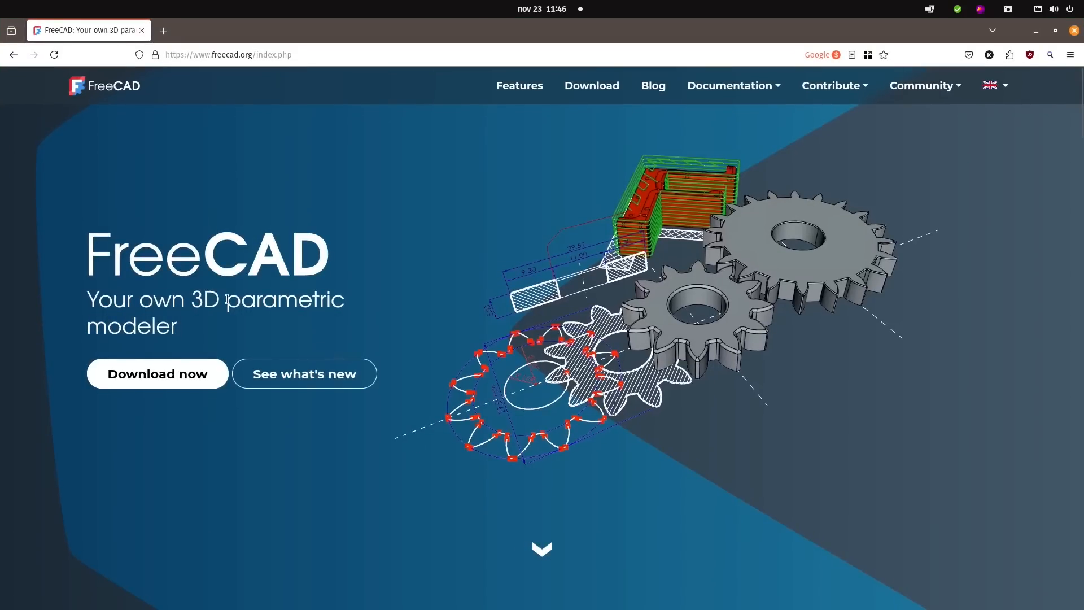
{"action": "mouse_move", "coordinate": [219, 290]}
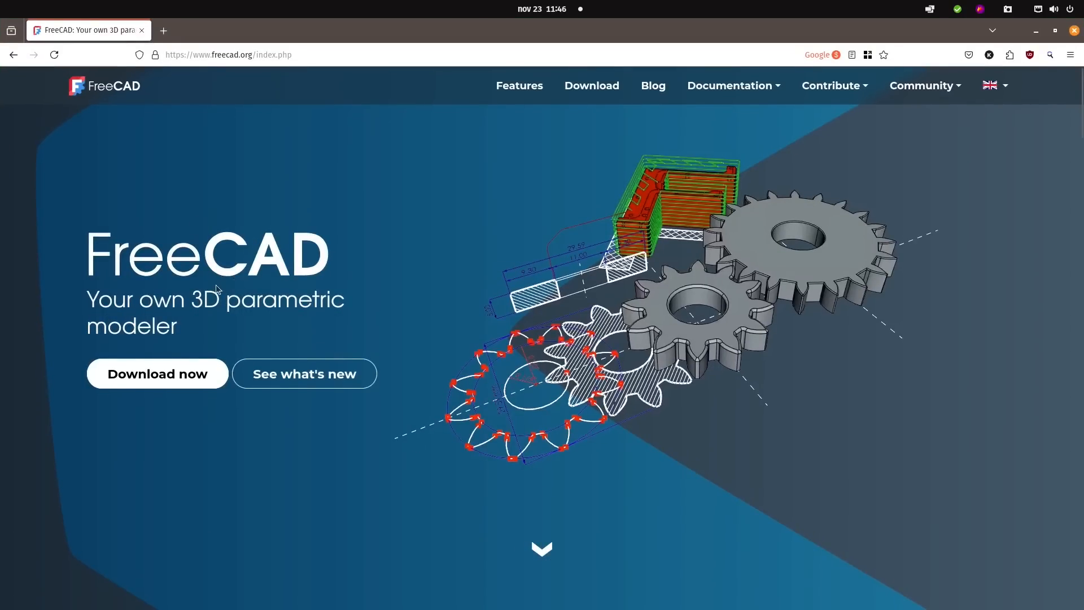
{"action": "mouse_move", "coordinate": [329, 323]}
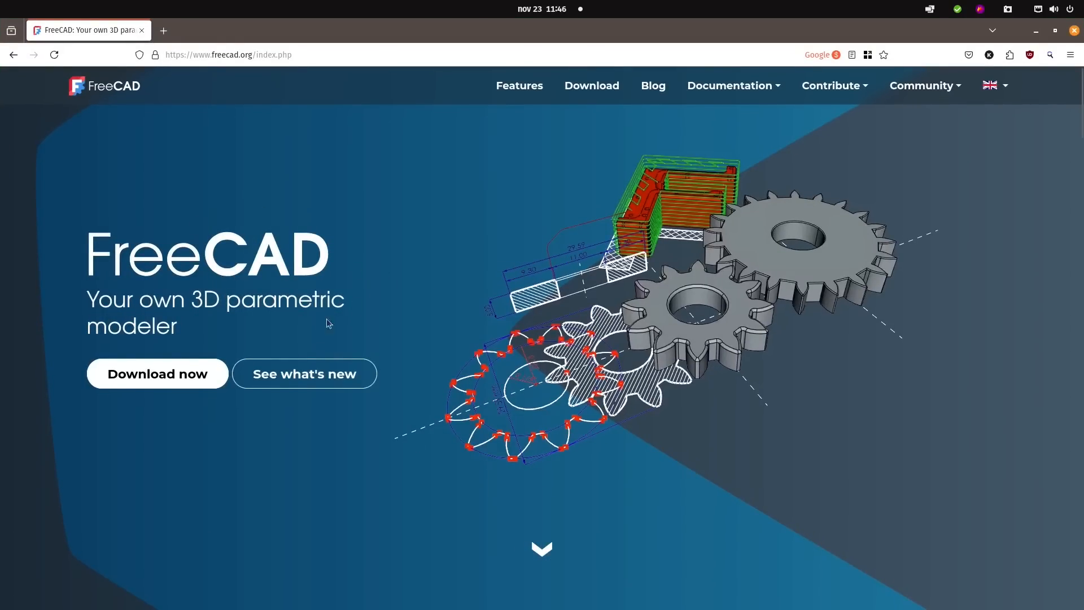
{"action": "mouse_move", "coordinate": [357, 233]}
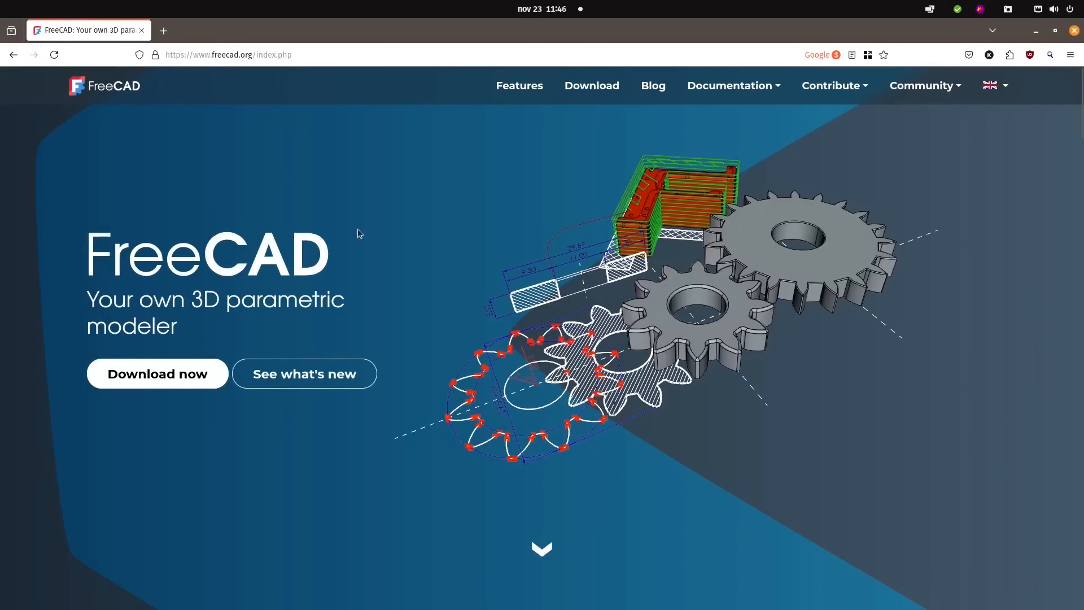
{"action": "mouse_move", "coordinate": [204, 67]}
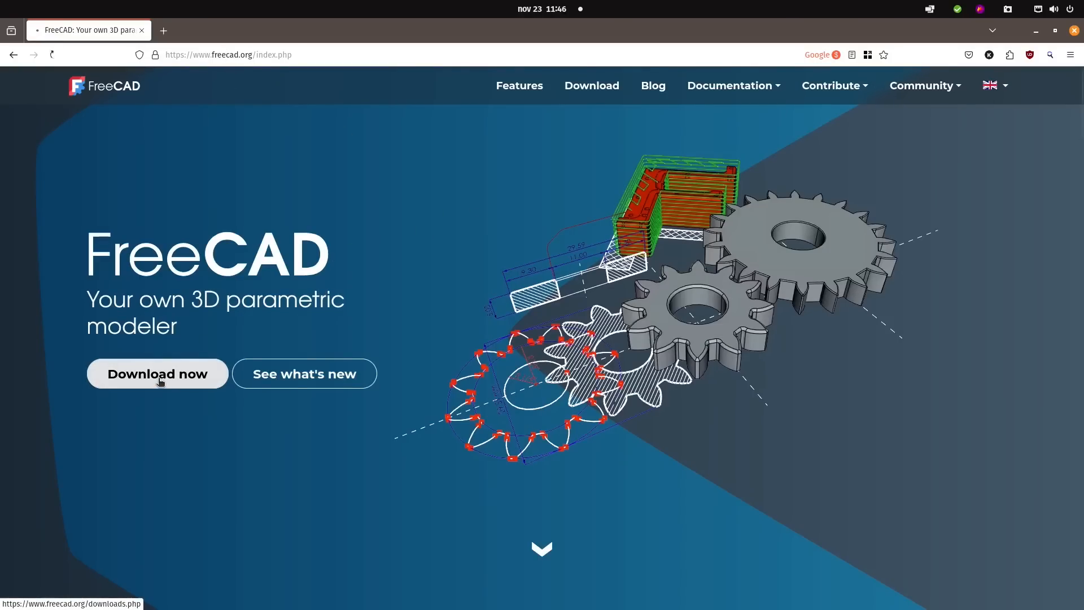
- Open the FreeCAD 1.0.0 downloads page and scroll to the Windows, Mac and Linux builds
{"action": "left_click", "coordinate": [157, 373]}
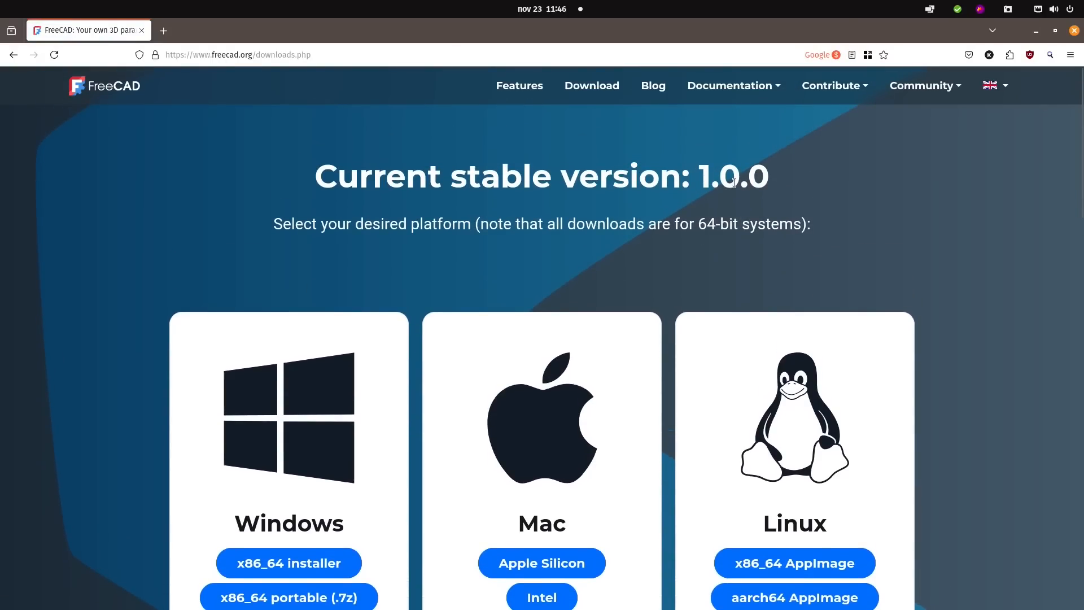
{"action": "mouse_move", "coordinate": [347, 347]}
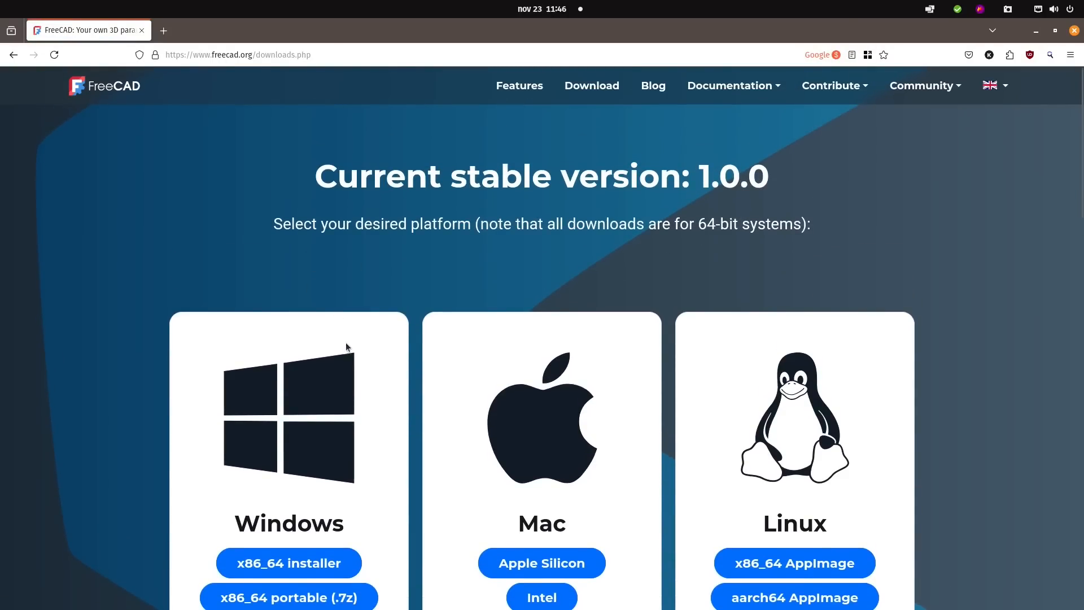
{"action": "scroll", "scroll_direction": "down", "scroll_amount": 3}
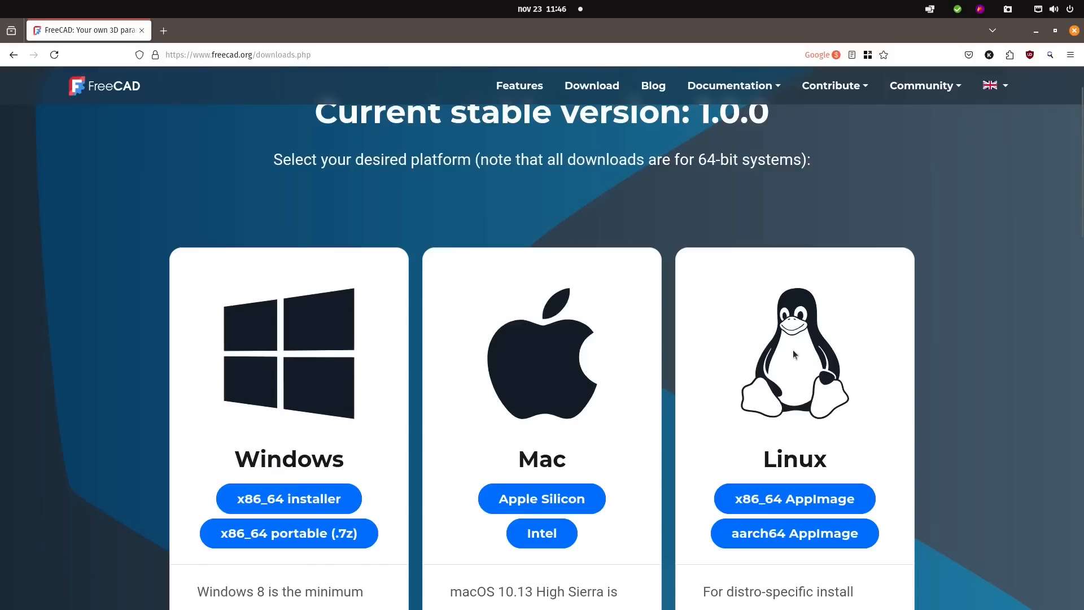
{"action": "mouse_move", "coordinate": [747, 334]}
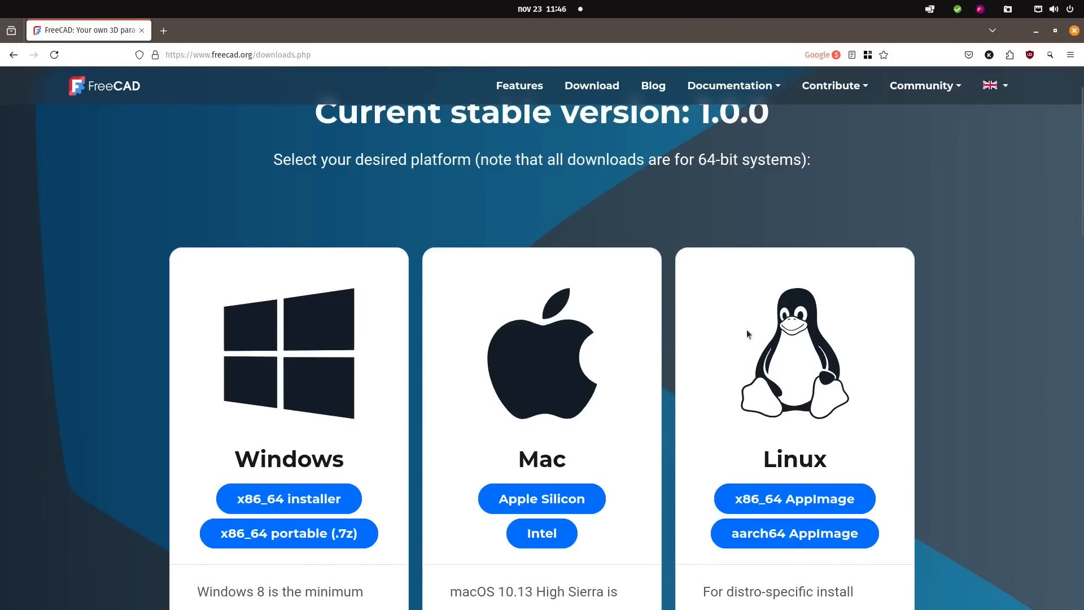
{"action": "scroll", "scroll_direction": "down", "scroll_amount": 3}
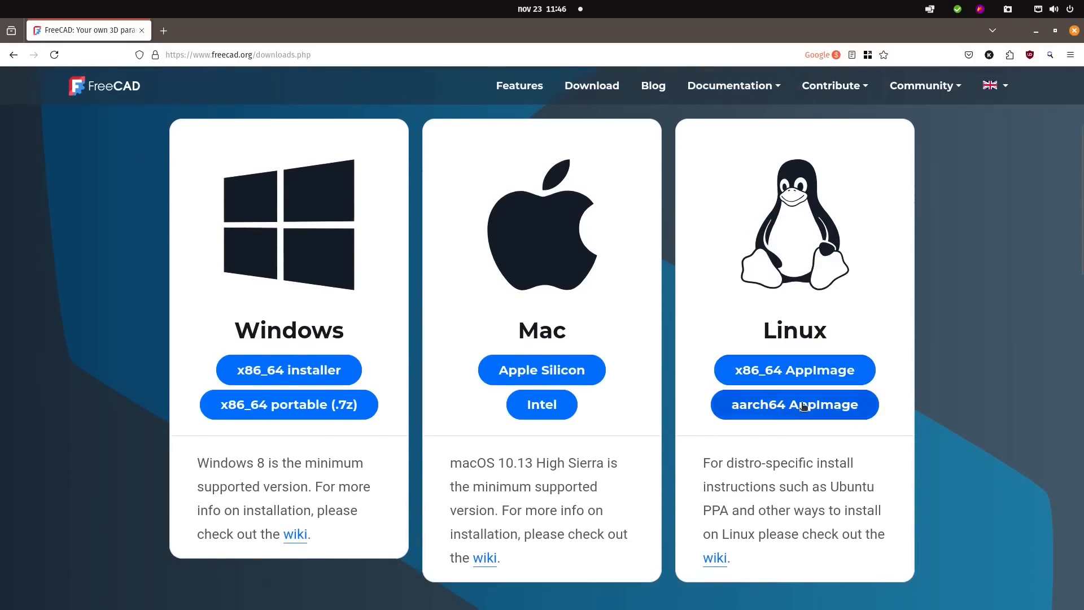
{"action": "mouse_move", "coordinate": [793, 369]}
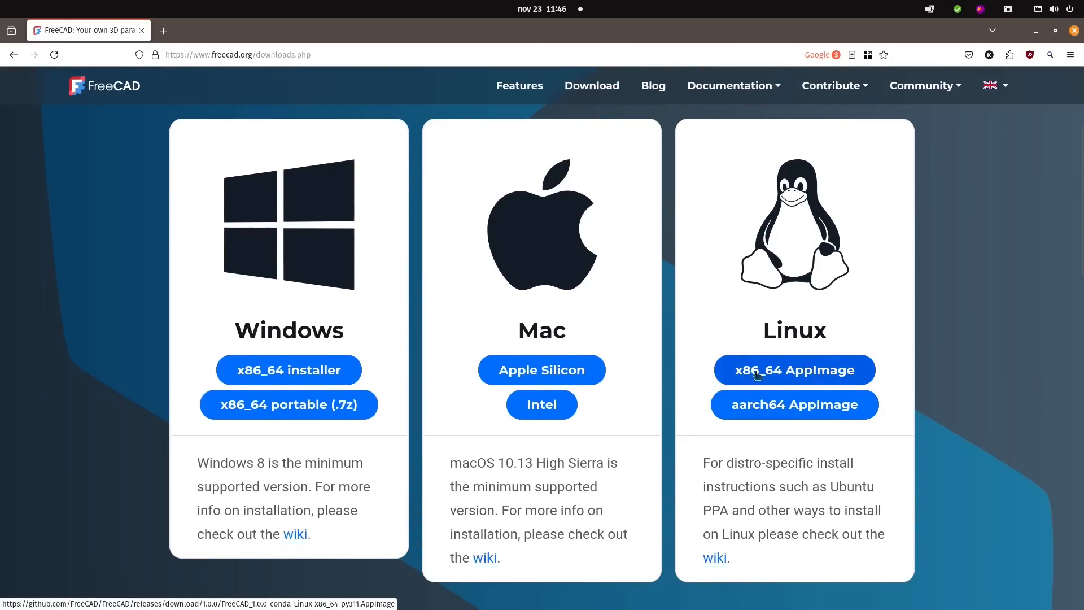
{"action": "mouse_move", "coordinate": [815, 380]}
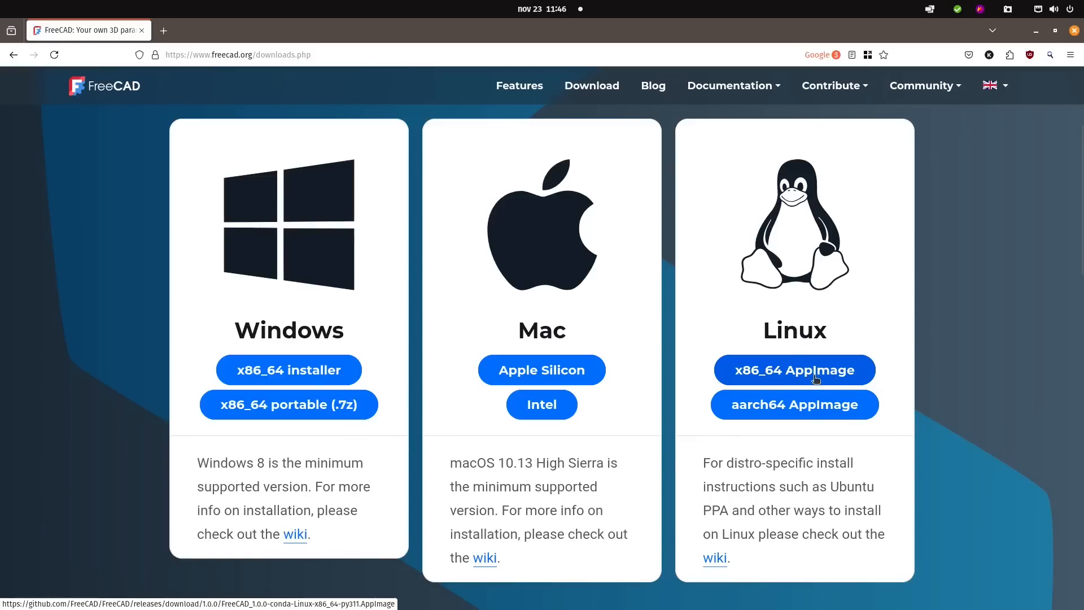
{"action": "mouse_move", "coordinate": [747, 320]}
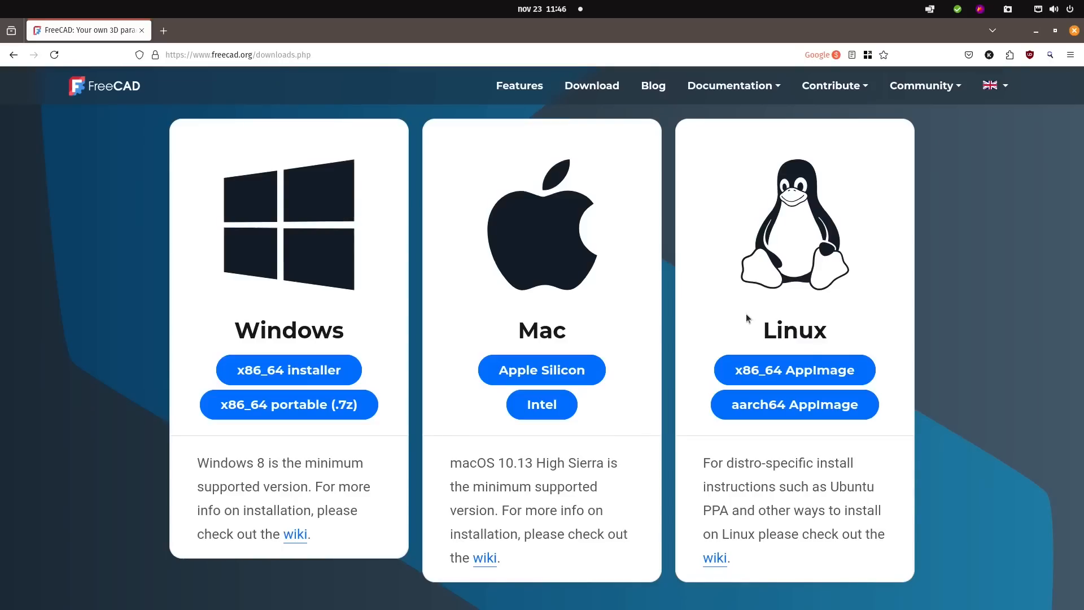
{"action": "mouse_move", "coordinate": [844, 320]}
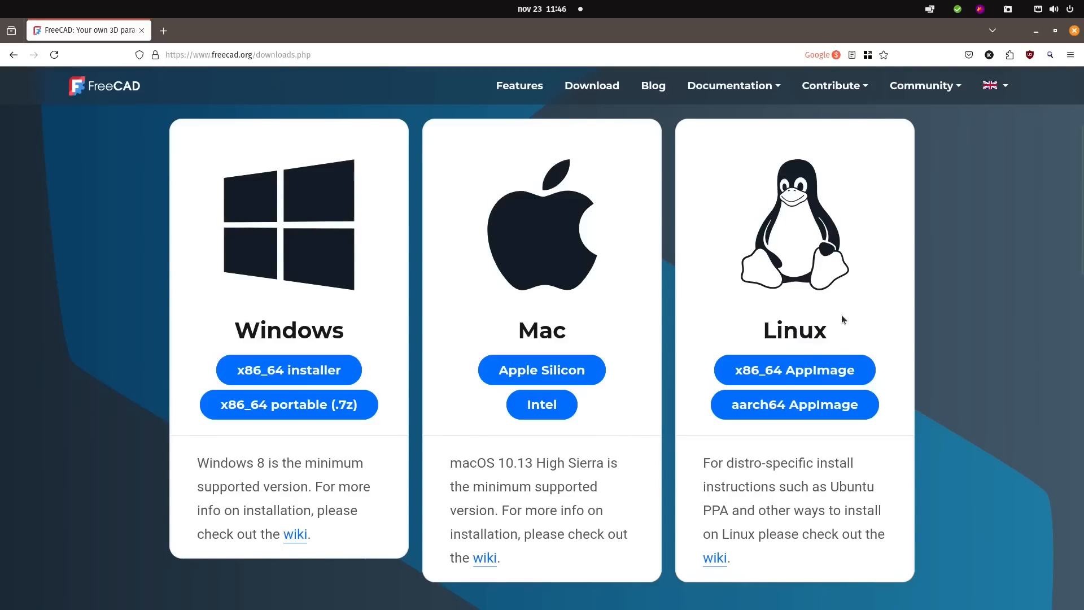
{"action": "mouse_move", "coordinate": [815, 319]}
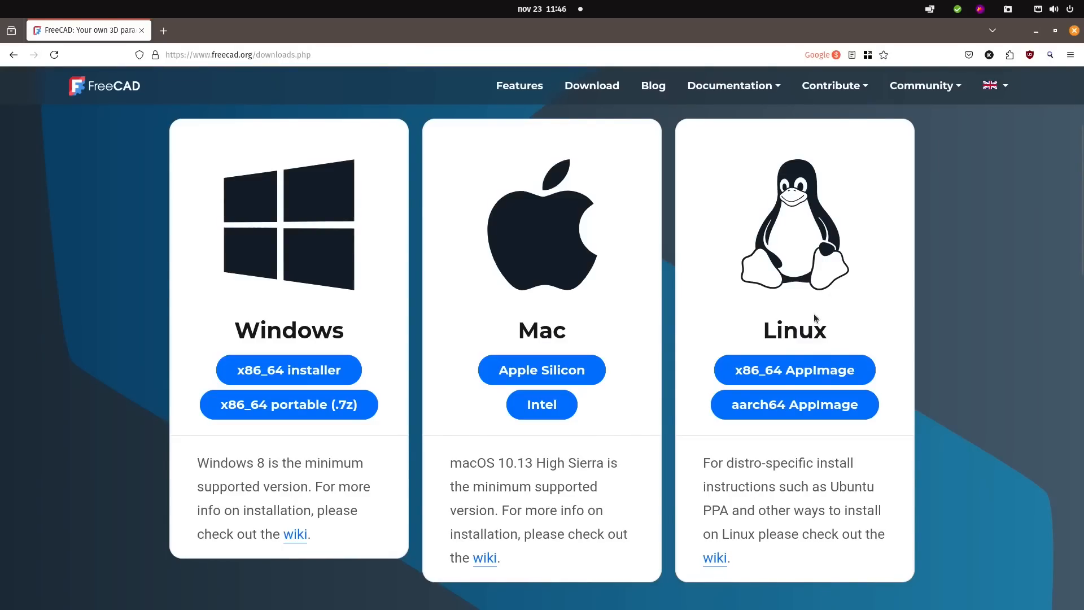
{"action": "mouse_move", "coordinate": [847, 277]}
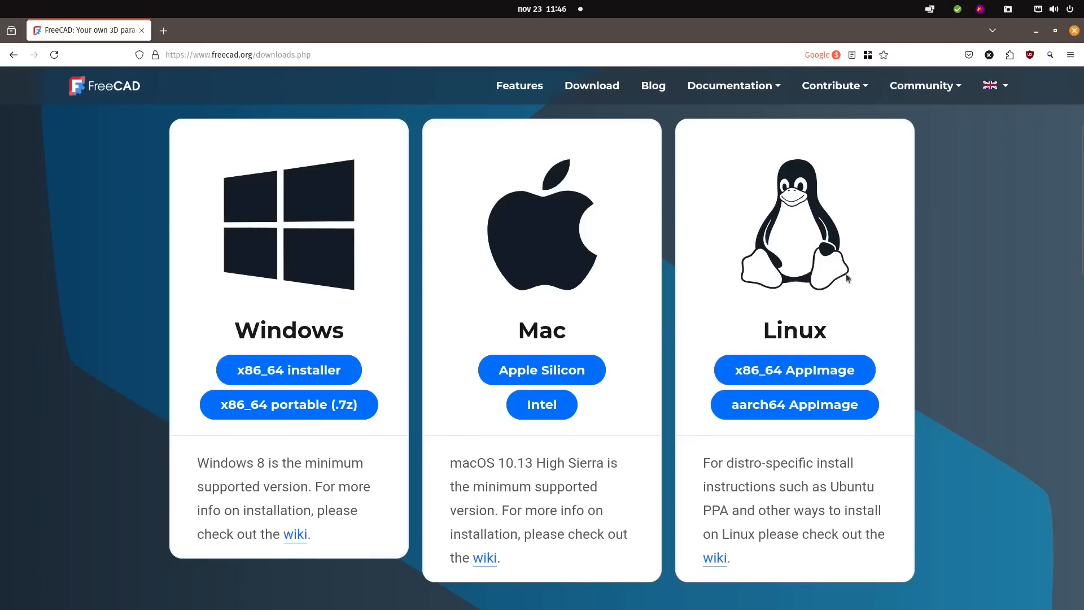
{"action": "mouse_move", "coordinate": [876, 295]}
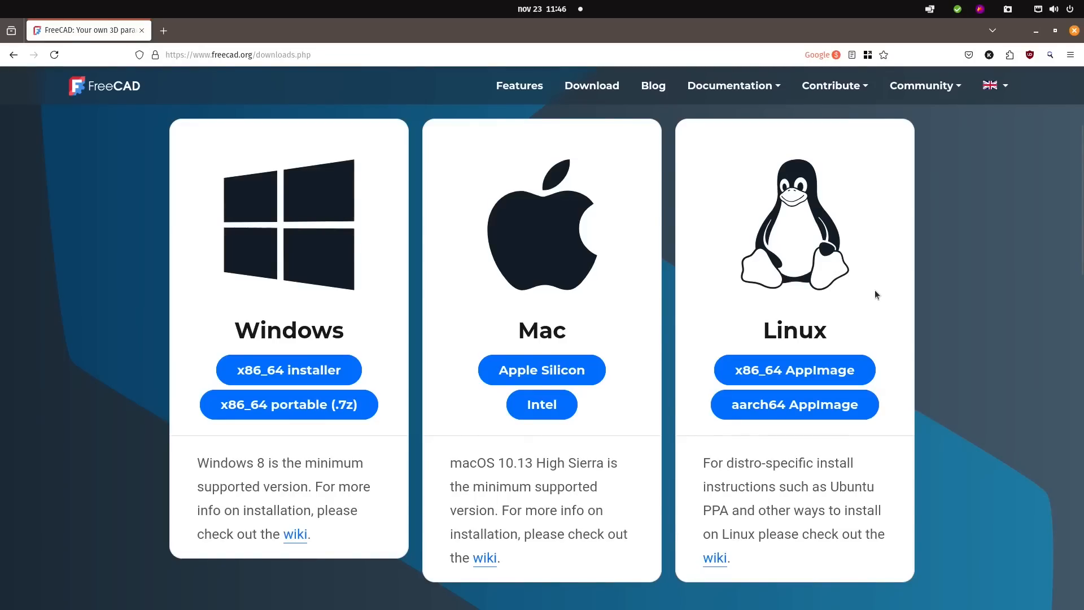
{"action": "mouse_move", "coordinate": [900, 329]}
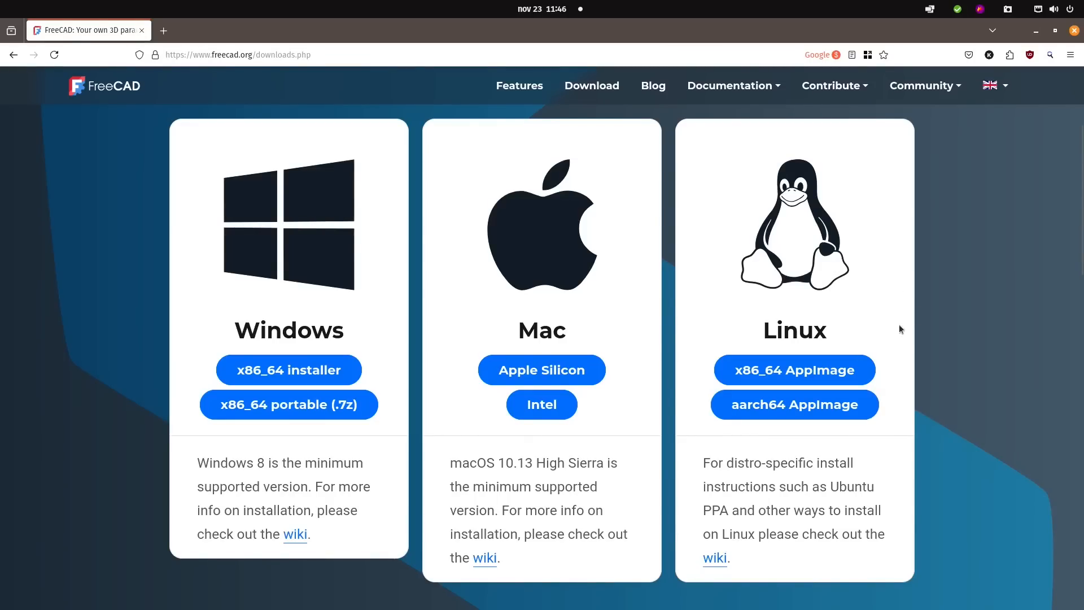
{"action": "mouse_move", "coordinate": [794, 369]}
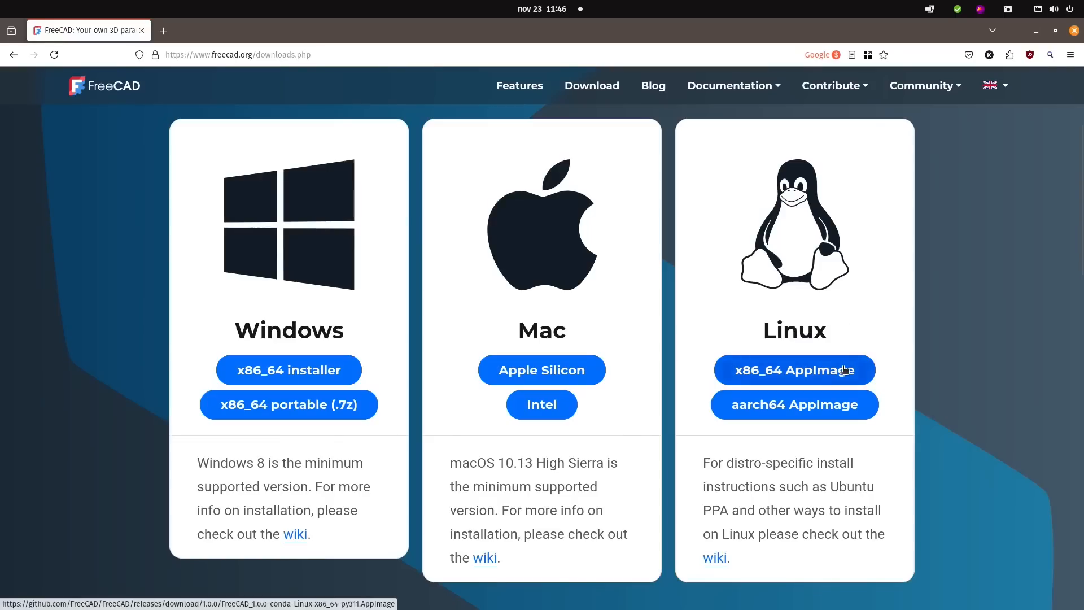
{"action": "mouse_move", "coordinate": [810, 367]}
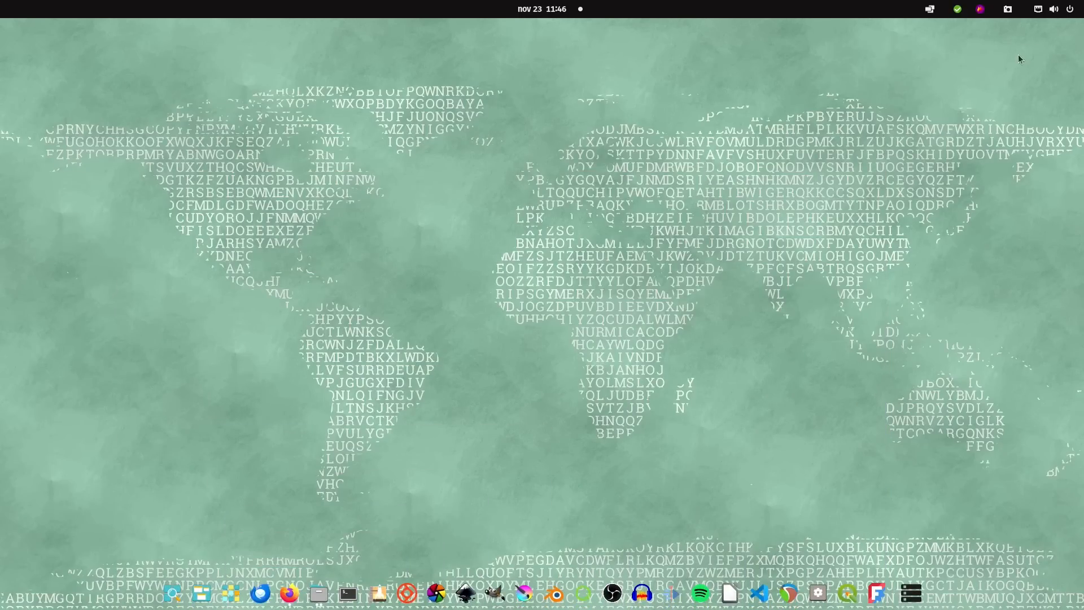
{"action": "mouse_move", "coordinate": [416, 412]}
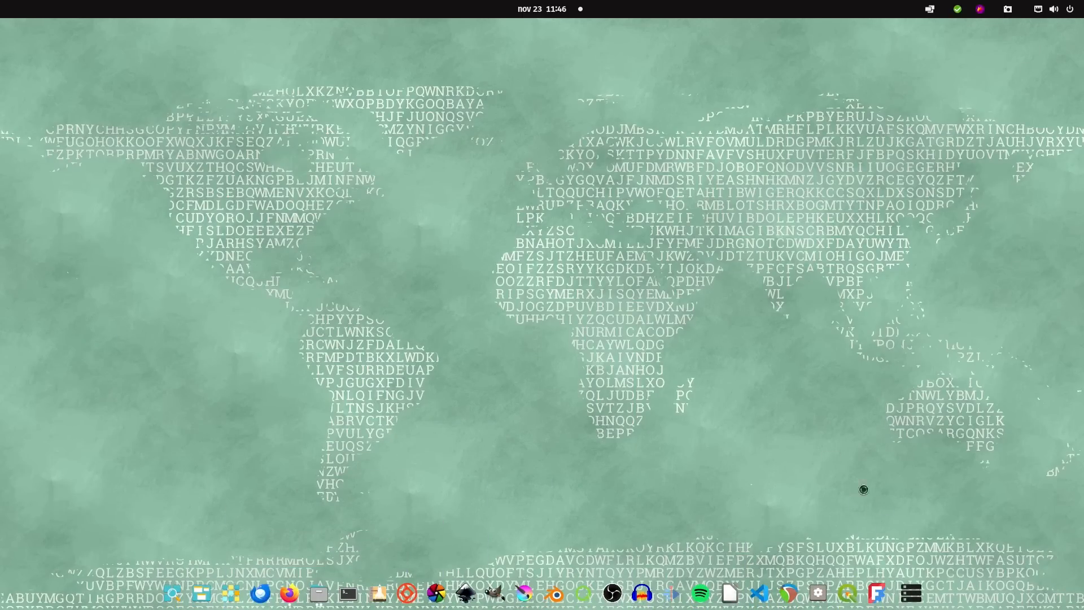
{"action": "mouse_move", "coordinate": [588, 328]}
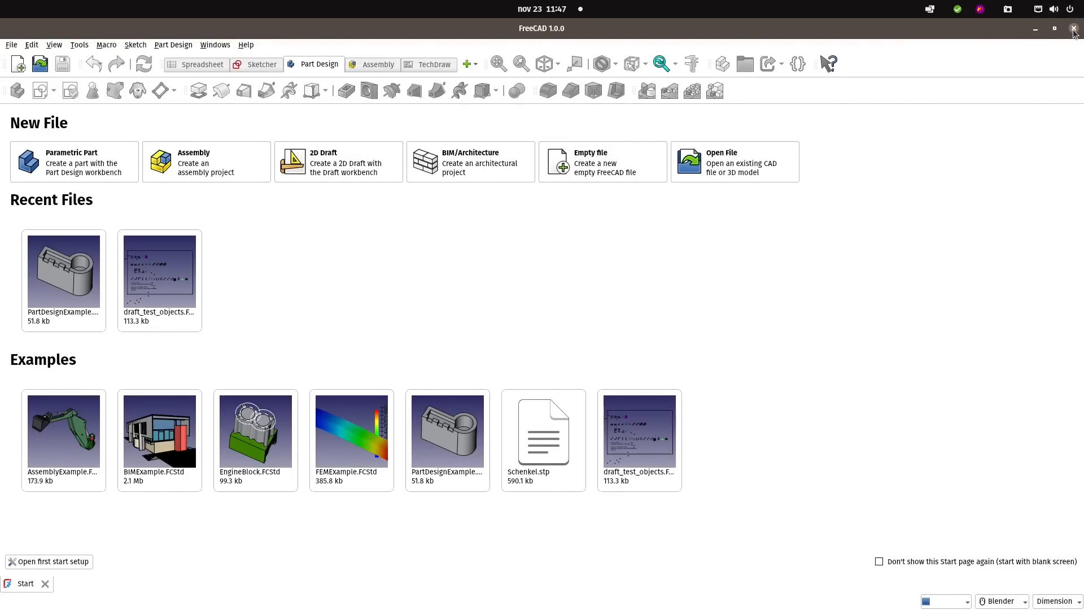
{"action": "left_click", "coordinate": [1074, 29]}
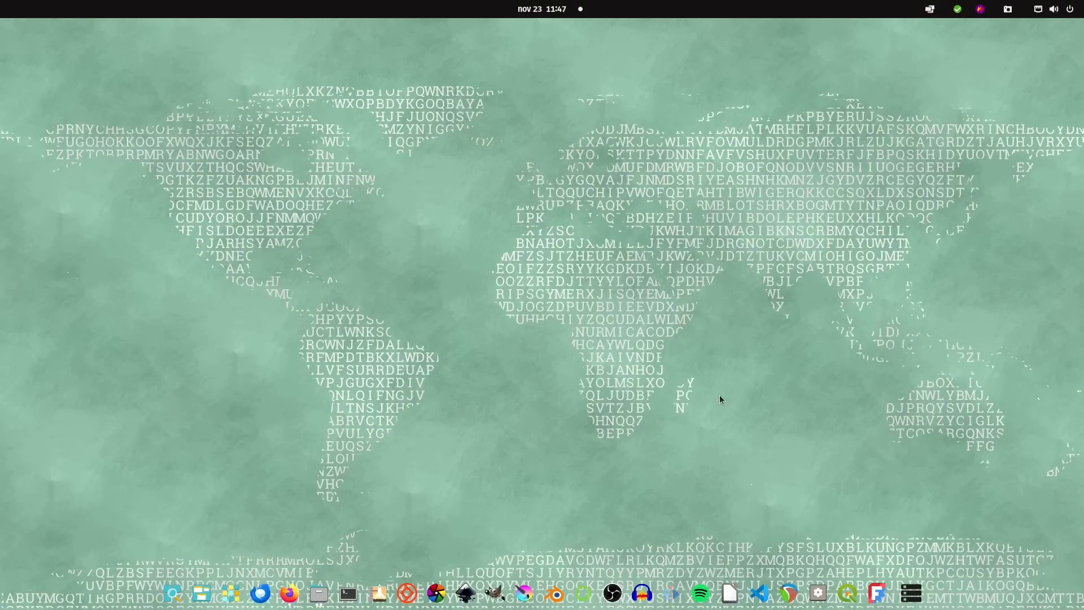
{"action": "mouse_move", "coordinate": [705, 337]}
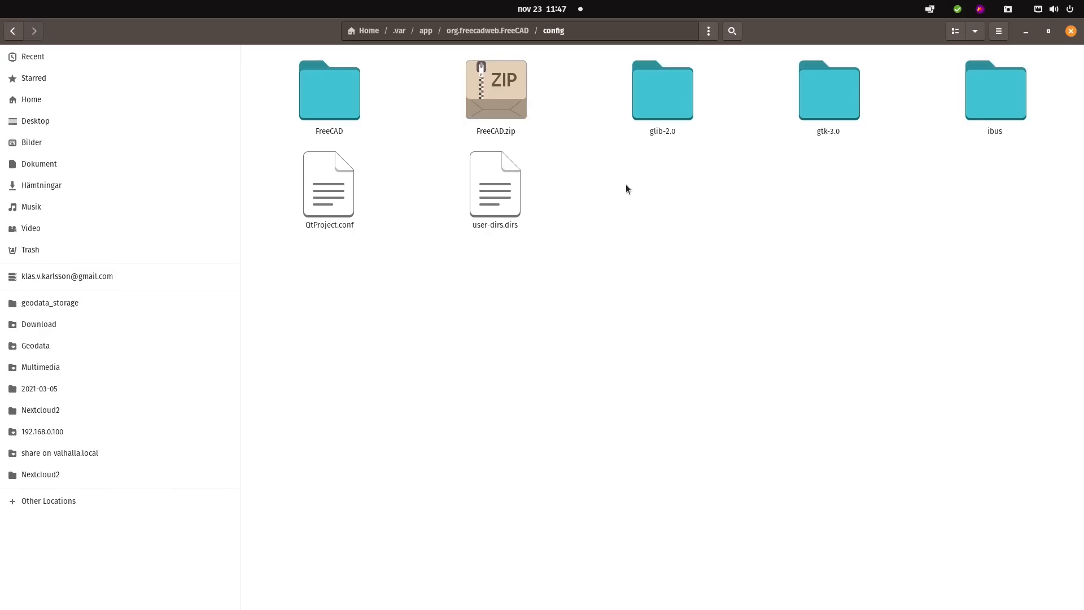
{"action": "mouse_move", "coordinate": [597, 70]}
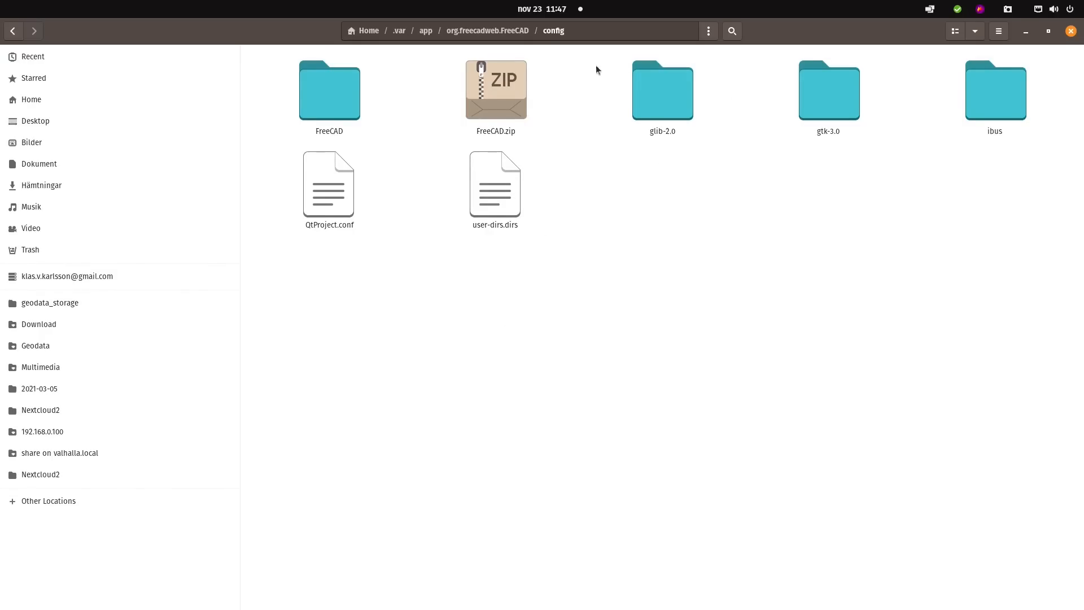
{"action": "mouse_move", "coordinate": [373, 124]}
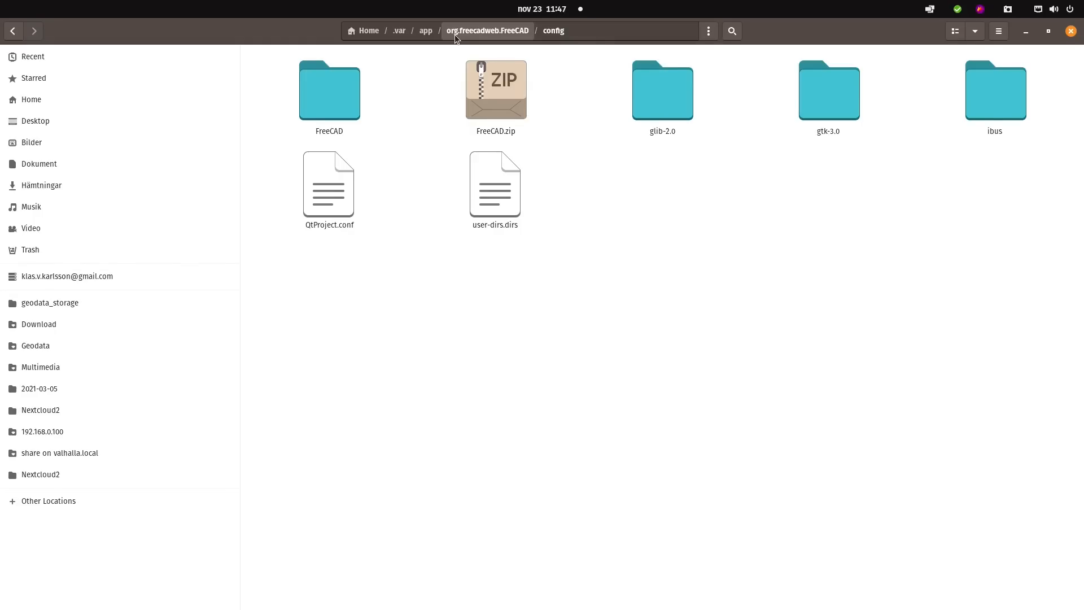
{"action": "mouse_move", "coordinate": [453, 41]}
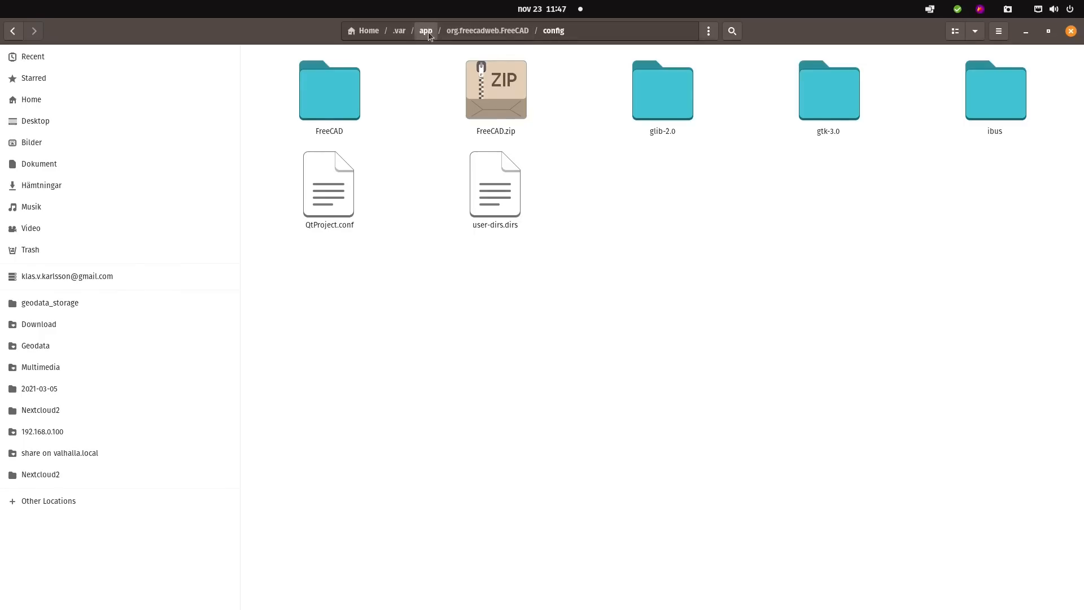
- Go up to .var/app and scroll to the org.freecadweb.FreeCAD folder
{"action": "left_click", "coordinate": [425, 30]}
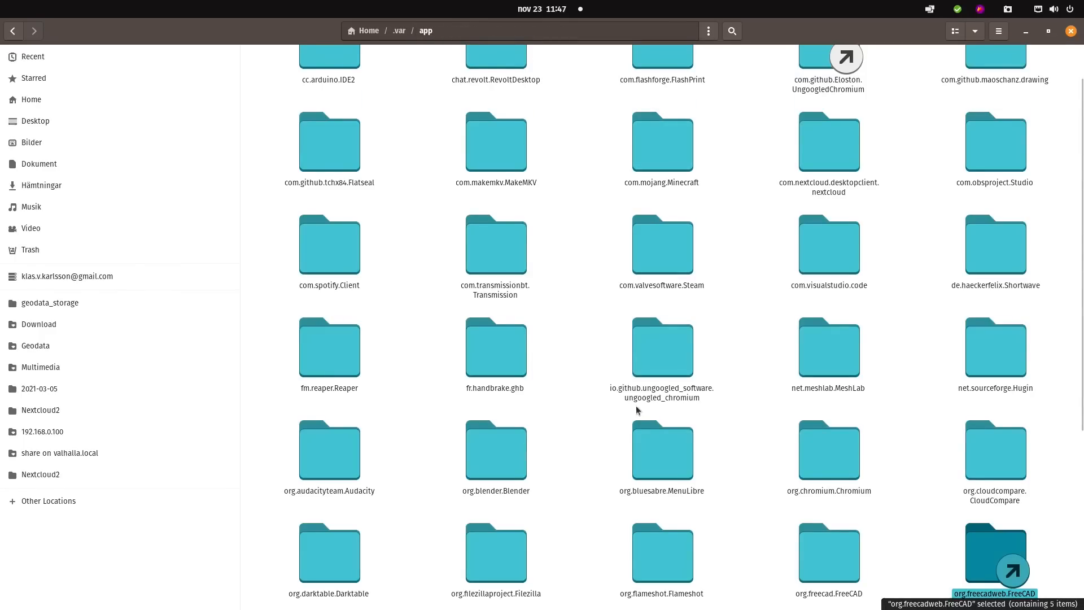
{"action": "scroll", "scroll_direction": "down", "scroll_amount": 3}
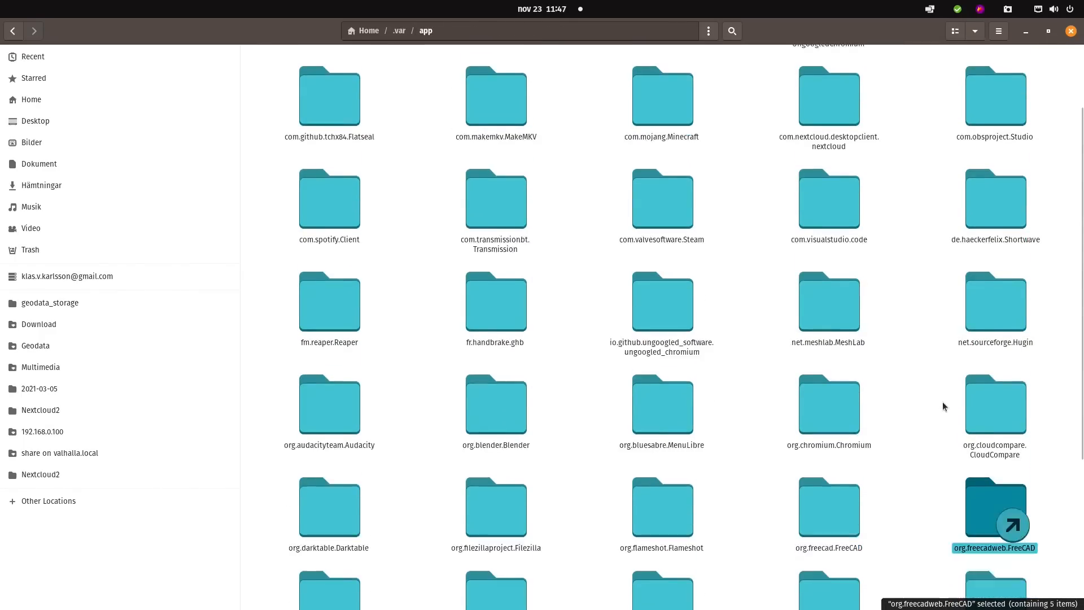
{"action": "scroll", "scroll_direction": "down", "scroll_amount": 3}
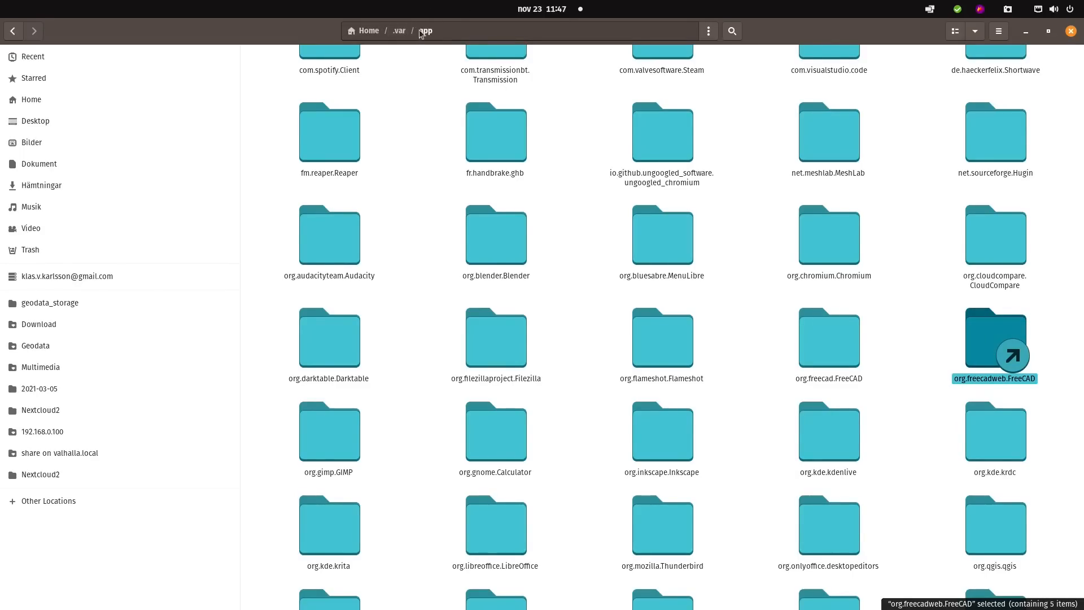
{"action": "mouse_move", "coordinate": [955, 386]}
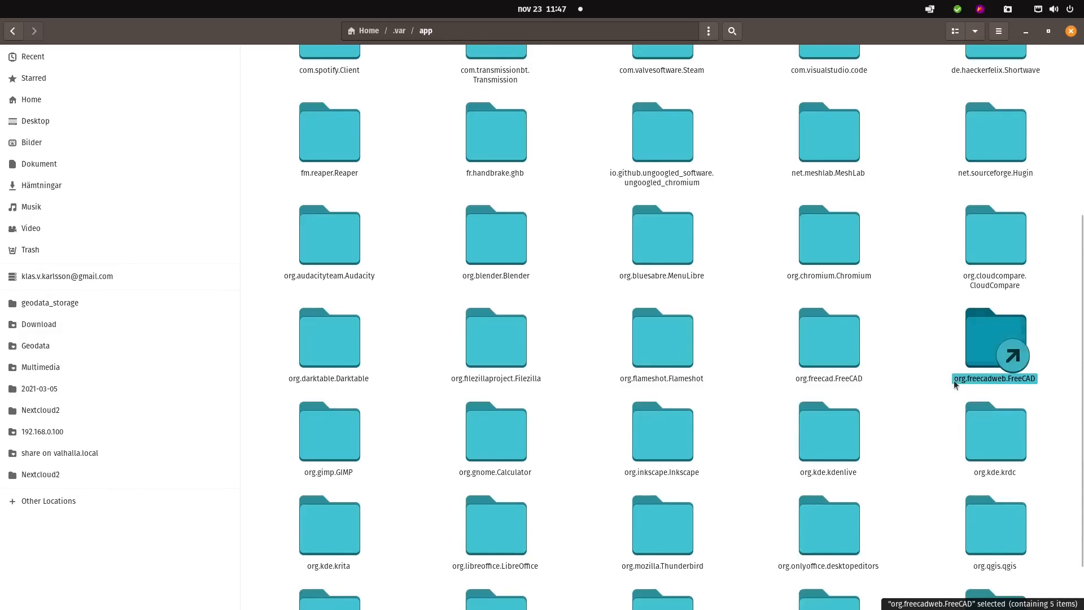
{"action": "mouse_move", "coordinate": [1012, 387]}
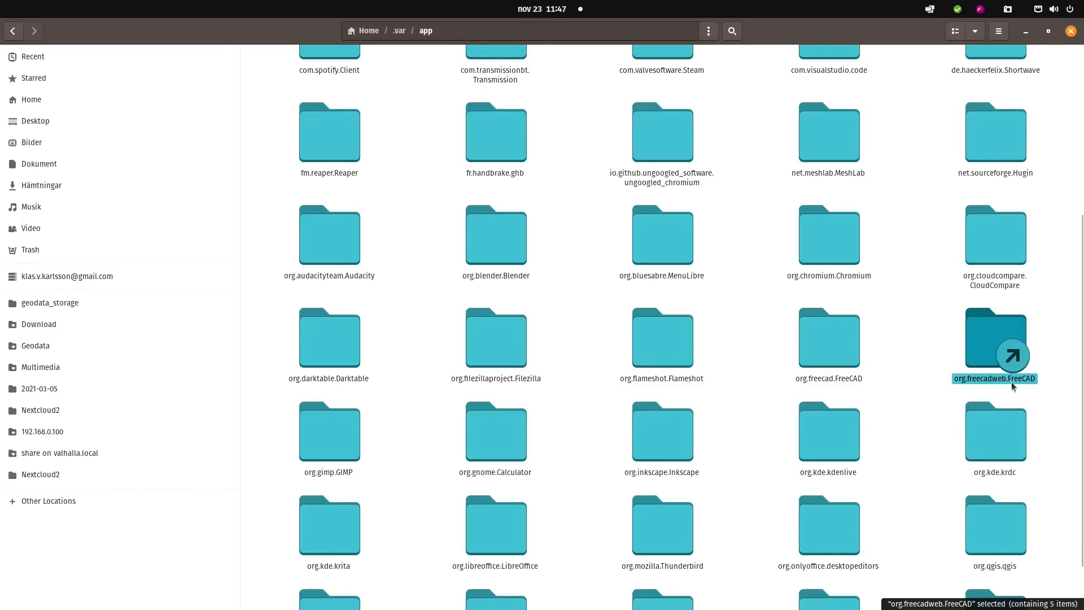
- Open the org.freecadweb.FreeCAD app folder and its config subfolder
{"action": "double_click", "coordinate": [994, 335]}
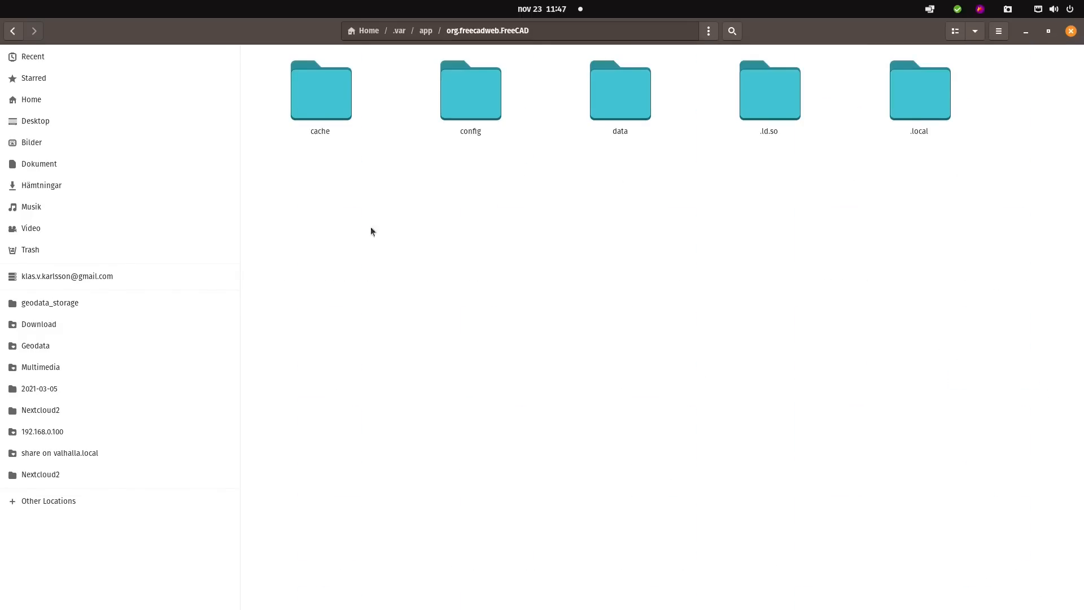
{"action": "mouse_move", "coordinate": [511, 317]}
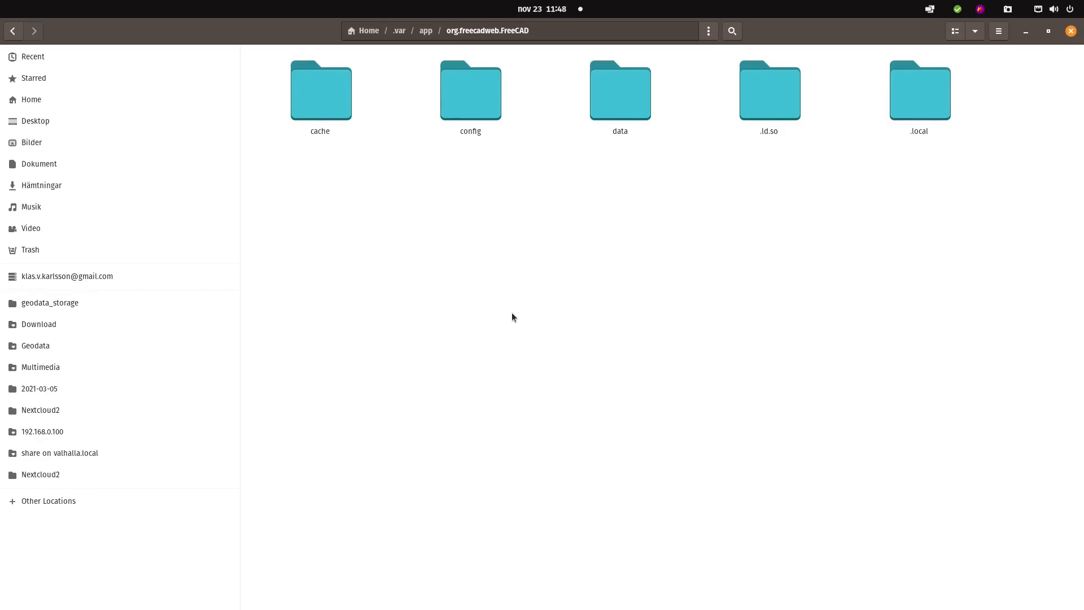
{"action": "mouse_move", "coordinate": [471, 90]}
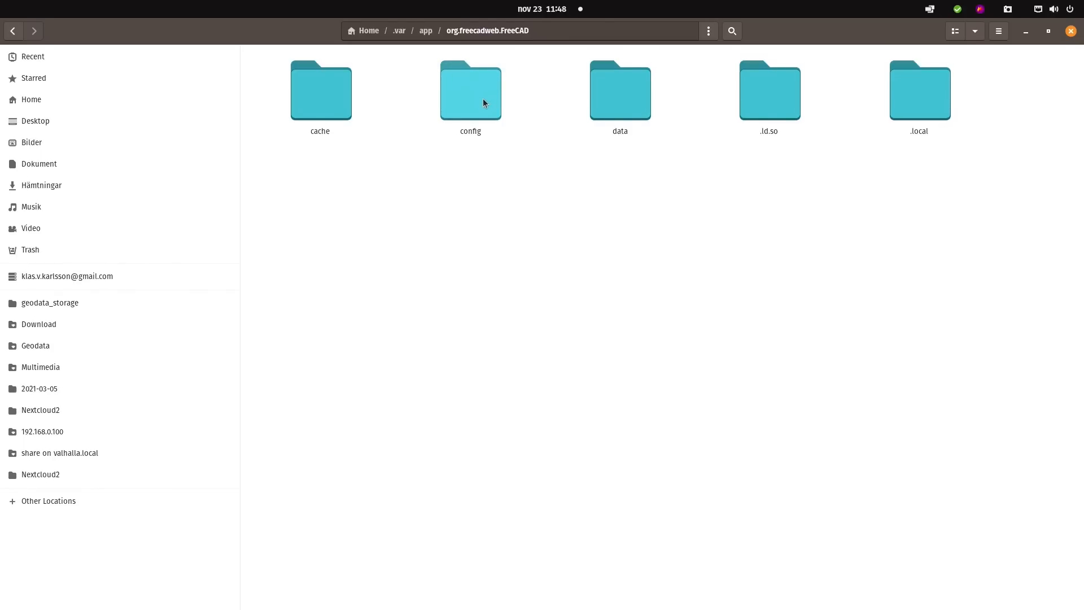
{"action": "mouse_move", "coordinate": [496, 101]}
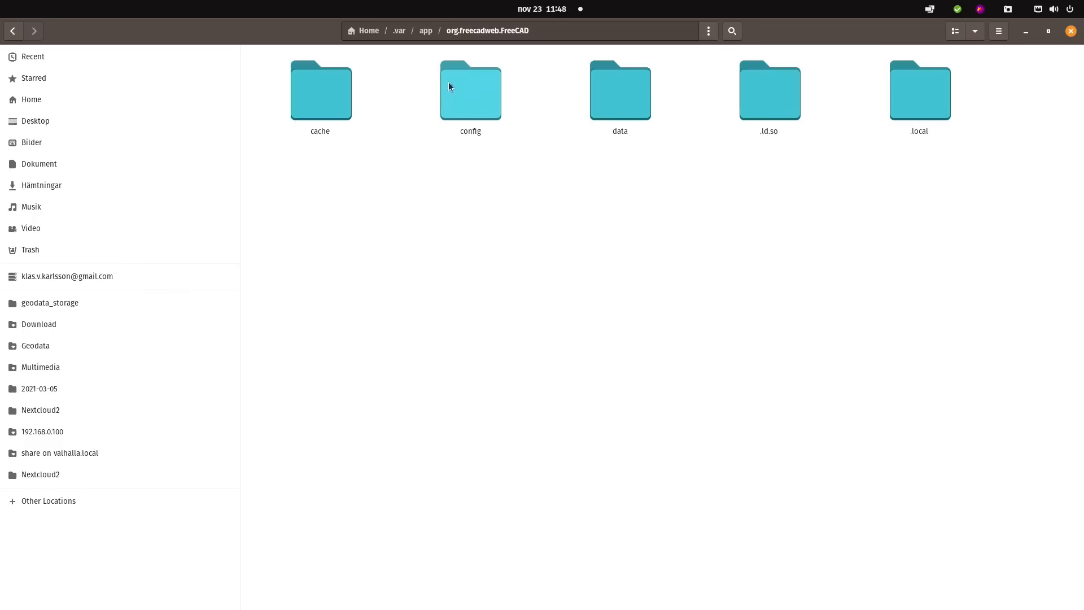
{"action": "left_click", "coordinate": [470, 91]}
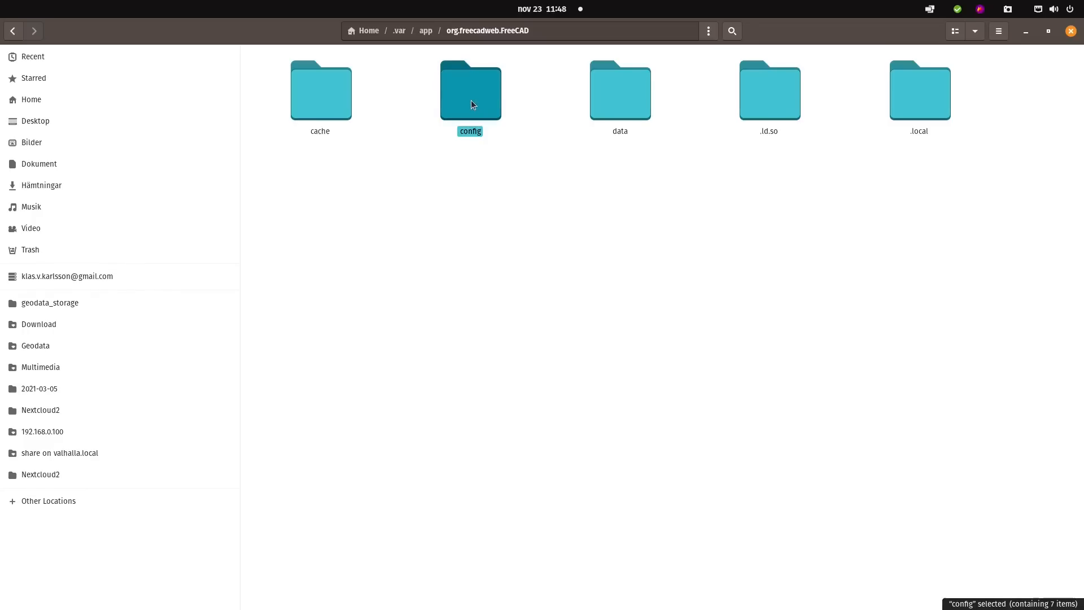
{"action": "double_click", "coordinate": [470, 90]}
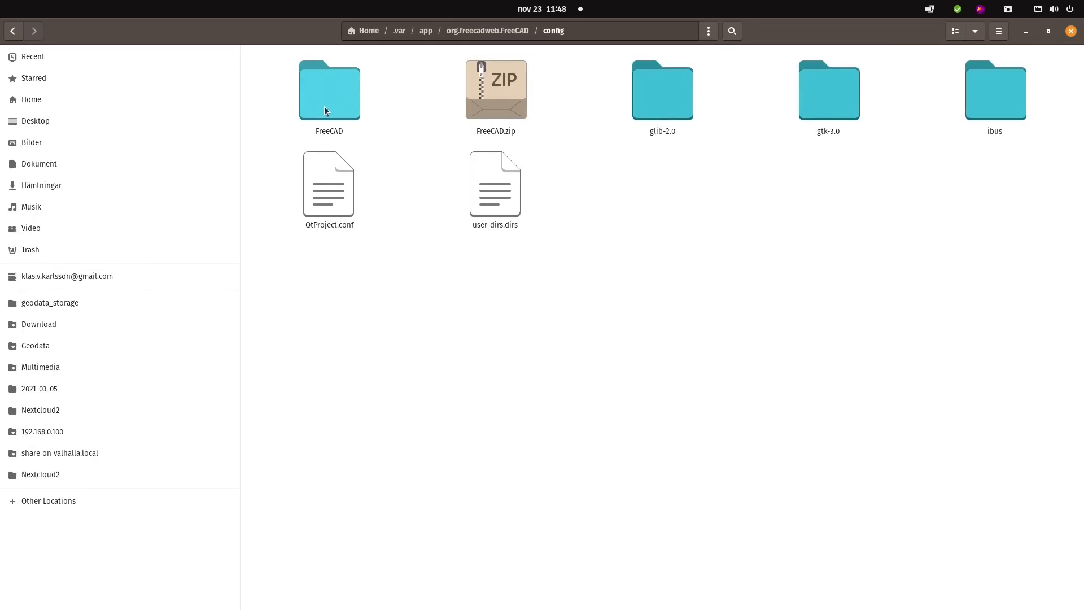
- Look inside the FreeCAD settings folder, then return to config and delete it to reset FreeCAD
{"action": "left_click", "coordinate": [329, 90]}
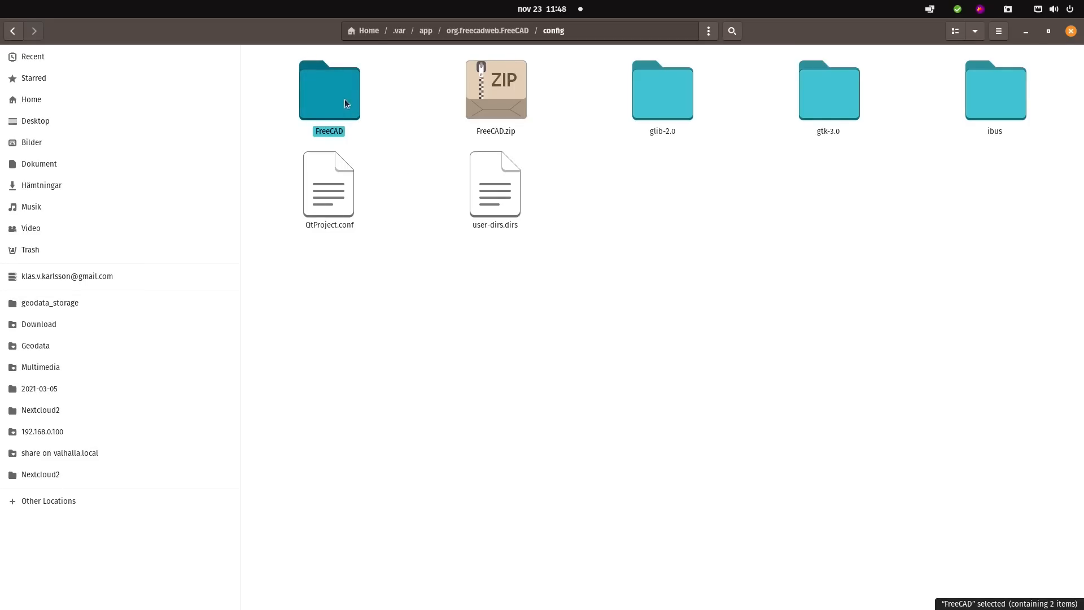
{"action": "double_click", "coordinate": [329, 90]}
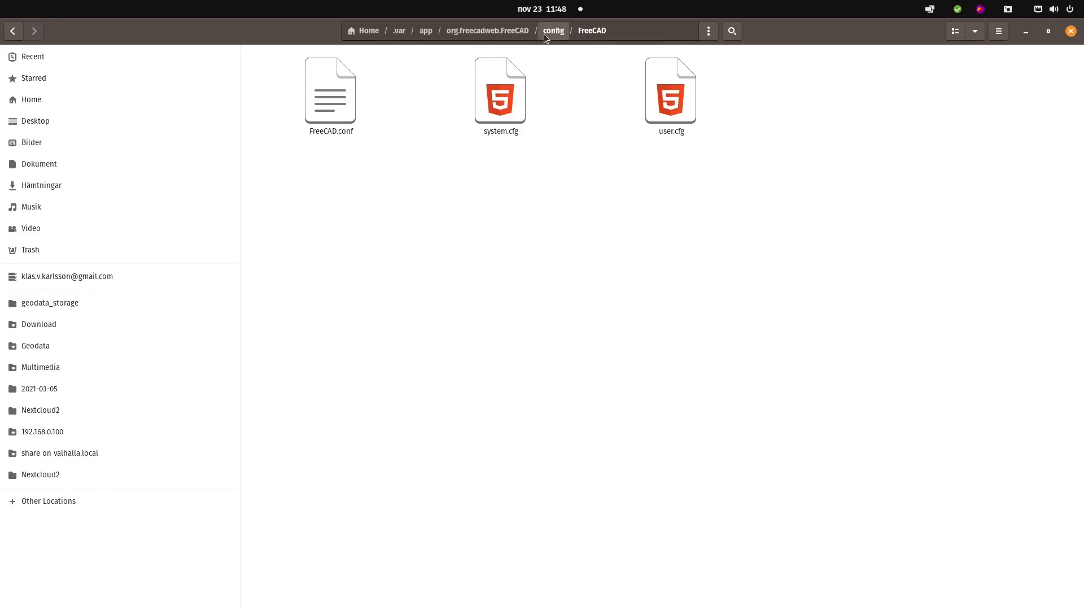
{"action": "mouse_move", "coordinate": [558, 37]}
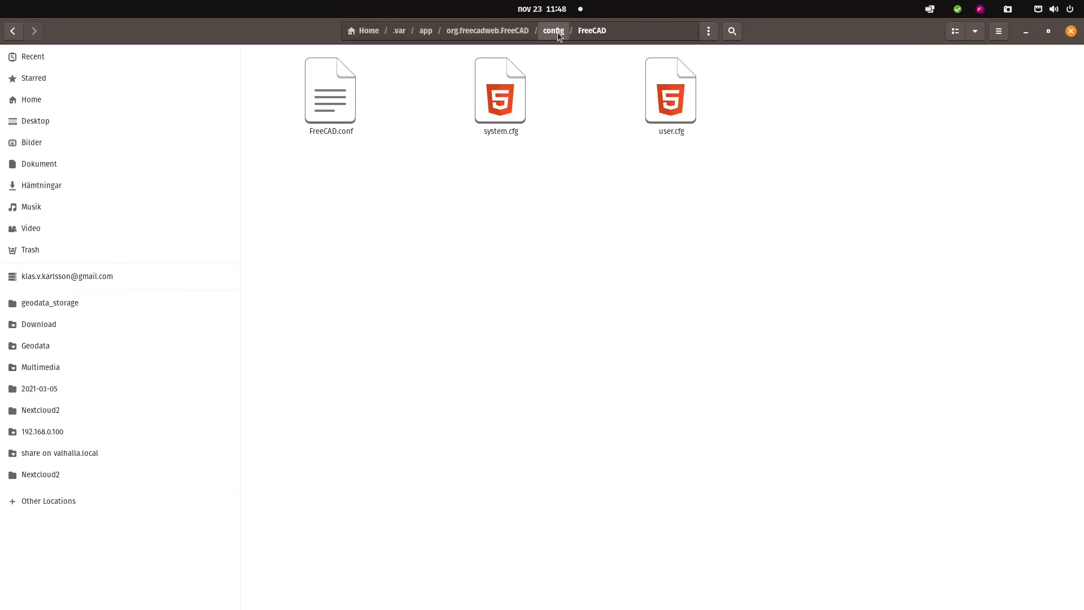
{"action": "left_click", "coordinate": [552, 31]}
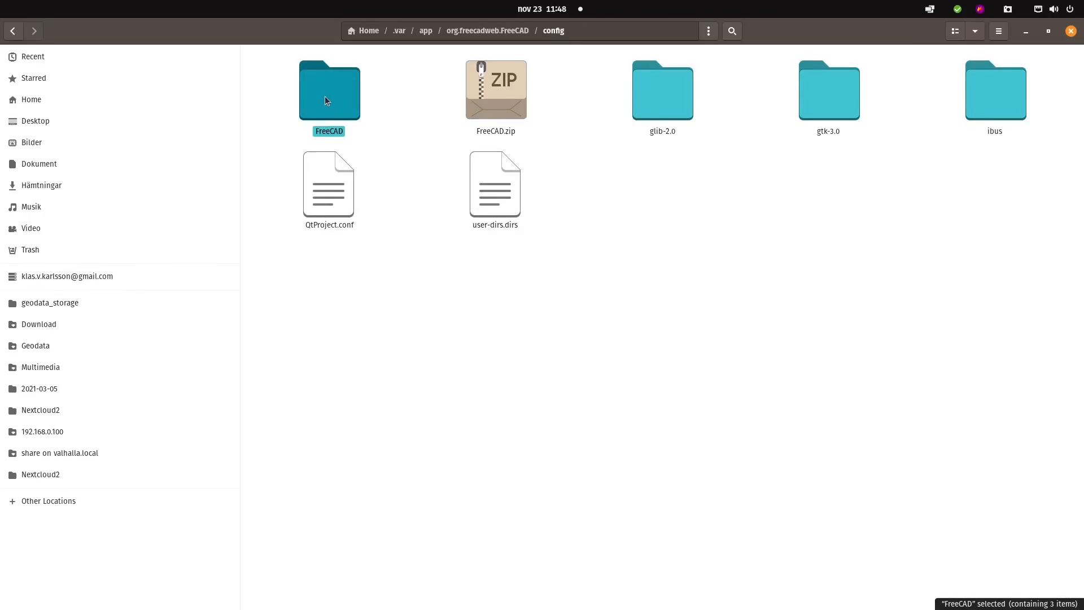
{"action": "key", "text": "Delete"}
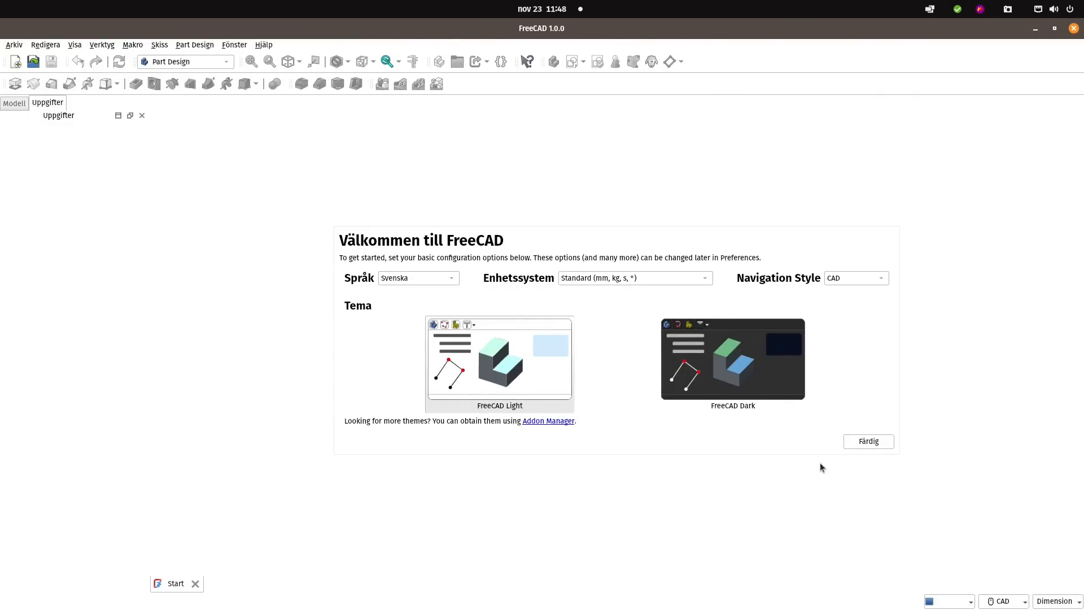
{"action": "mouse_move", "coordinate": [937, 185]}
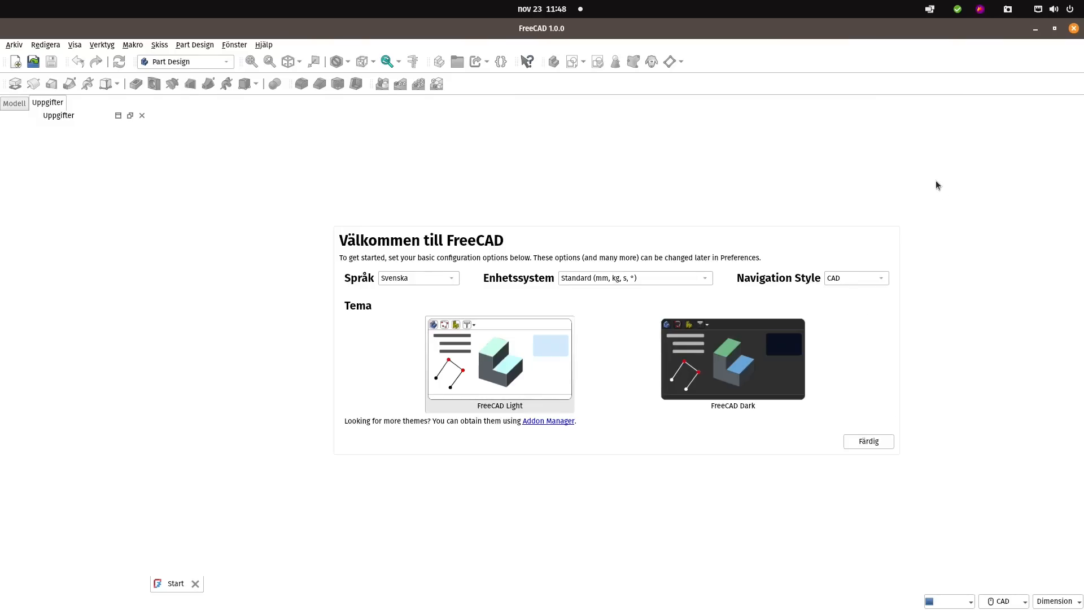
{"action": "mouse_move", "coordinate": [956, 169]}
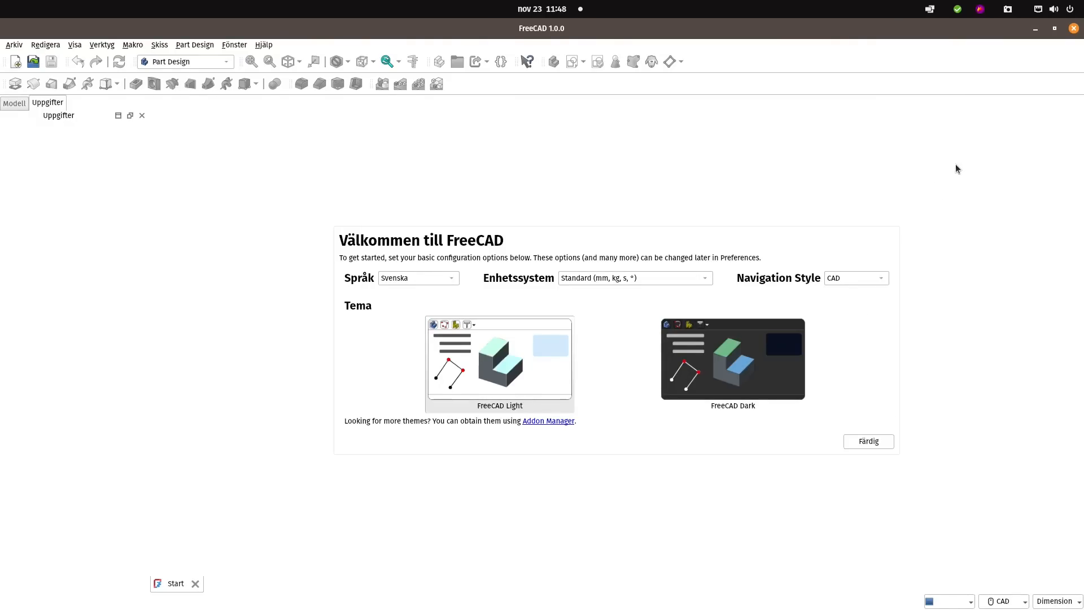
{"action": "mouse_move", "coordinate": [493, 280]}
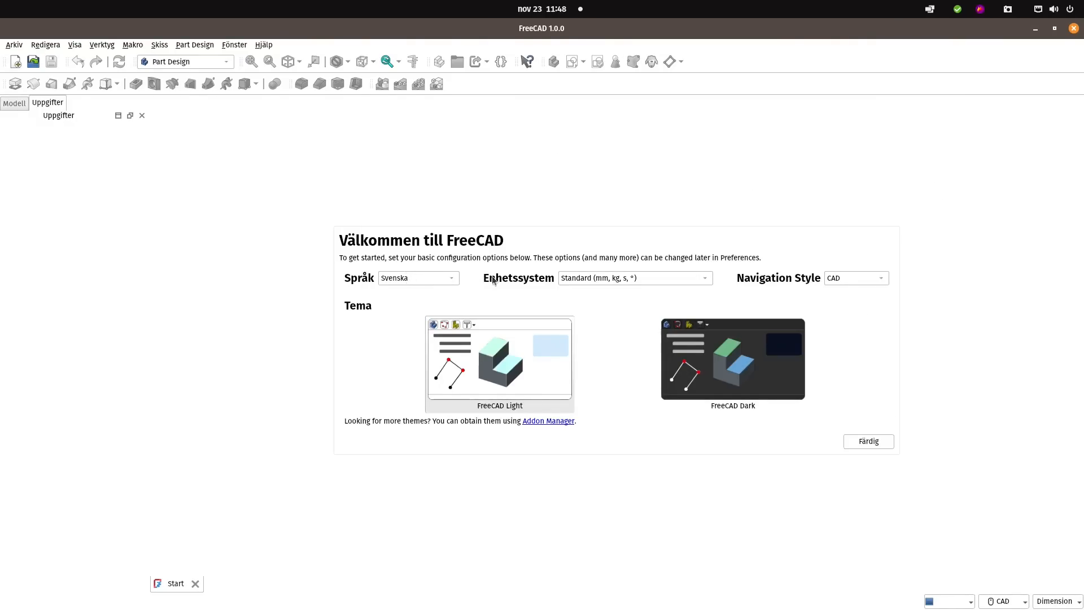
- In the welcome dialog, choose English from Språk and Blender as Navigation Style
{"action": "left_click", "coordinate": [418, 277]}
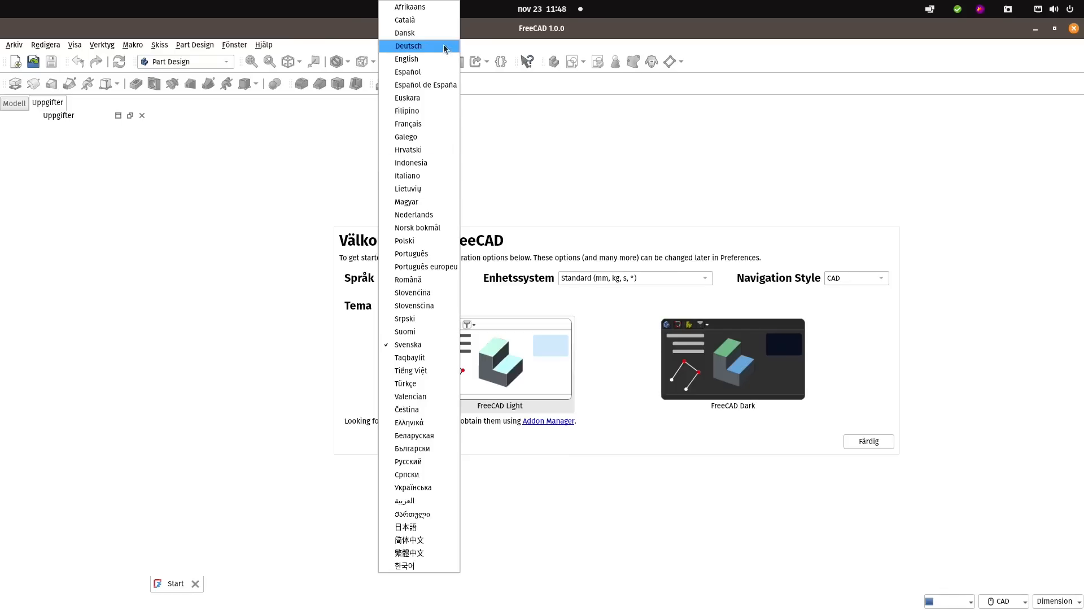
{"action": "left_click", "coordinate": [406, 59]}
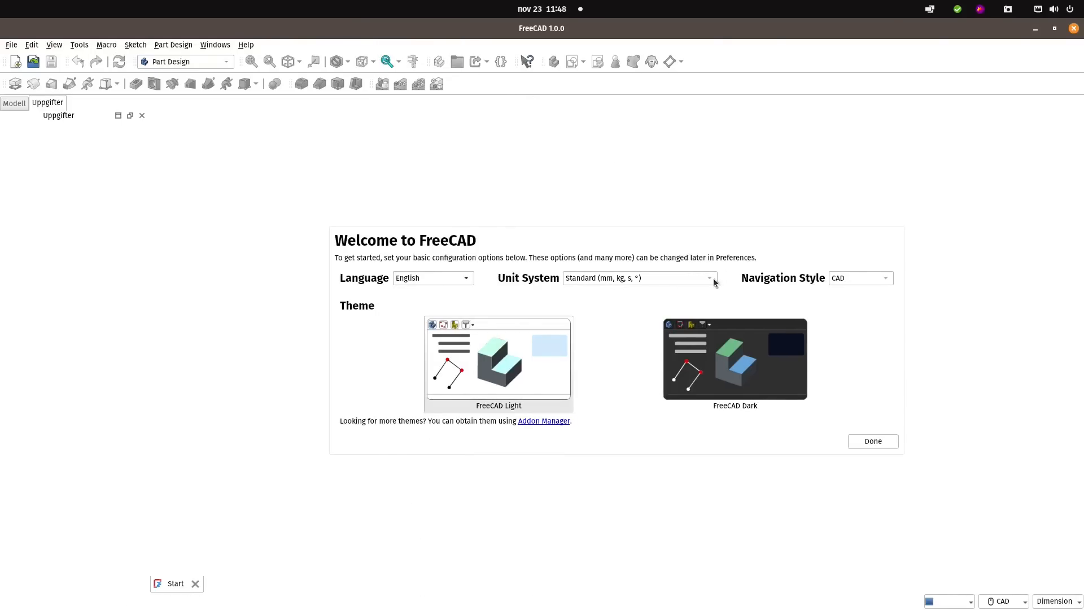
{"action": "mouse_move", "coordinate": [862, 277]}
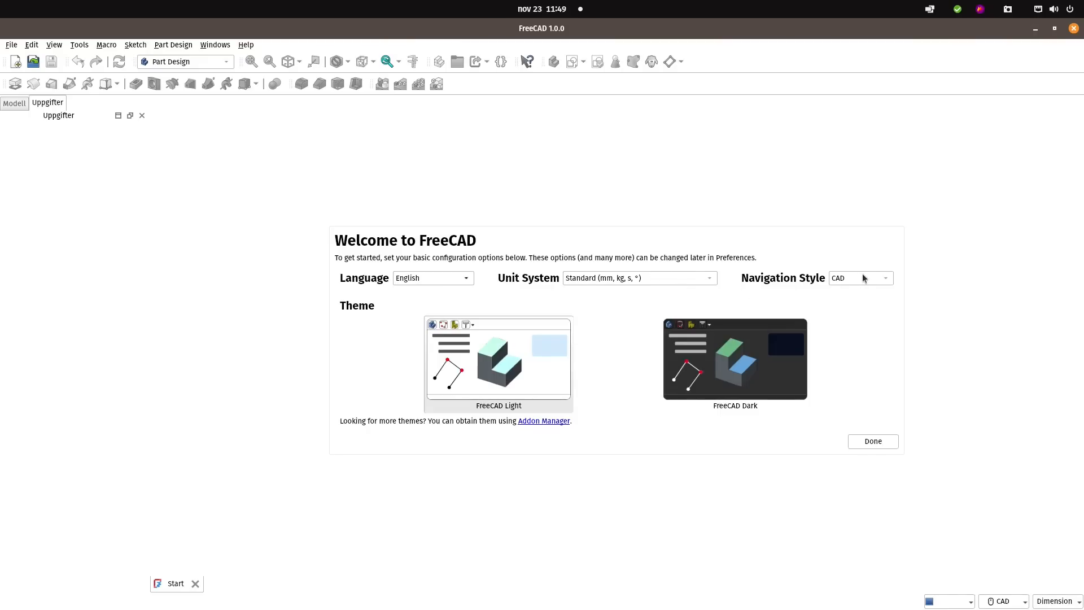
{"action": "left_click", "coordinate": [859, 278]}
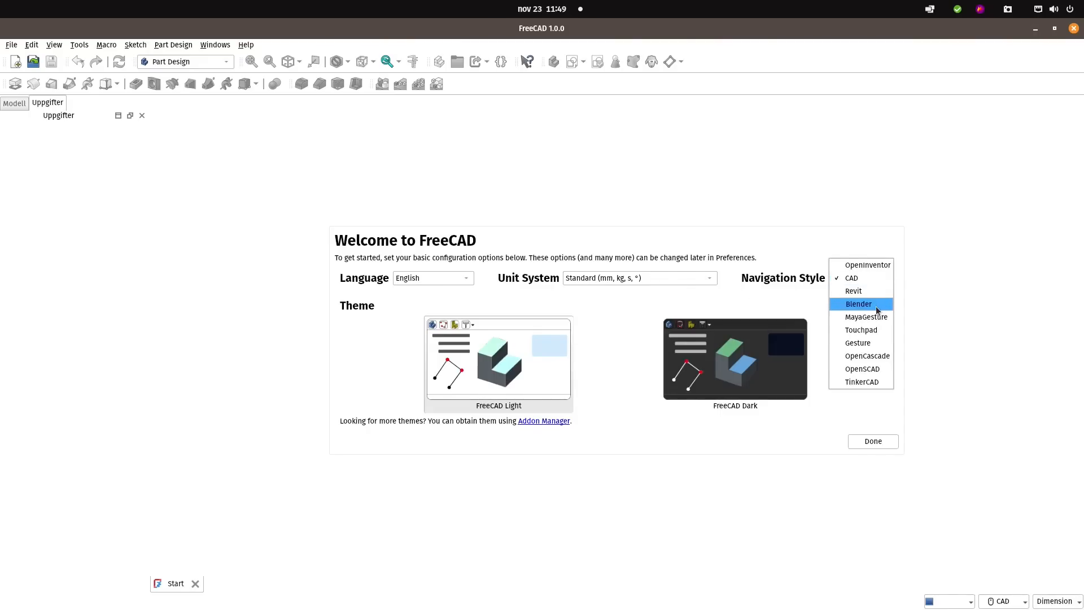
{"action": "left_click", "coordinate": [857, 304]}
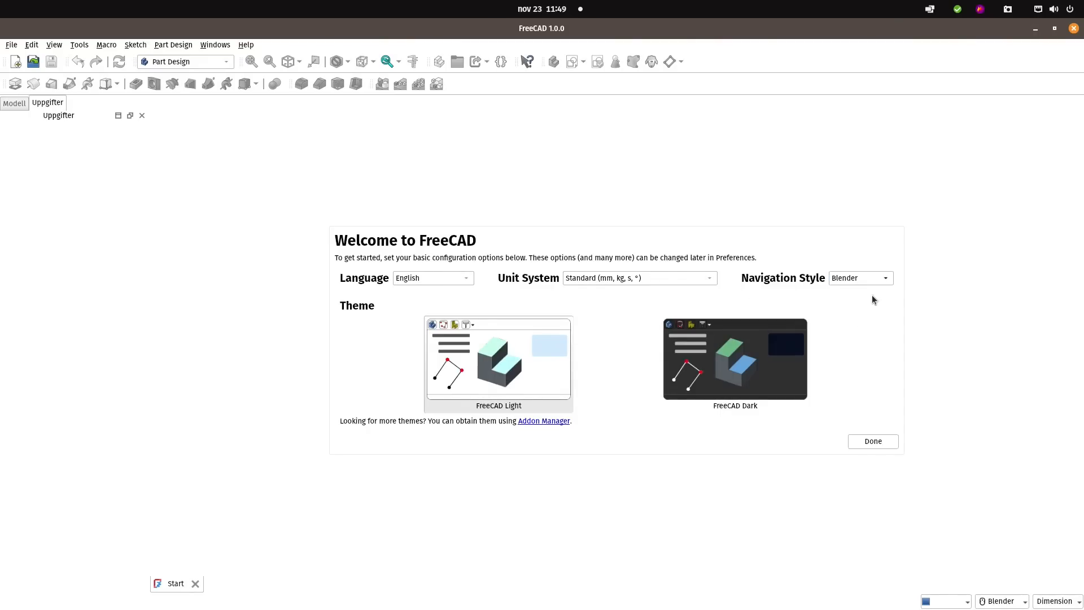
{"action": "mouse_move", "coordinate": [862, 302]}
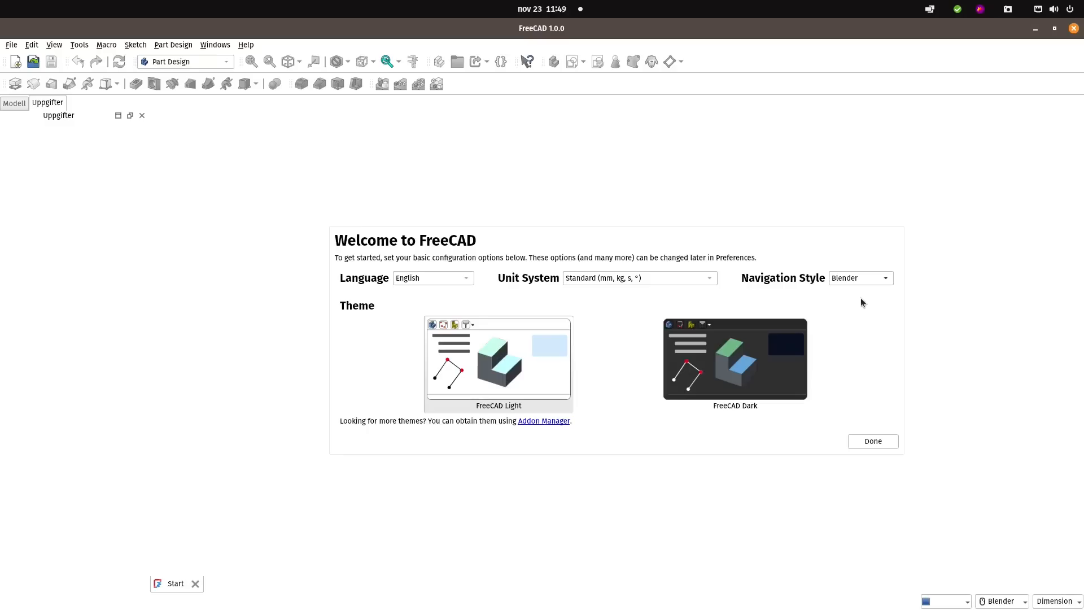
{"action": "mouse_move", "coordinate": [839, 315]}
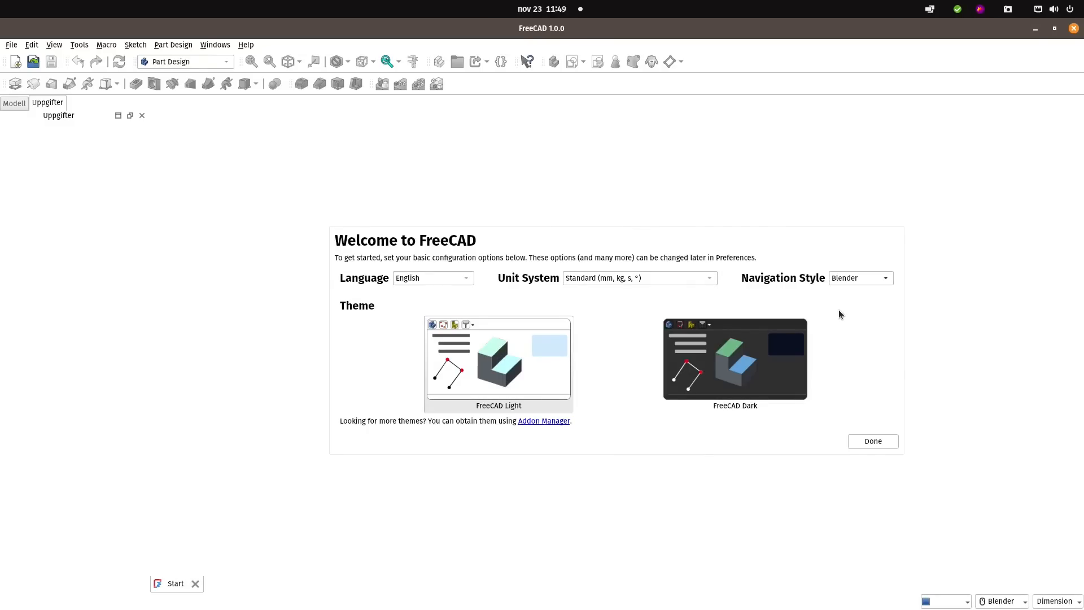
{"action": "mouse_move", "coordinate": [846, 318]}
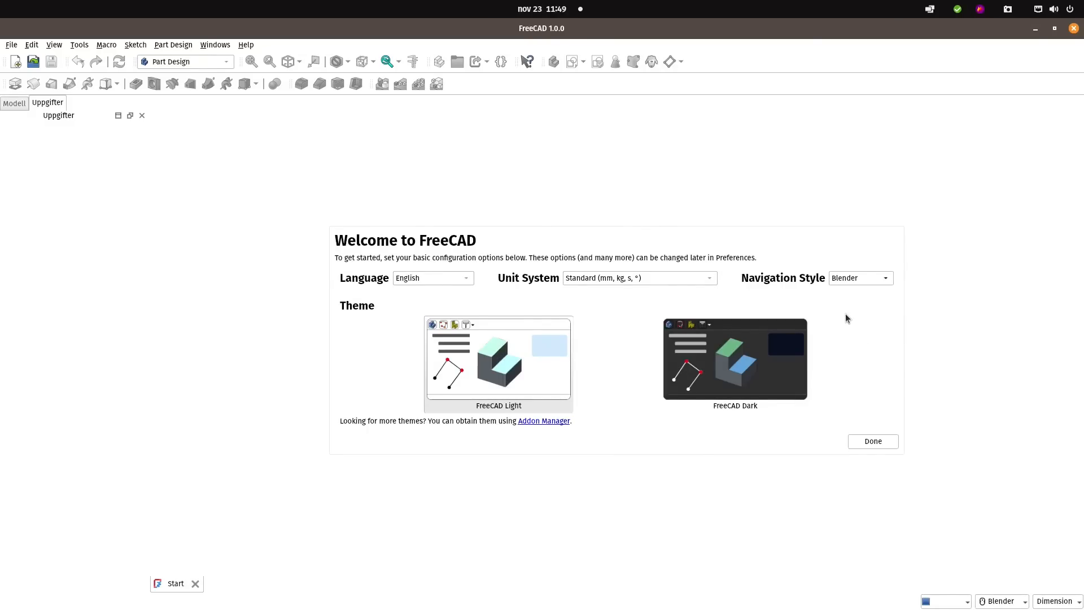
{"action": "left_click", "coordinate": [872, 441]}
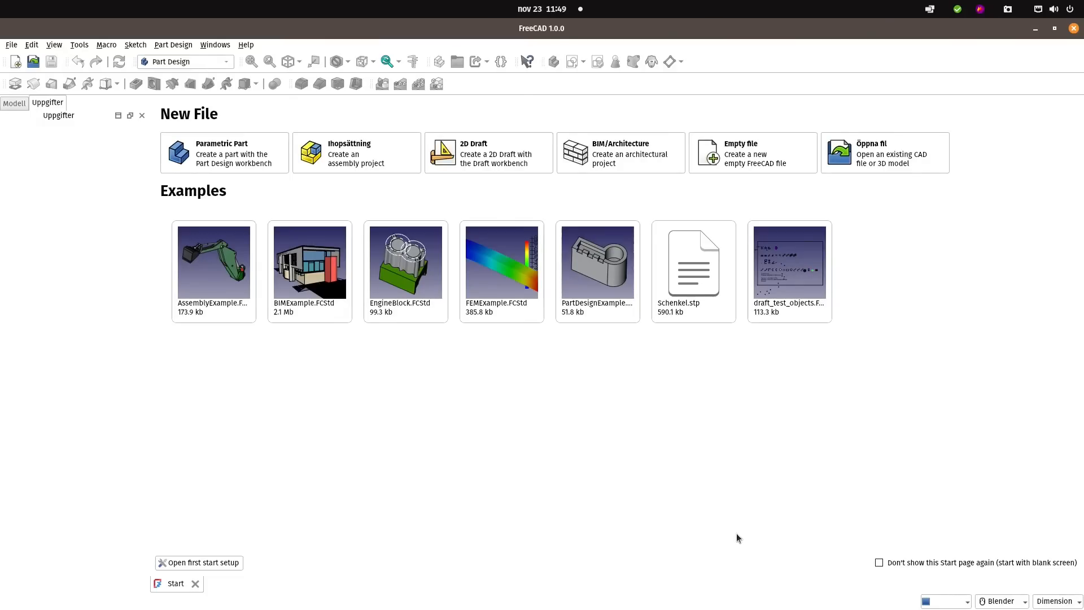
{"action": "mouse_move", "coordinate": [46, 54]}
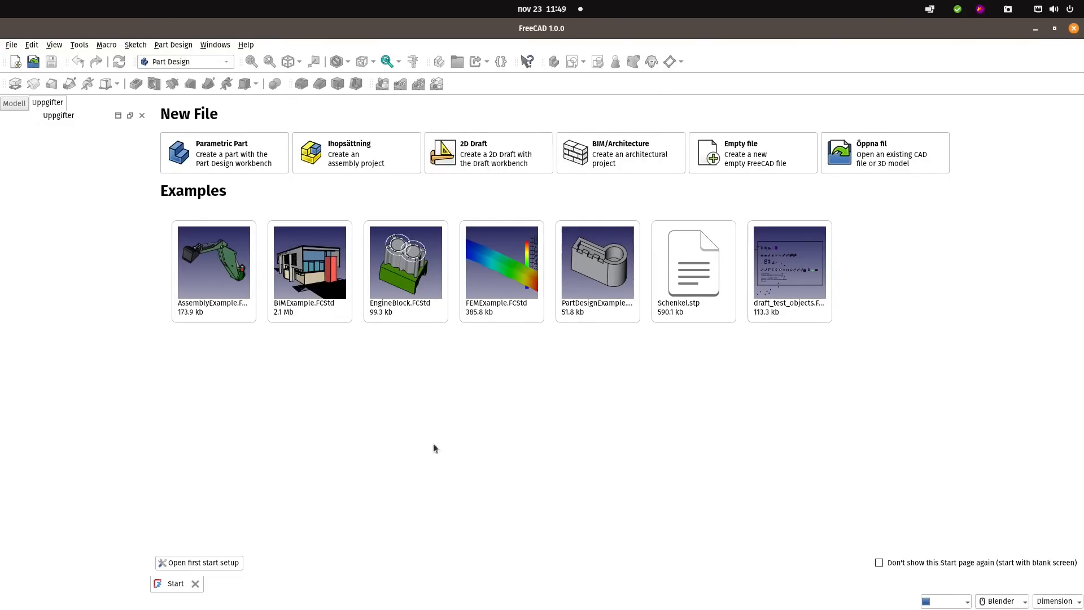
{"action": "mouse_move", "coordinate": [424, 309]}
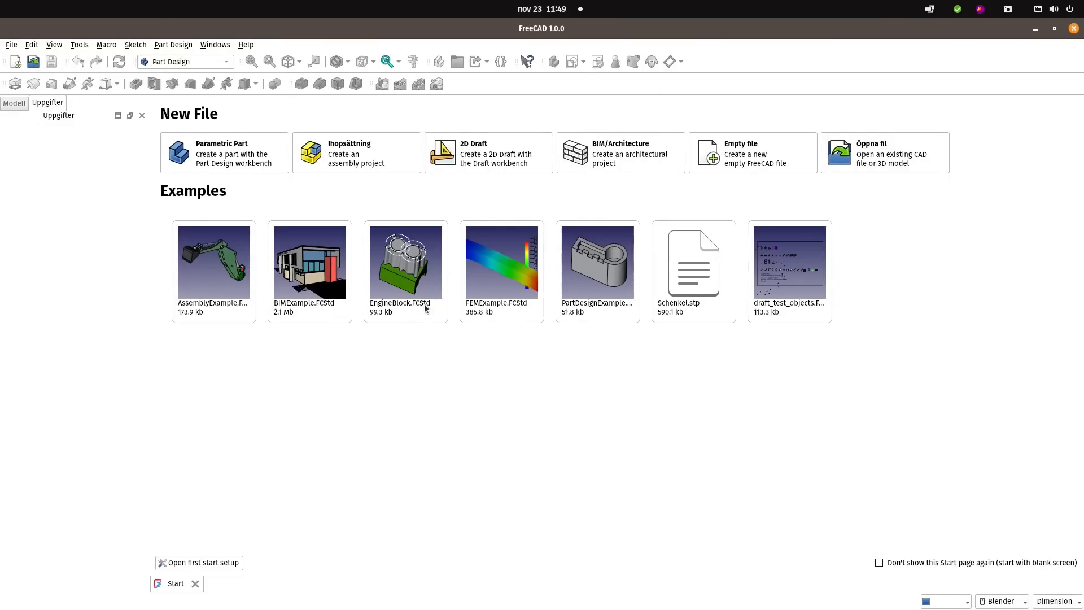
{"action": "mouse_move", "coordinate": [570, 277]}
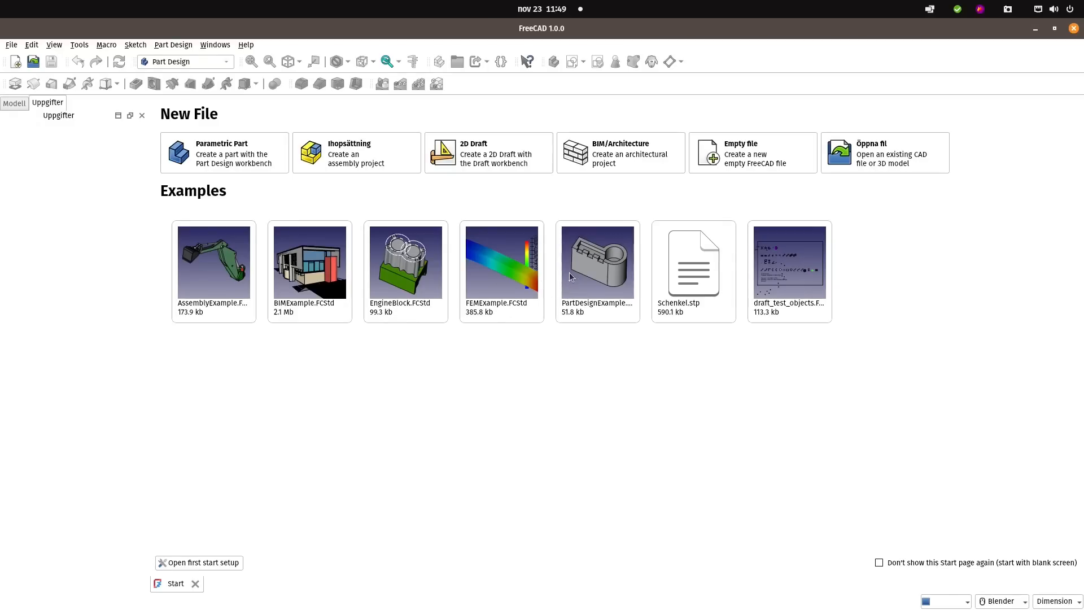
{"action": "mouse_move", "coordinate": [603, 287]}
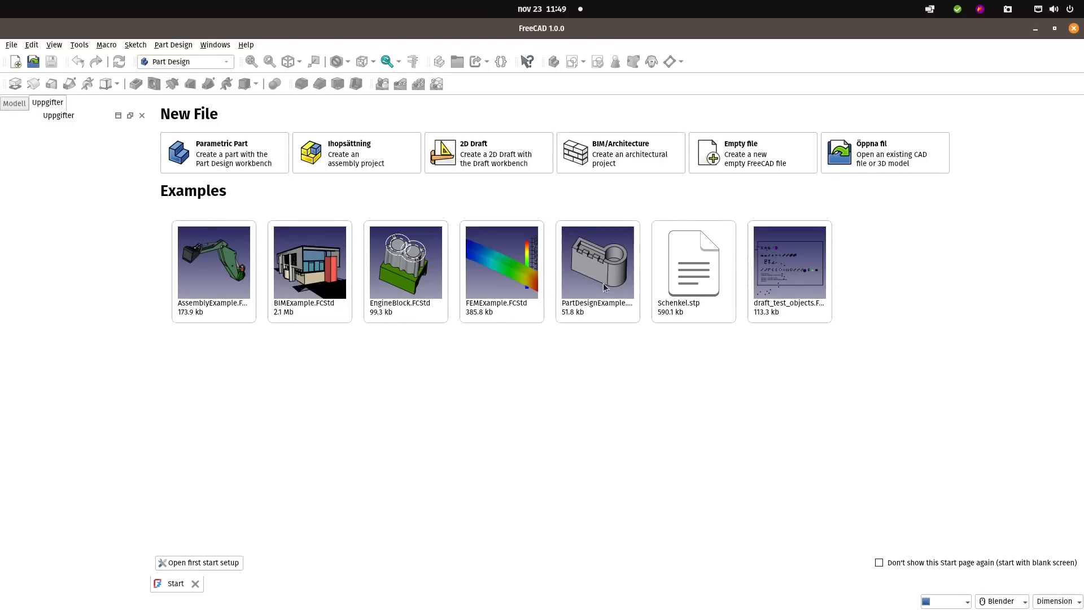
{"action": "mouse_move", "coordinate": [600, 276]}
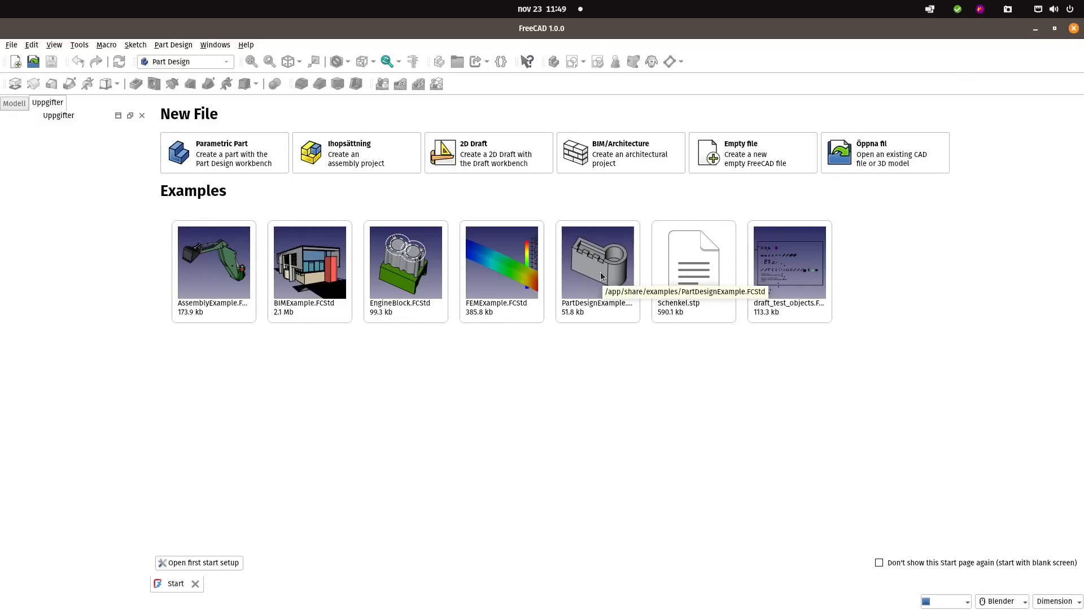
- Open PartDesignExample.FCStd from the Examples on the Start page
{"action": "double_click", "coordinate": [596, 261]}
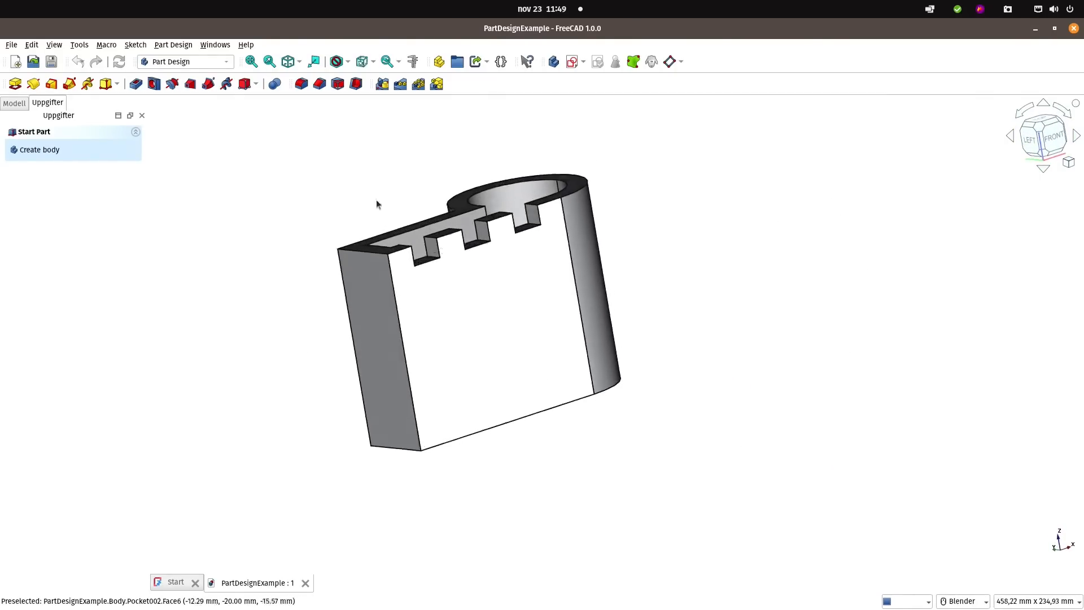
{"action": "left_click", "coordinate": [79, 44]}
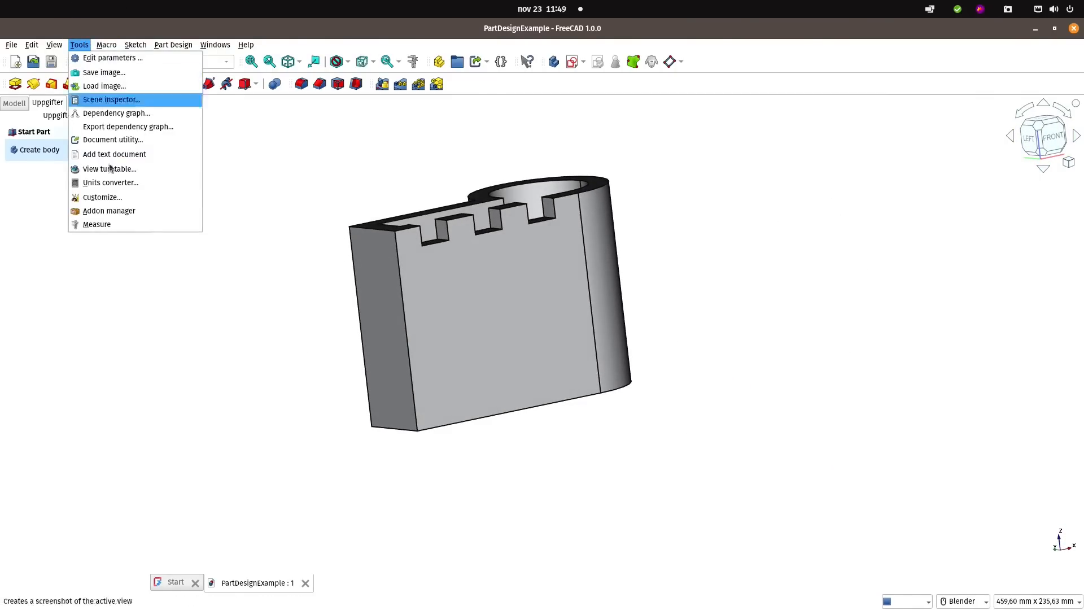
{"action": "left_click", "coordinate": [101, 197]}
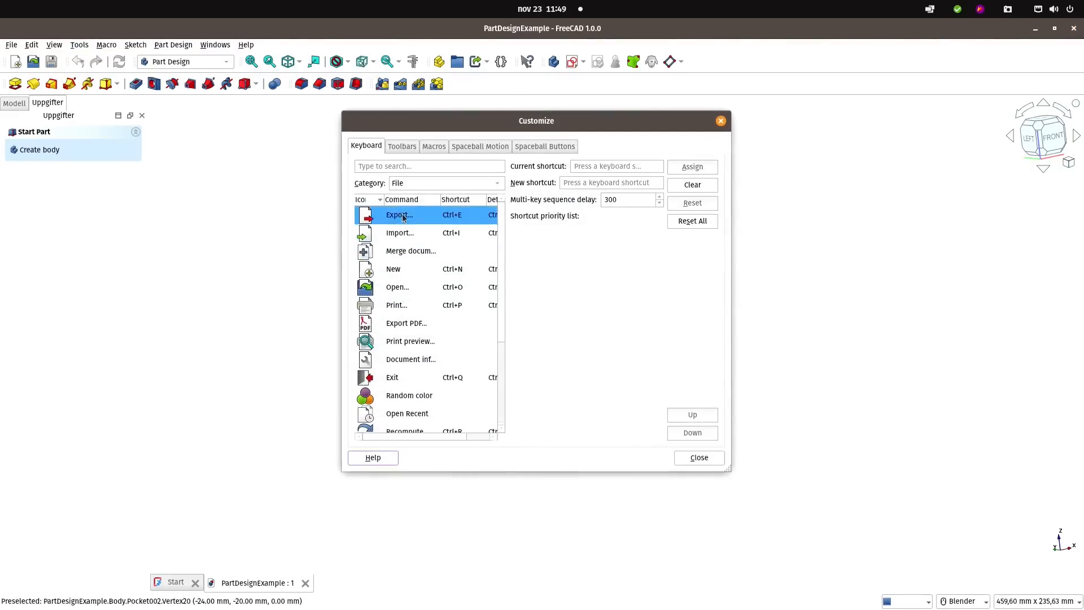
{"action": "left_click", "coordinate": [479, 146]}
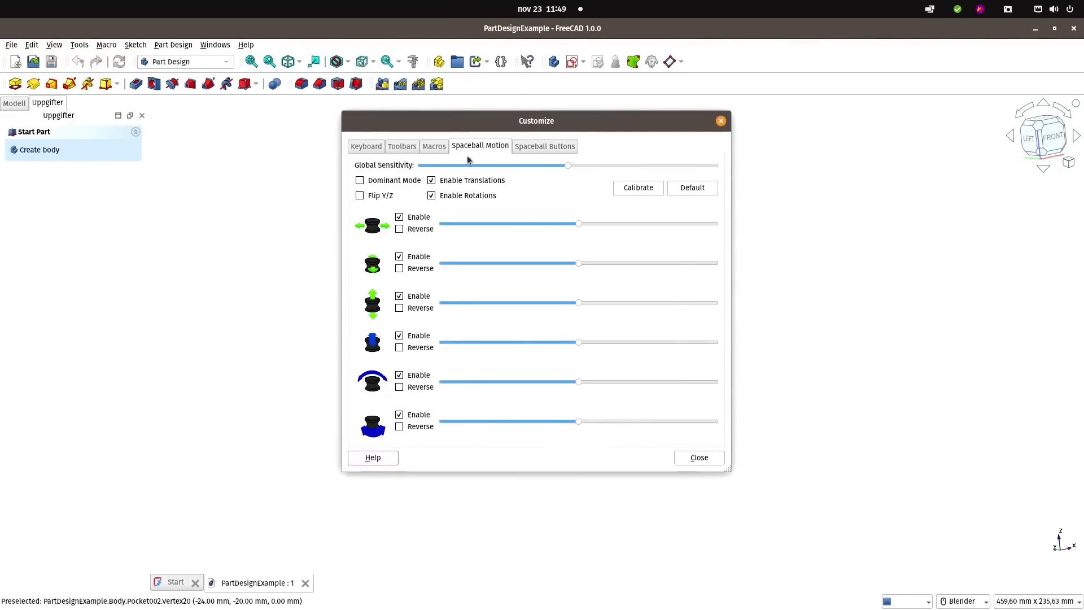
{"action": "left_click", "coordinate": [544, 145]}
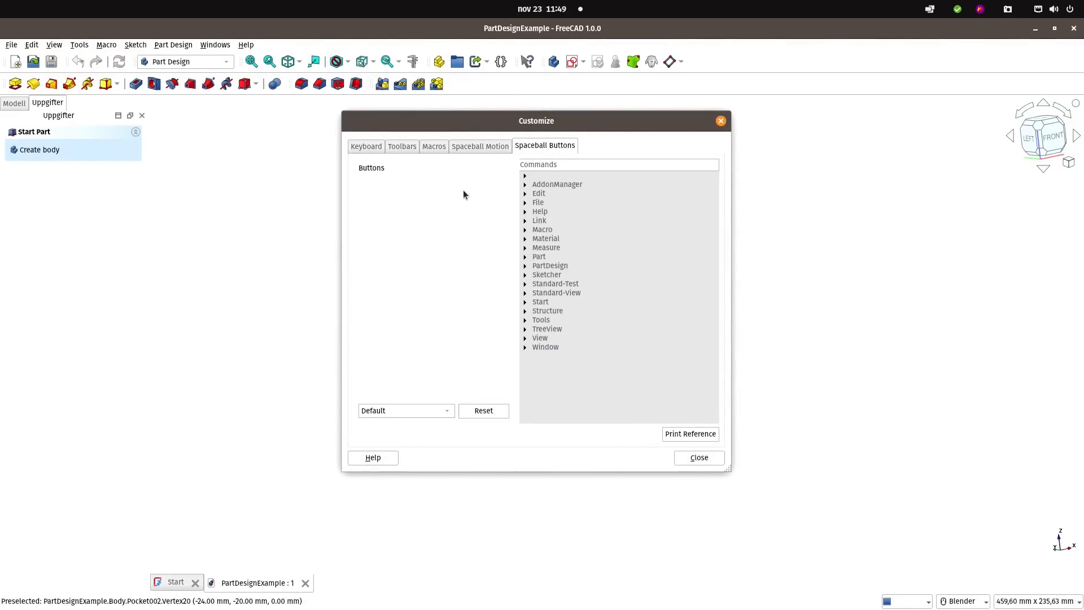
{"action": "left_click", "coordinate": [698, 457]}
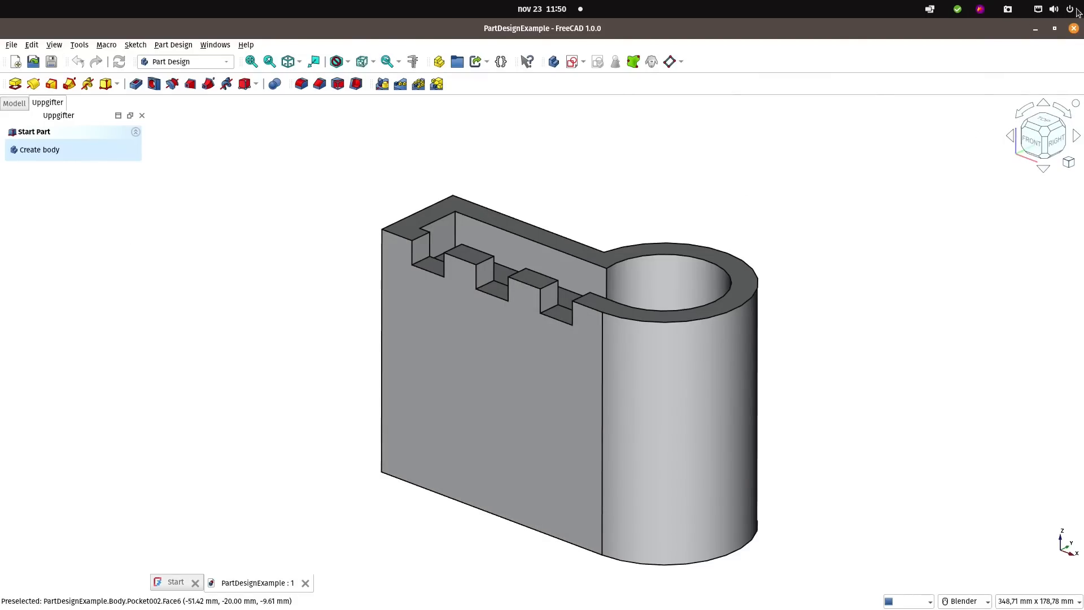
{"action": "mouse_move", "coordinate": [31, 44]}
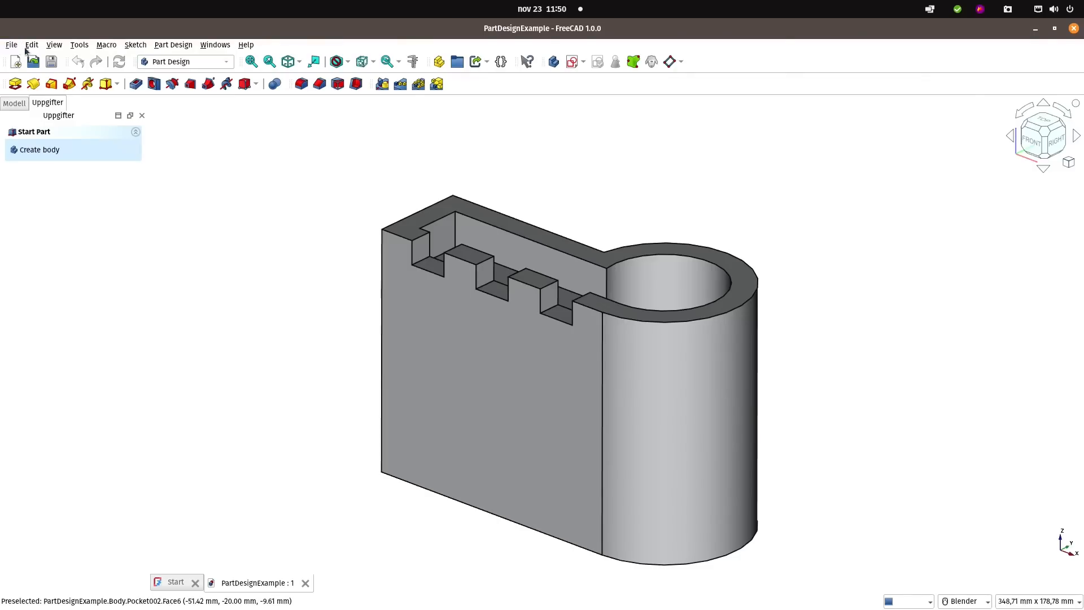
{"action": "left_click", "coordinate": [31, 44]}
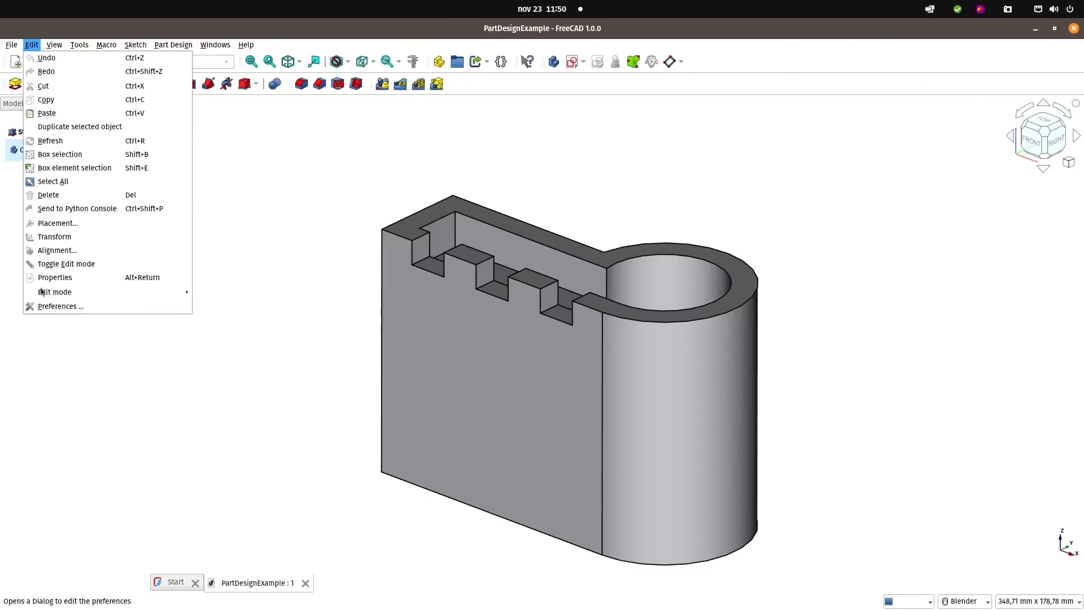
{"action": "left_click", "coordinate": [61, 305]}
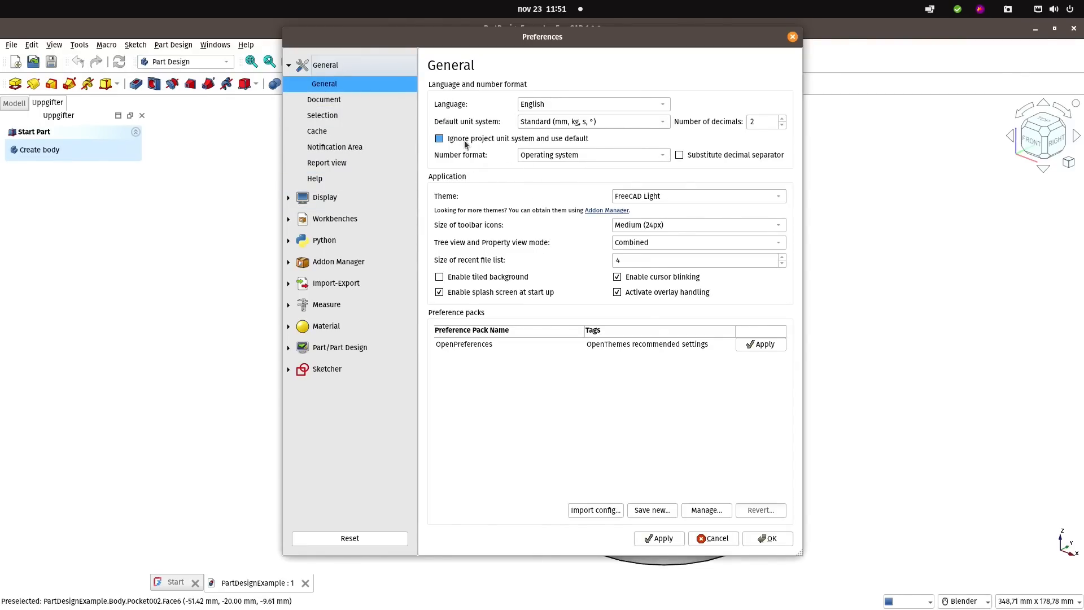
{"action": "left_click", "coordinate": [439, 139]}
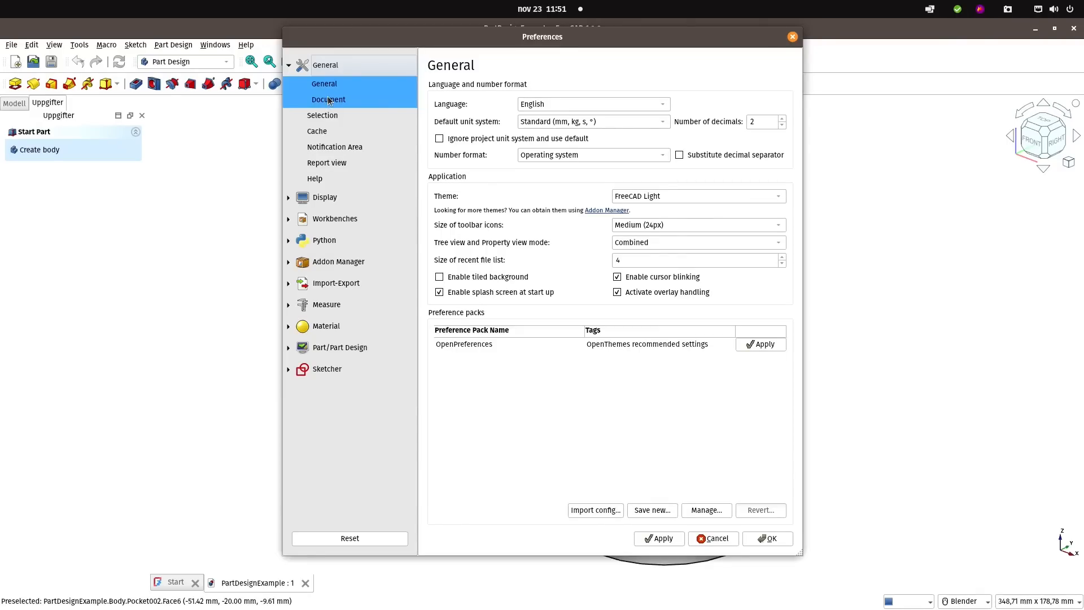
{"action": "left_click", "coordinate": [321, 132]}
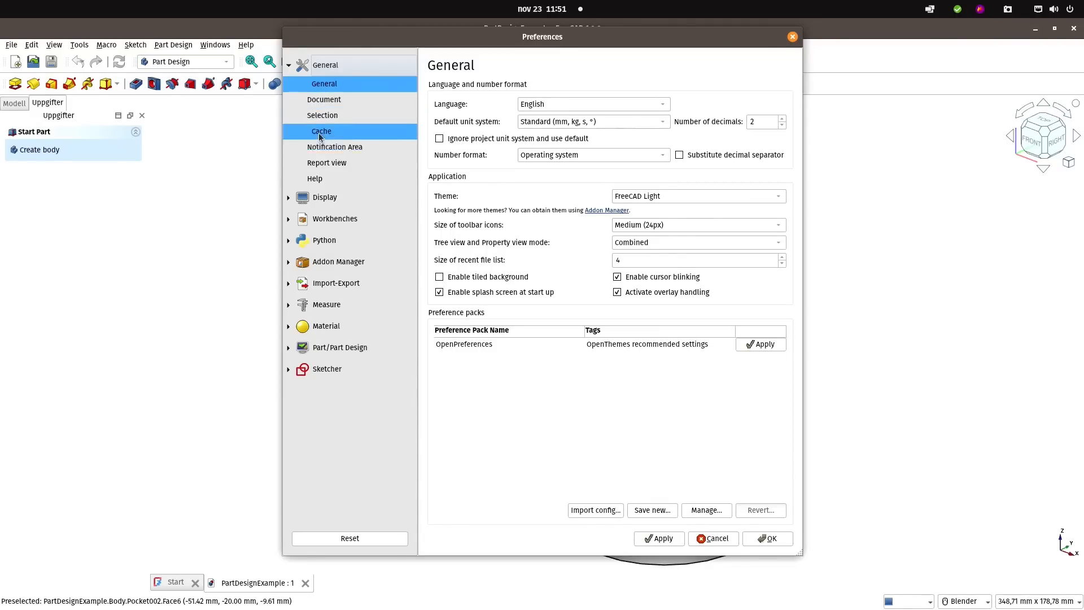
{"action": "left_click", "coordinate": [327, 99]}
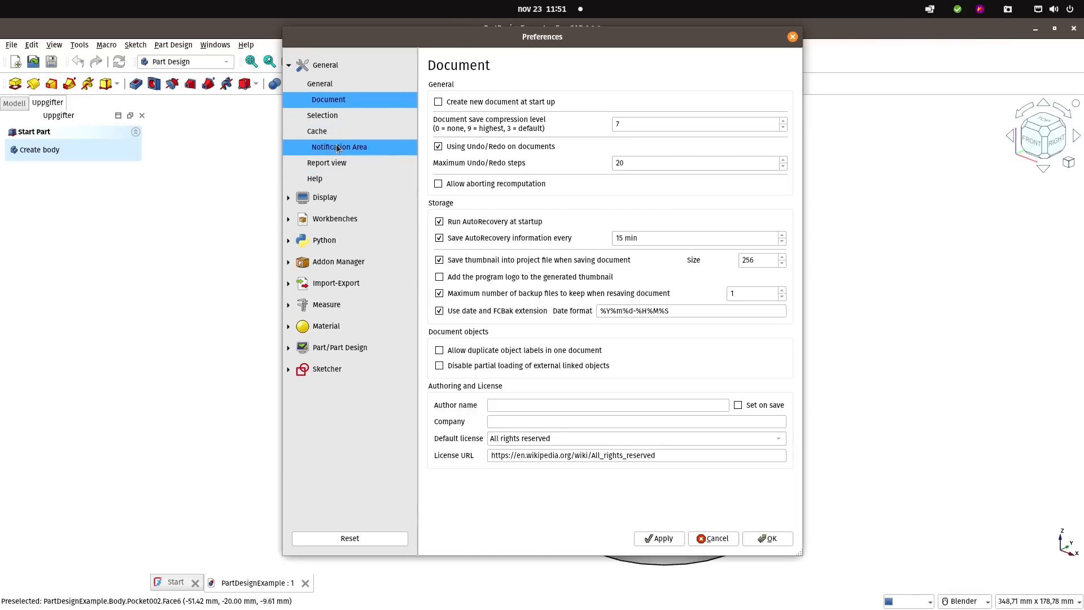
{"action": "left_click", "coordinate": [323, 197]}
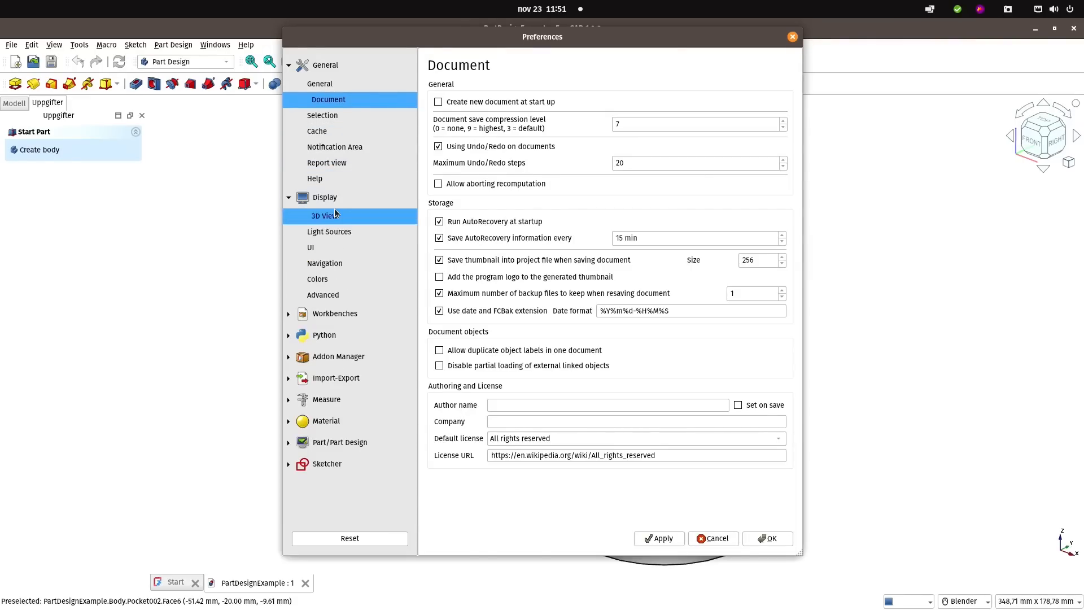
{"action": "left_click", "coordinate": [324, 215]}
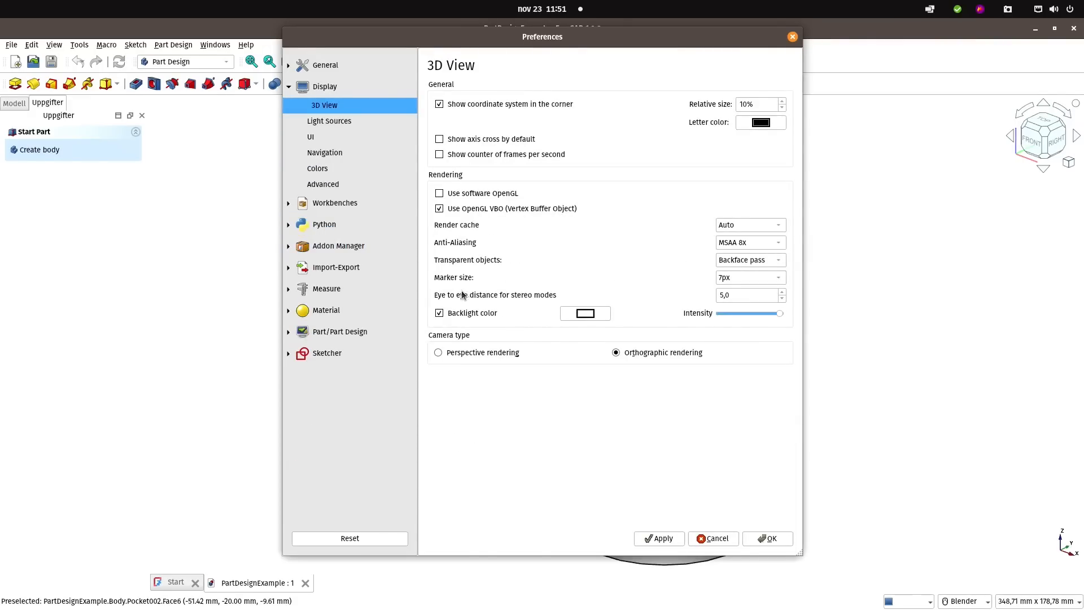
{"action": "mouse_move", "coordinate": [736, 282]}
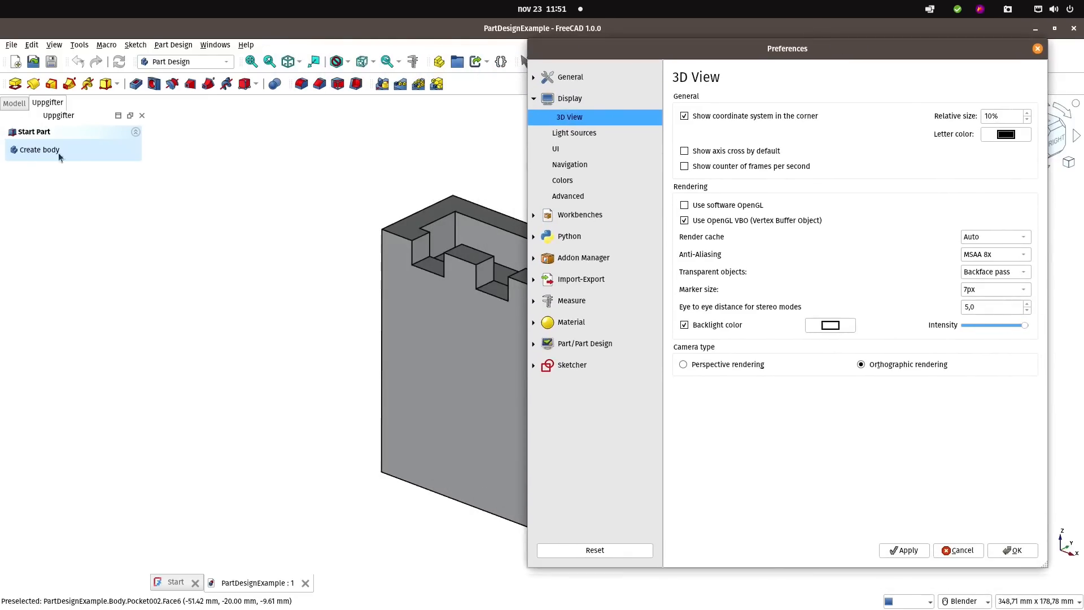
{"action": "left_click", "coordinate": [1012, 549]}
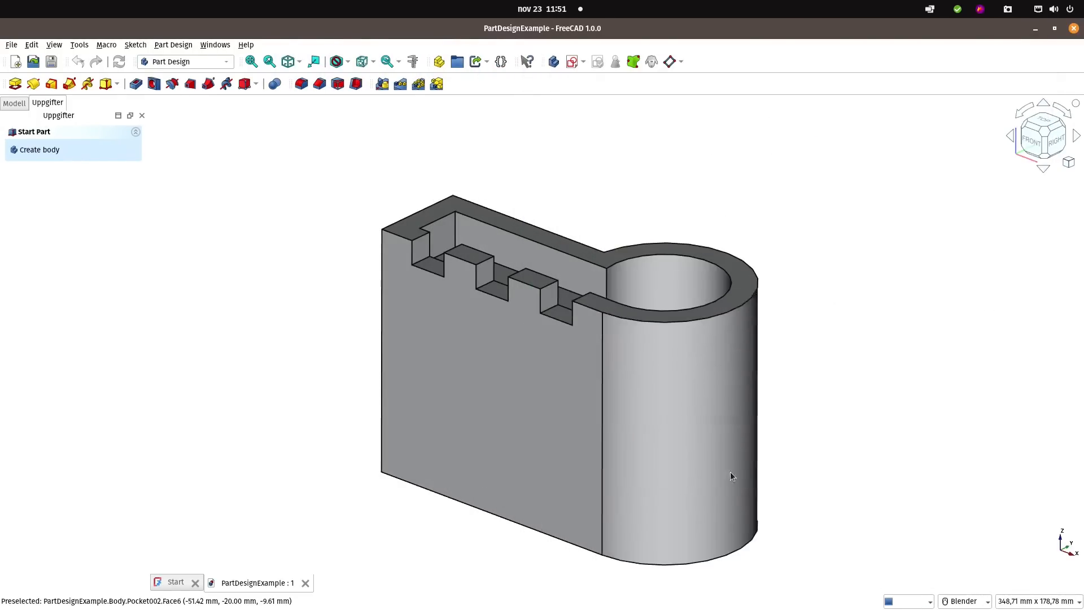
- Open the pad's base sketch from the model tree in the Sketcher
{"action": "left_click", "coordinate": [14, 102]}
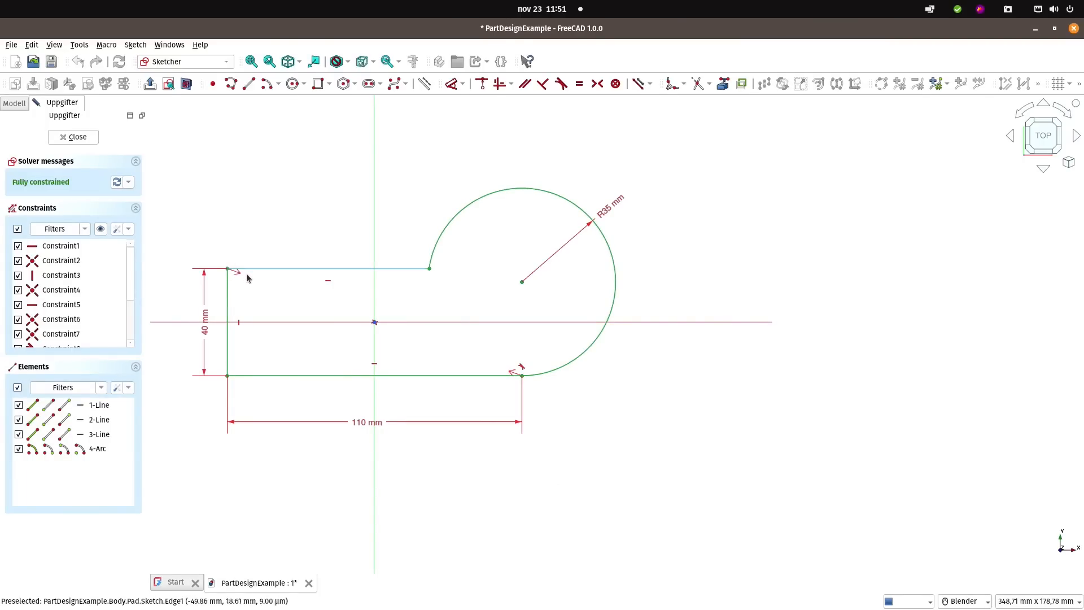
{"action": "mouse_move", "coordinate": [294, 270]}
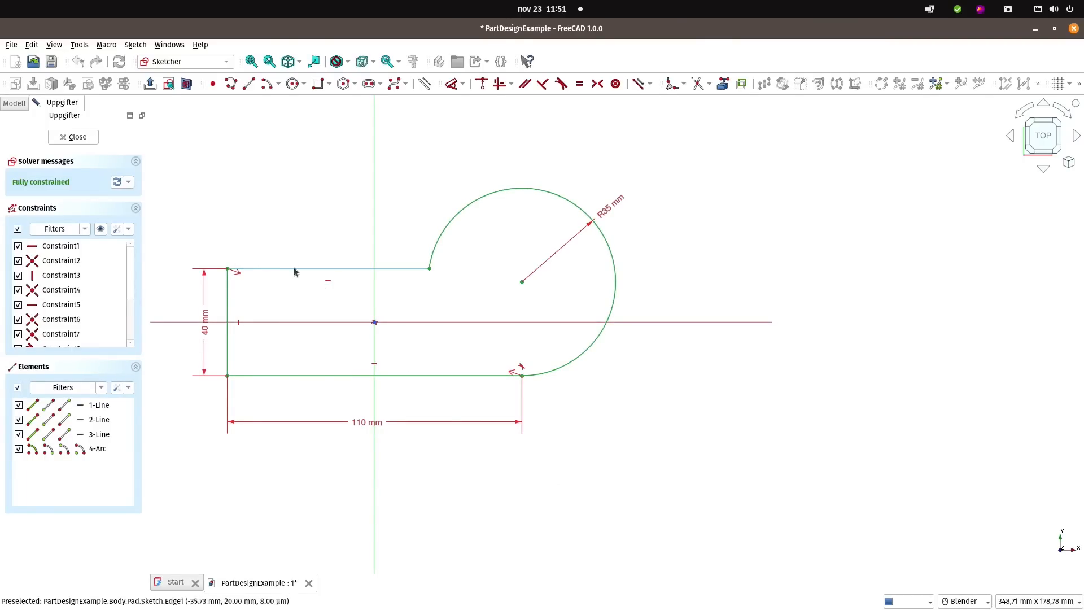
- In Preferences, set toolbar icons to Large (32px) and 3D View marker size to 15px
{"action": "left_click", "coordinate": [31, 44]}
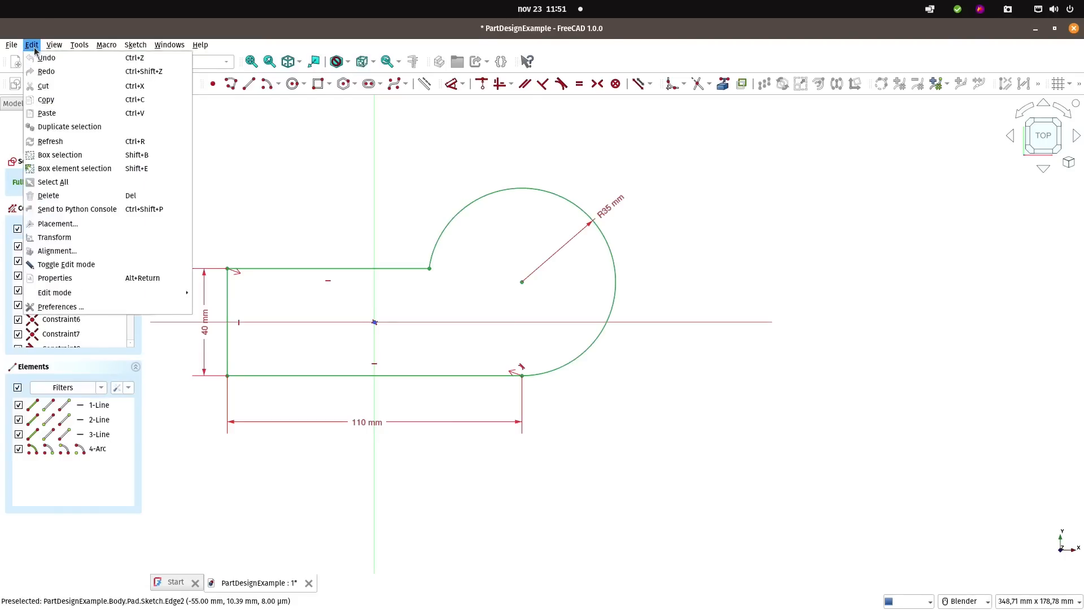
{"action": "left_click", "coordinate": [61, 306]}
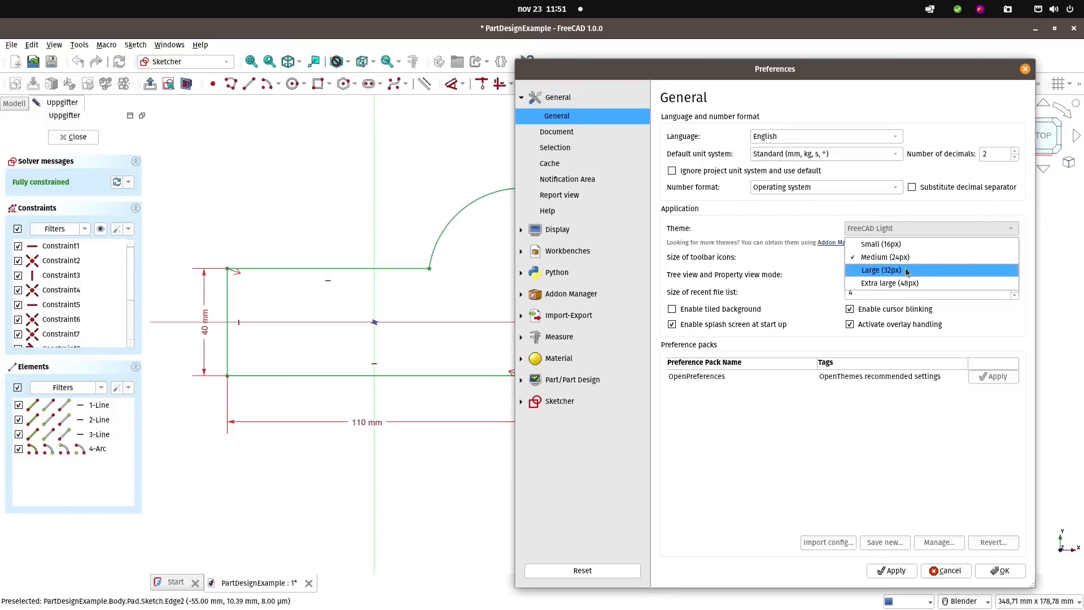
{"action": "left_click", "coordinate": [881, 270]}
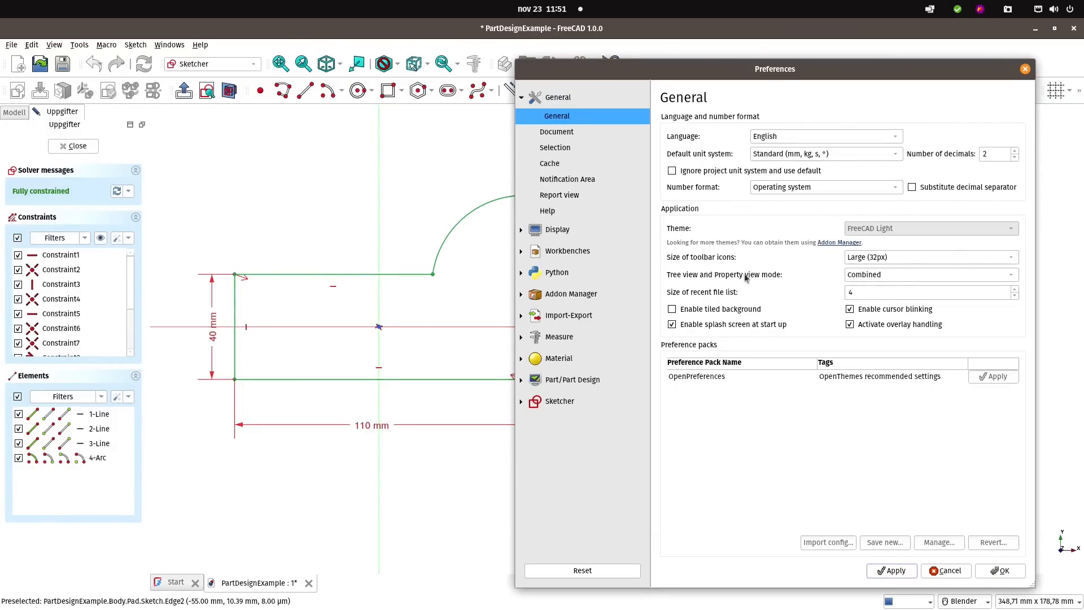
{"action": "mouse_move", "coordinate": [553, 176]}
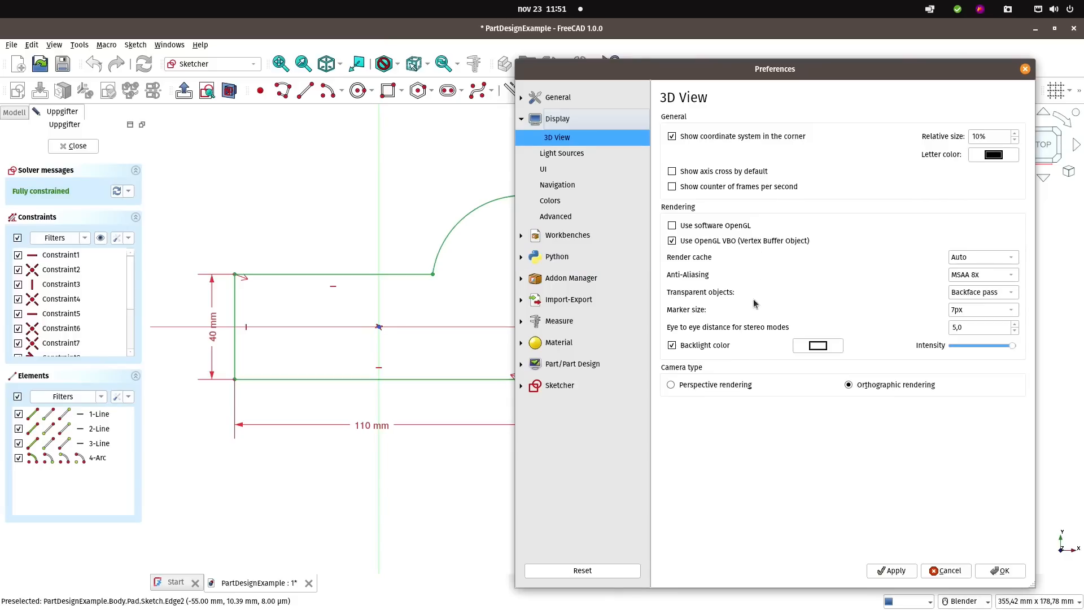
{"action": "mouse_move", "coordinate": [801, 304]}
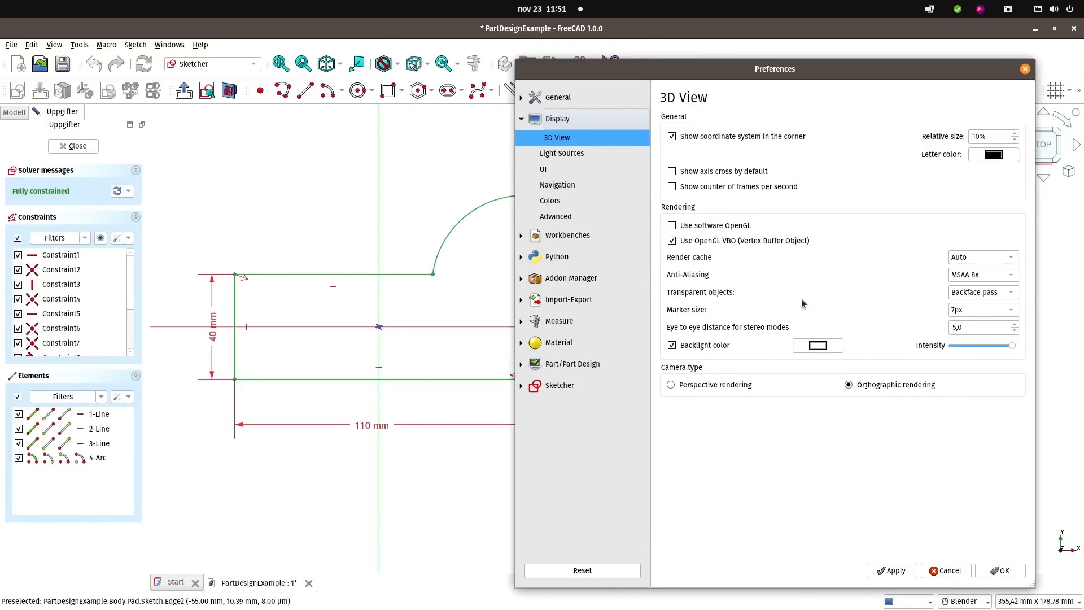
{"action": "left_click", "coordinate": [978, 308]}
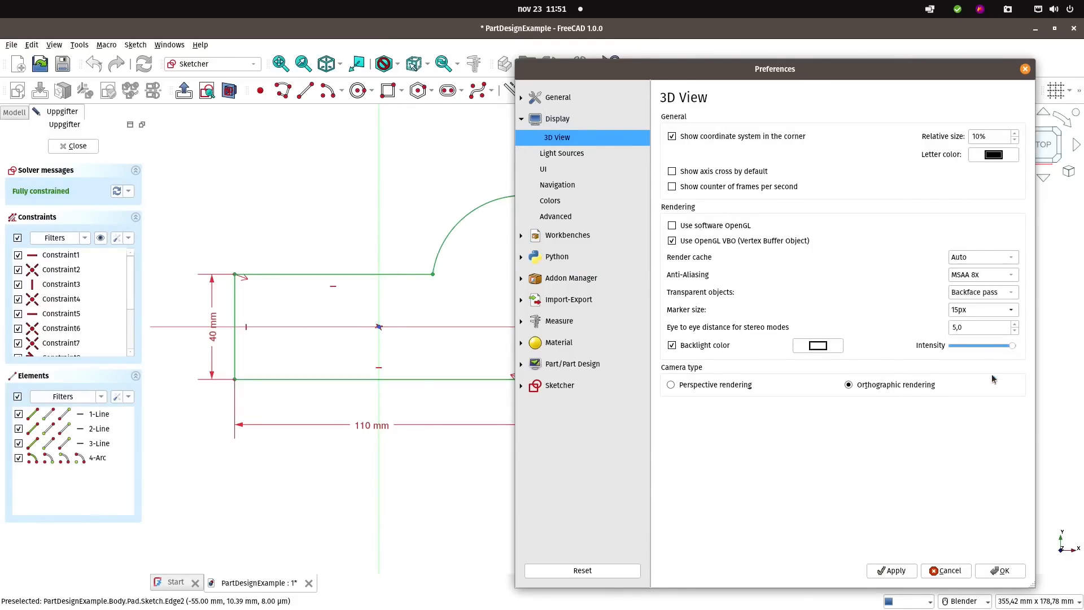
{"action": "mouse_move", "coordinate": [573, 300]}
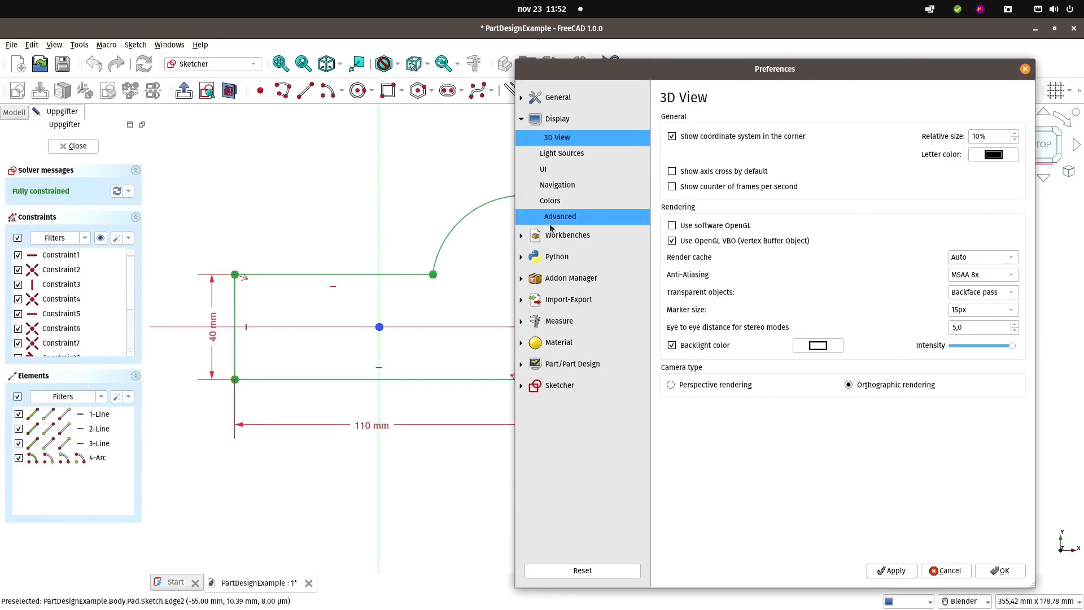
{"action": "mouse_move", "coordinate": [560, 256]}
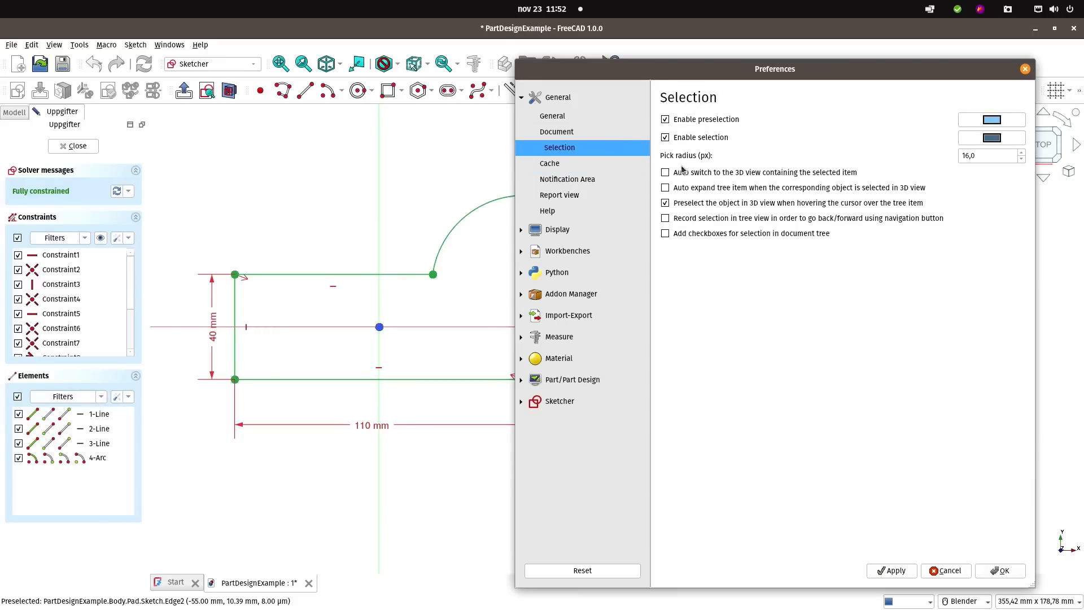
{"action": "mouse_move", "coordinate": [459, 338]}
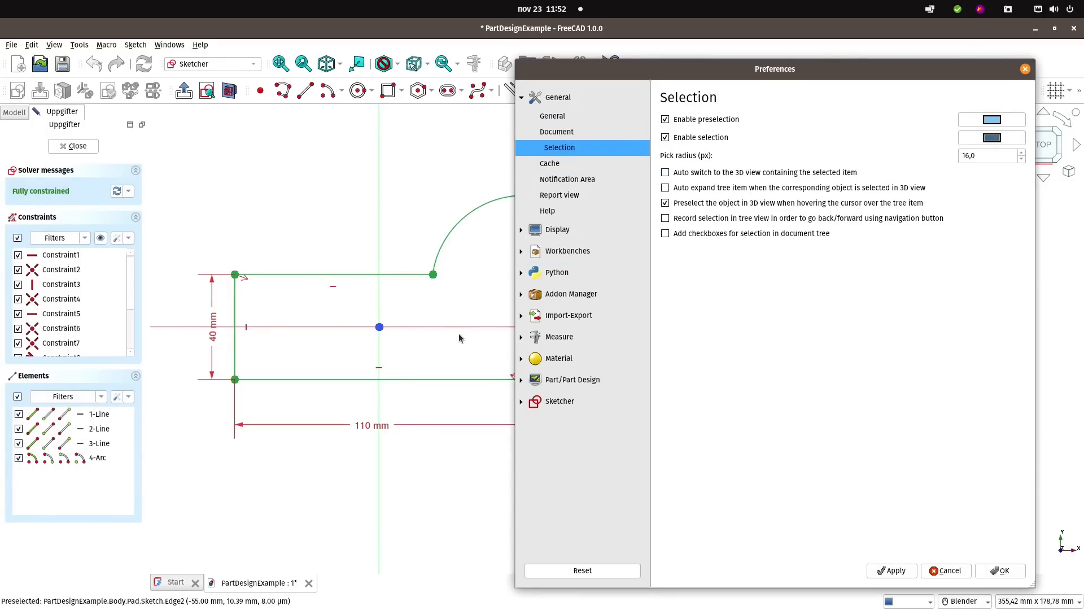
{"action": "mouse_move", "coordinate": [435, 284]}
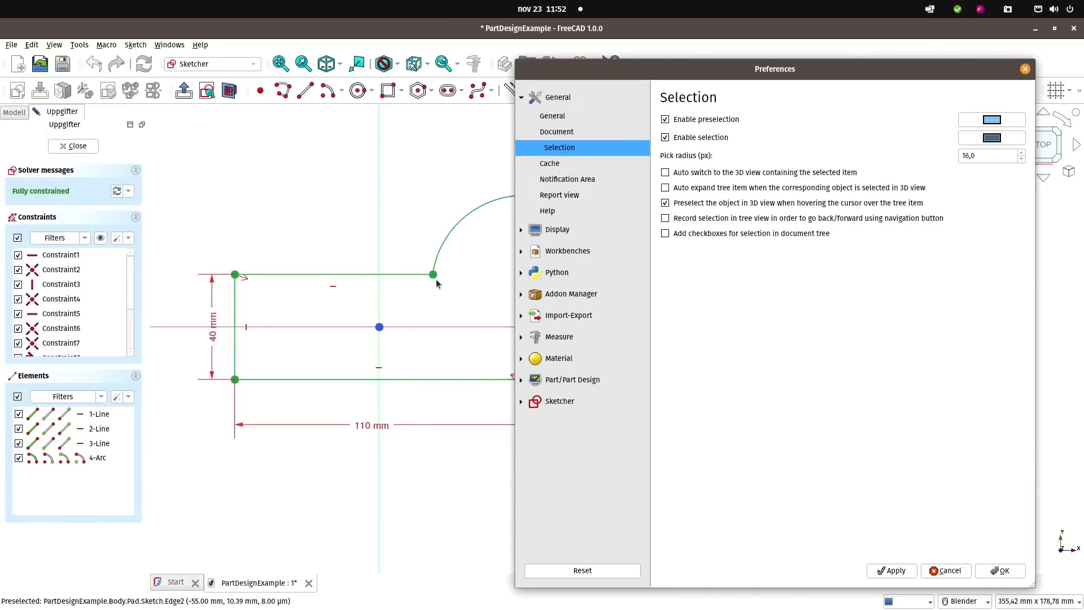
{"action": "mouse_move", "coordinate": [431, 277]}
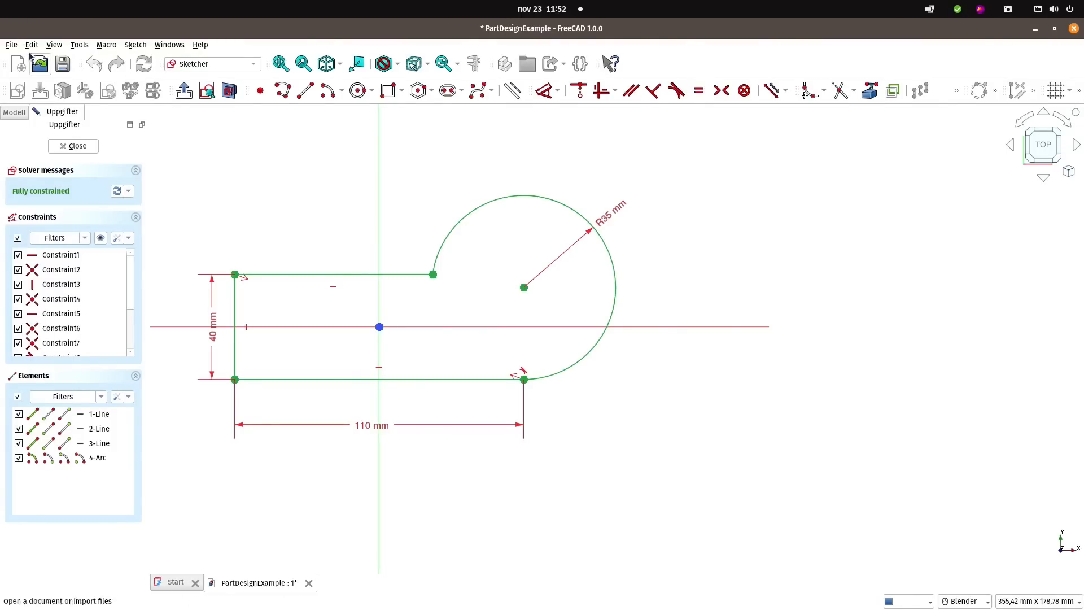
{"action": "mouse_move", "coordinate": [407, 388]}
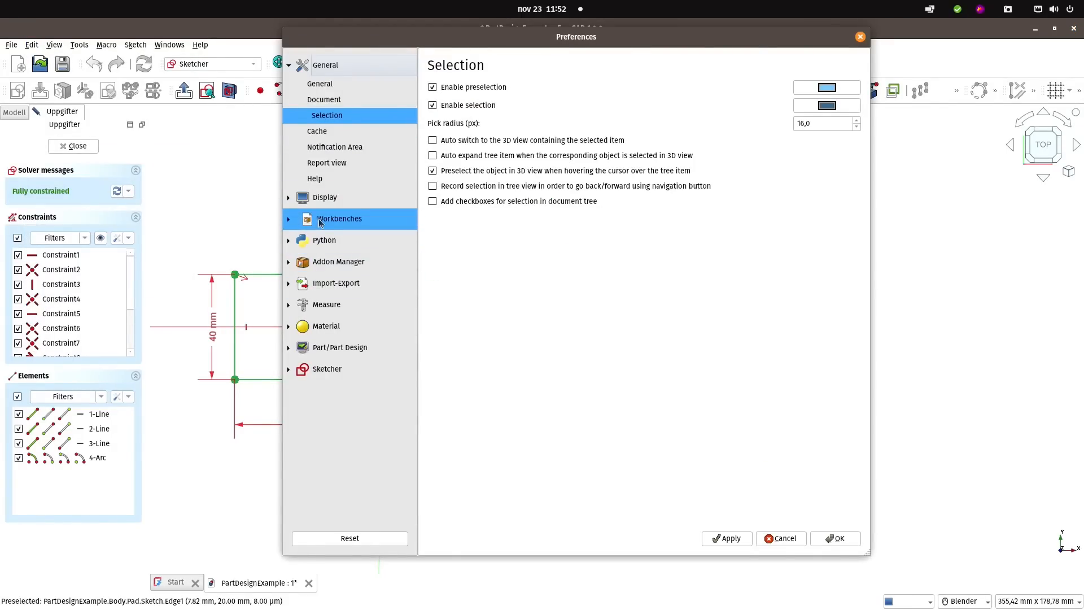
- Disable unused workbenches such as CAM and BIM under Available Workbenches
{"action": "left_click", "coordinate": [324, 87]}
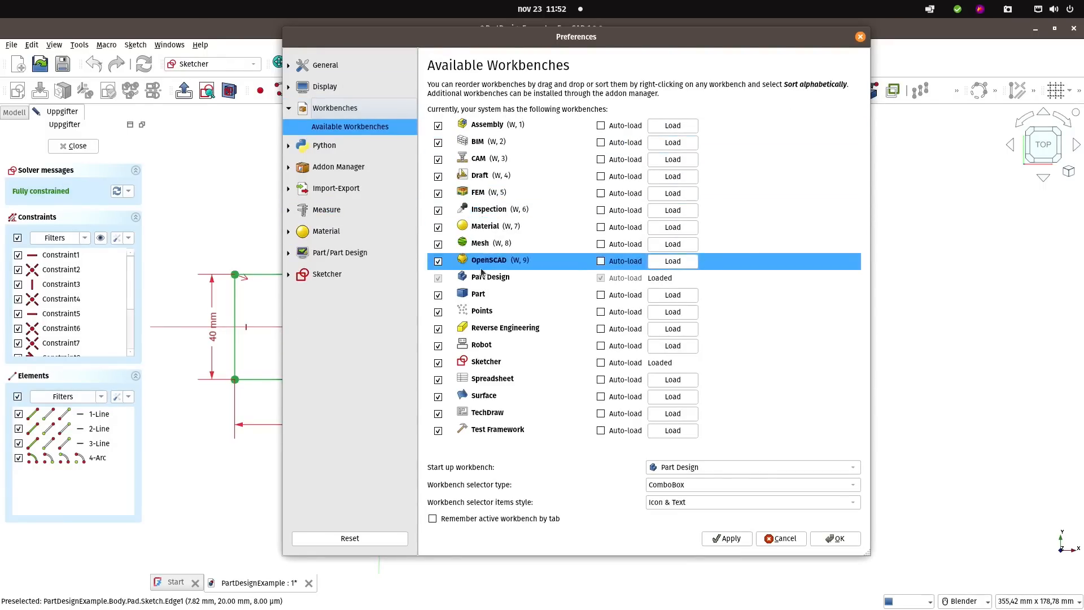
{"action": "left_click", "coordinate": [491, 142]}
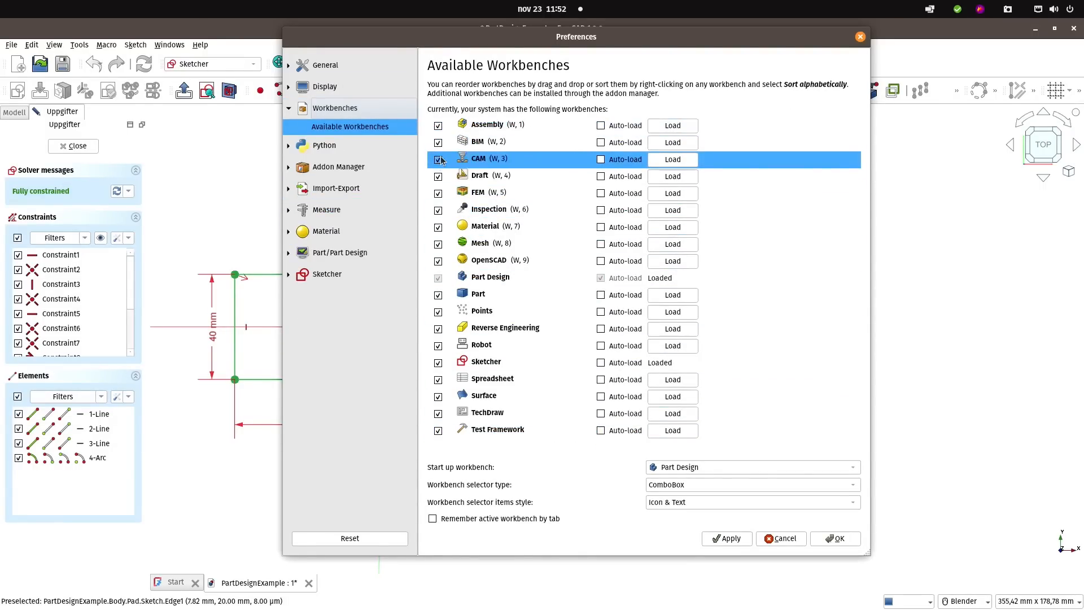
{"action": "left_click", "coordinate": [487, 141]}
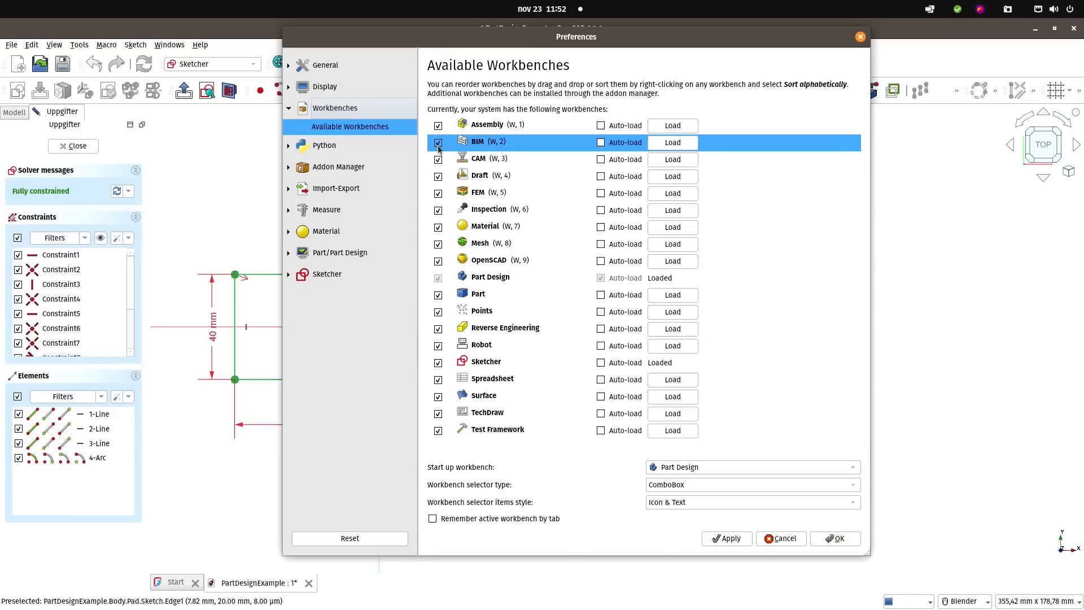
{"action": "left_click", "coordinate": [437, 142]}
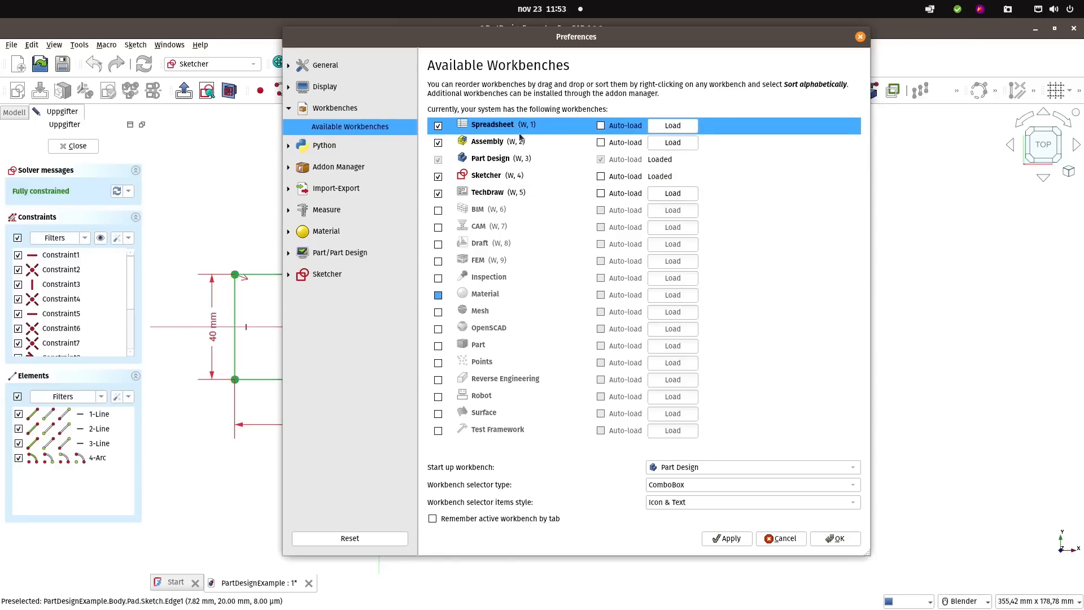
{"action": "left_click", "coordinate": [490, 158]}
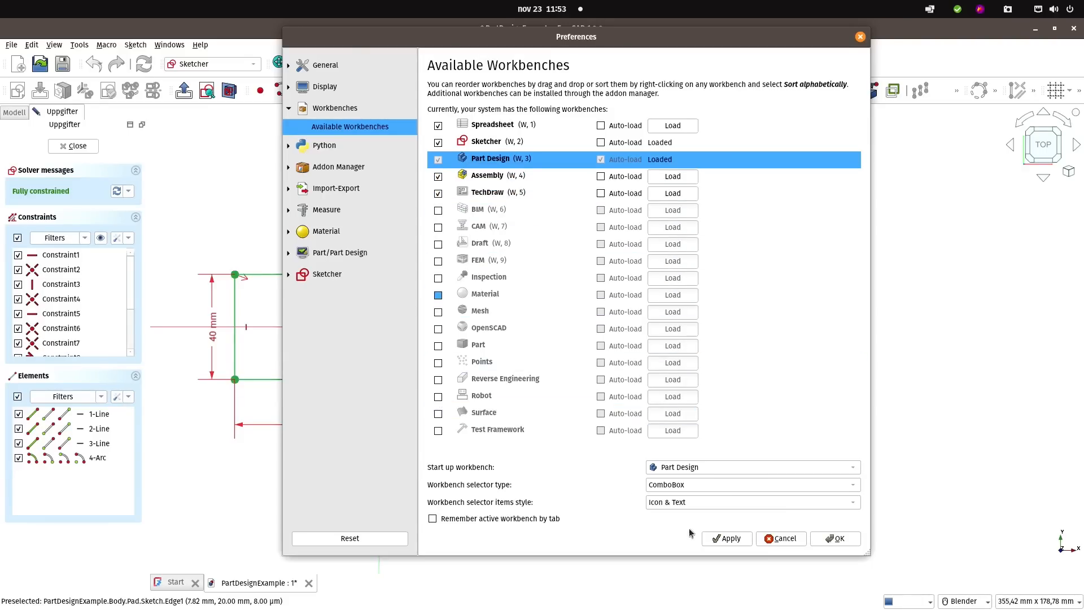
{"action": "mouse_move", "coordinate": [684, 475]}
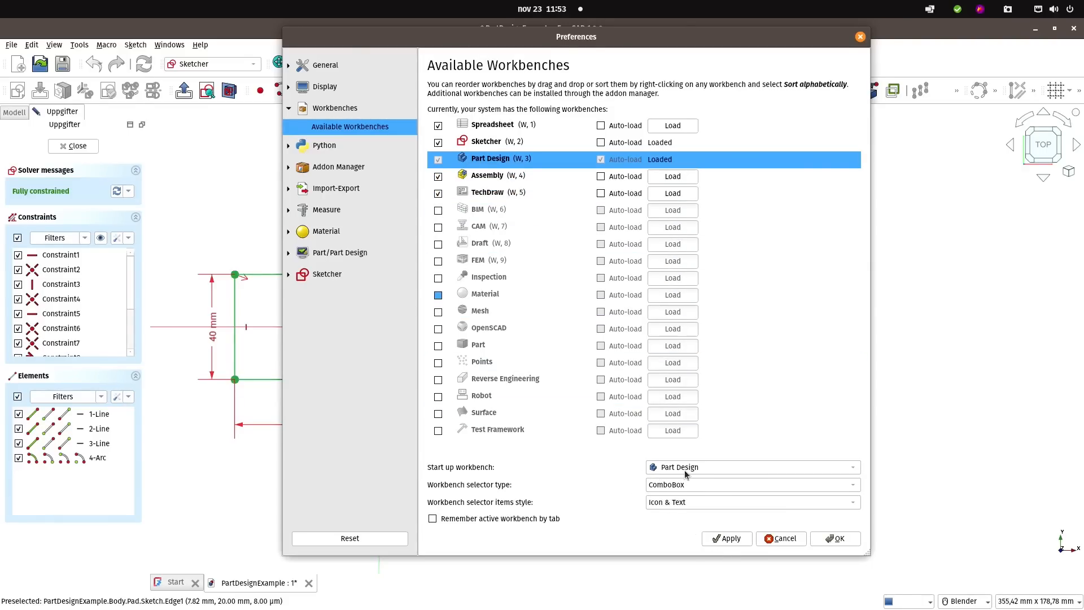
- Set the workbench selector type to TabBar and apply the settings
{"action": "left_click", "coordinate": [750, 484]}
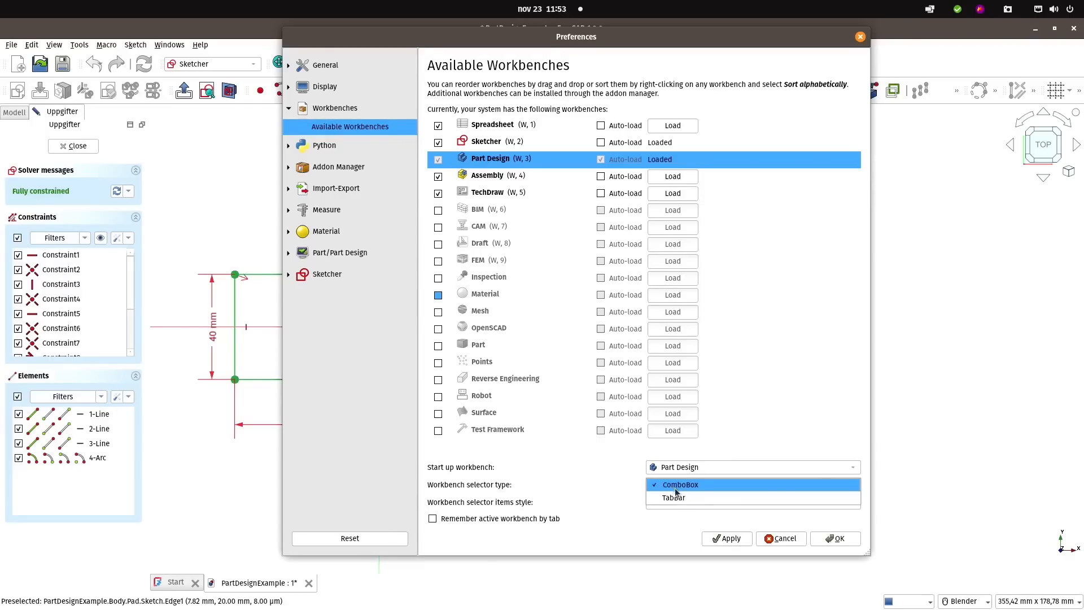
{"action": "left_click", "coordinate": [672, 496]}
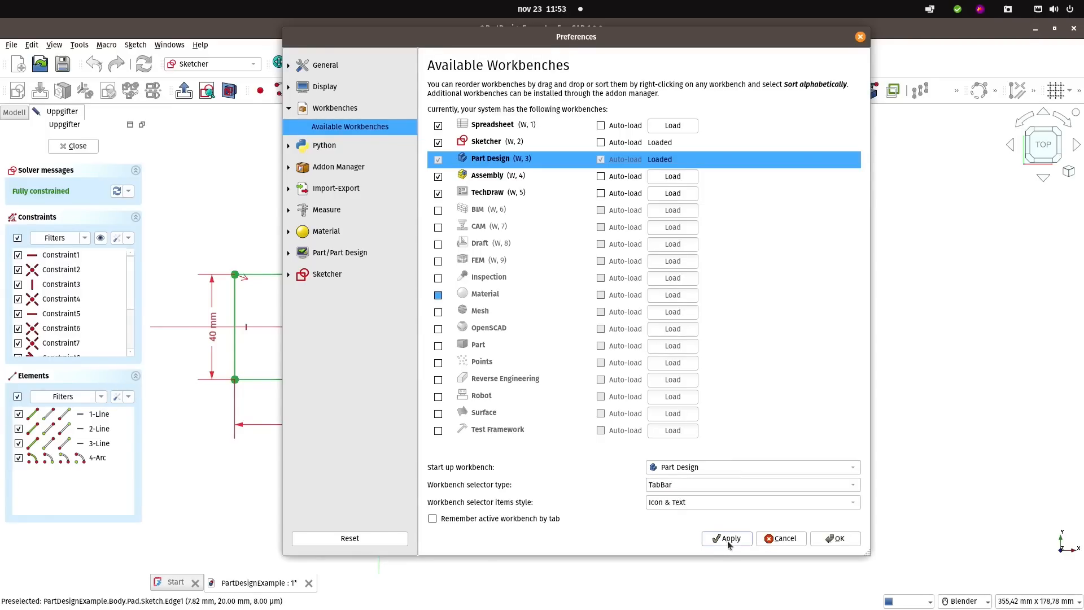
{"action": "left_click", "coordinate": [727, 538]}
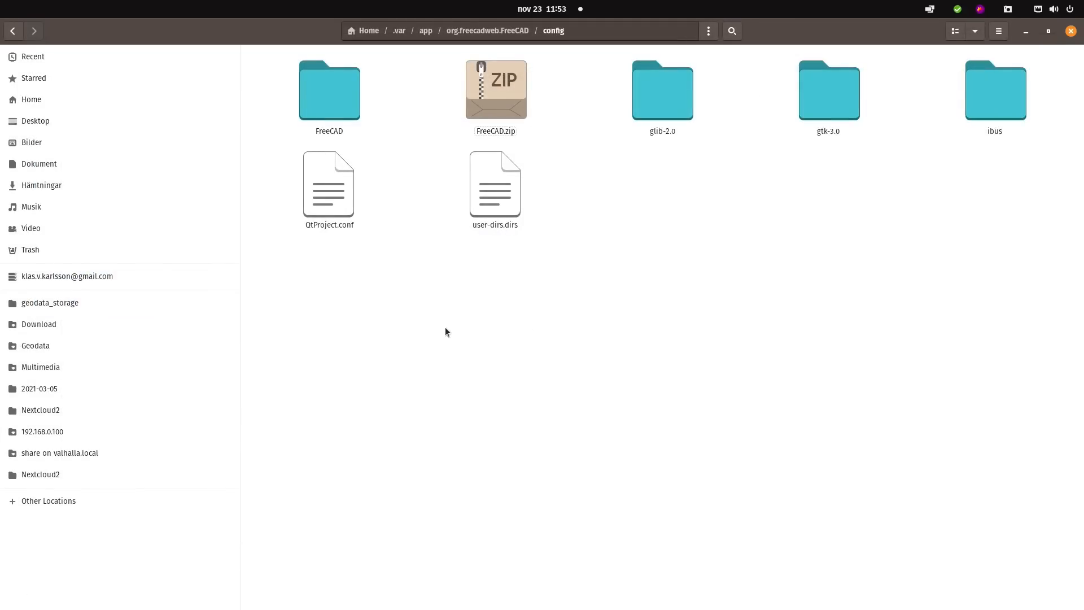
{"action": "mouse_move", "coordinate": [572, 389]}
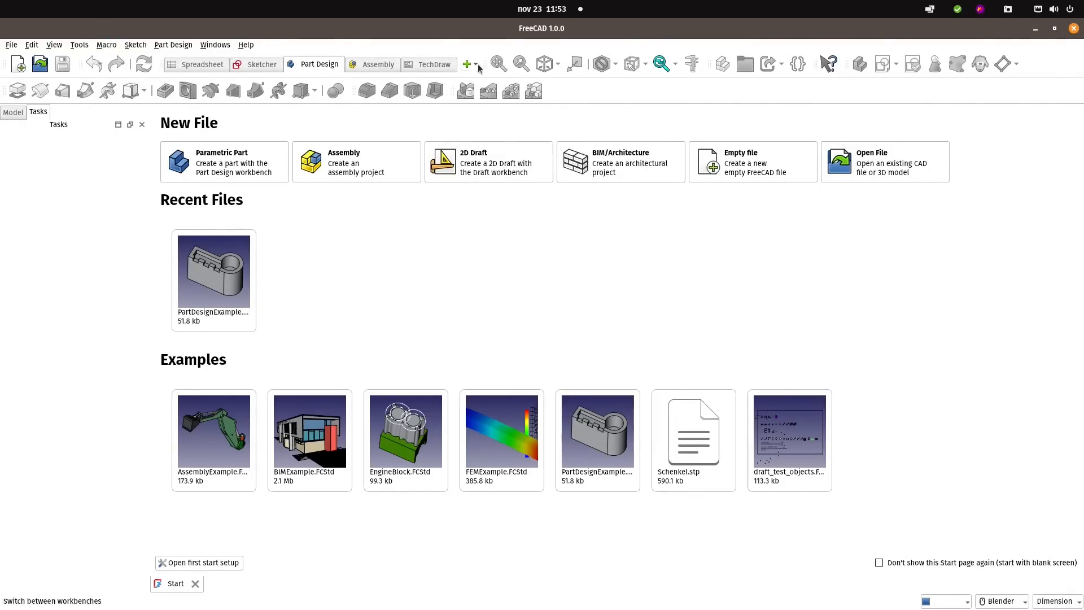
- List extra workbenches, switch to Spreadsheet then Sketcher, and reopen Preferences
{"action": "left_click", "coordinate": [465, 64]}
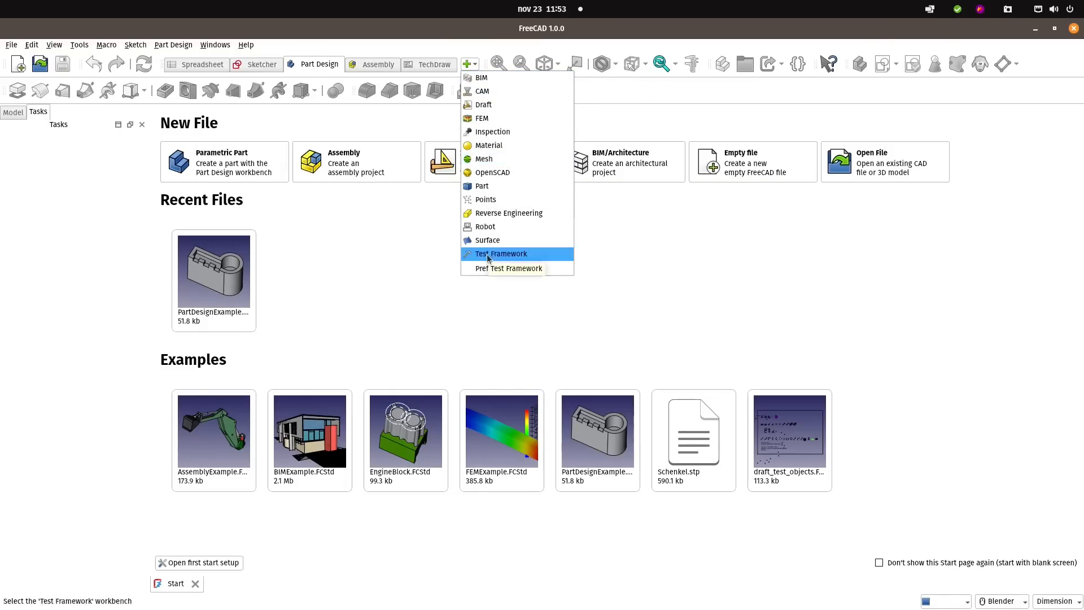
{"action": "mouse_move", "coordinate": [725, 97]}
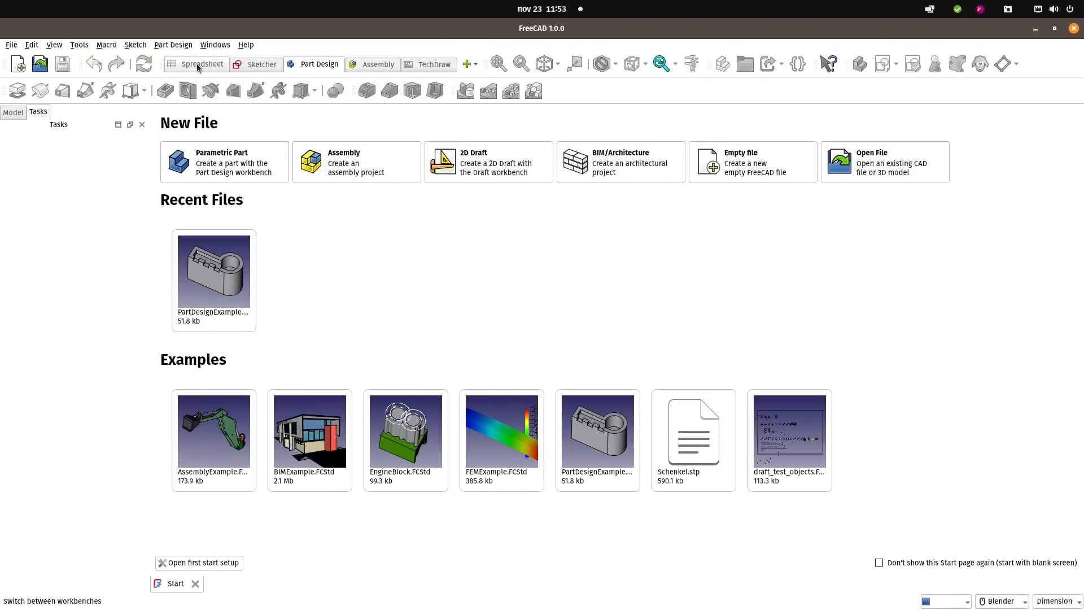
{"action": "left_click", "coordinate": [201, 64]}
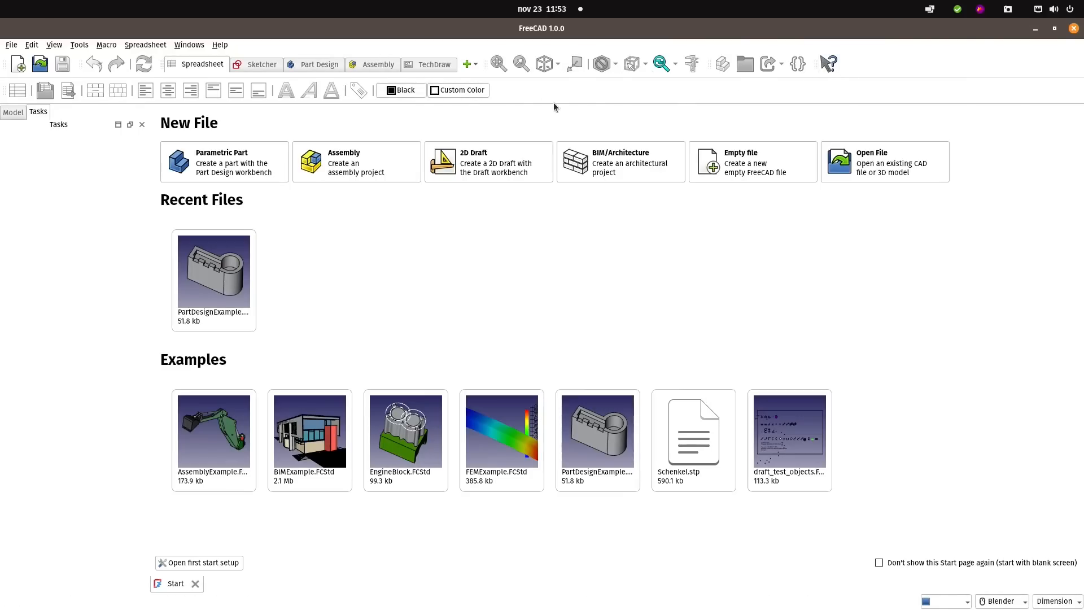
{"action": "left_click", "coordinate": [261, 64]}
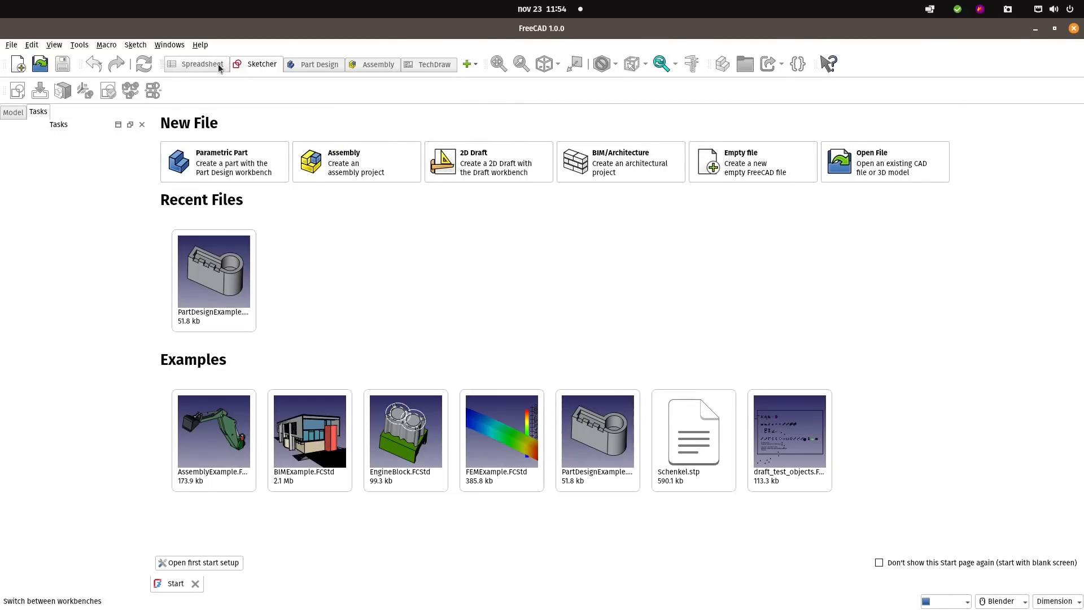
{"action": "left_click", "coordinate": [31, 44]}
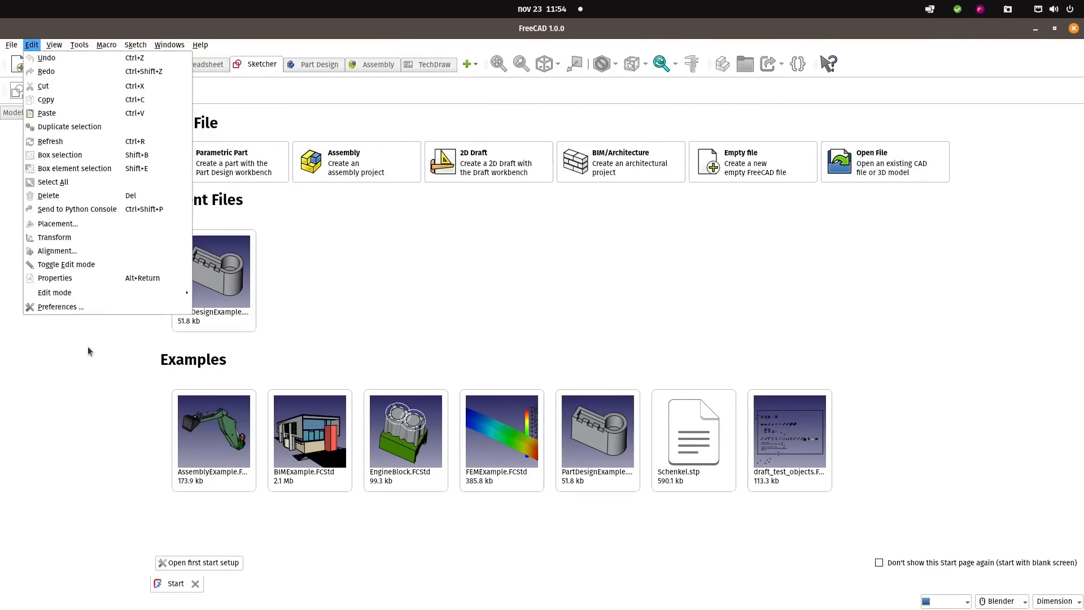
{"action": "left_click", "coordinate": [60, 306]}
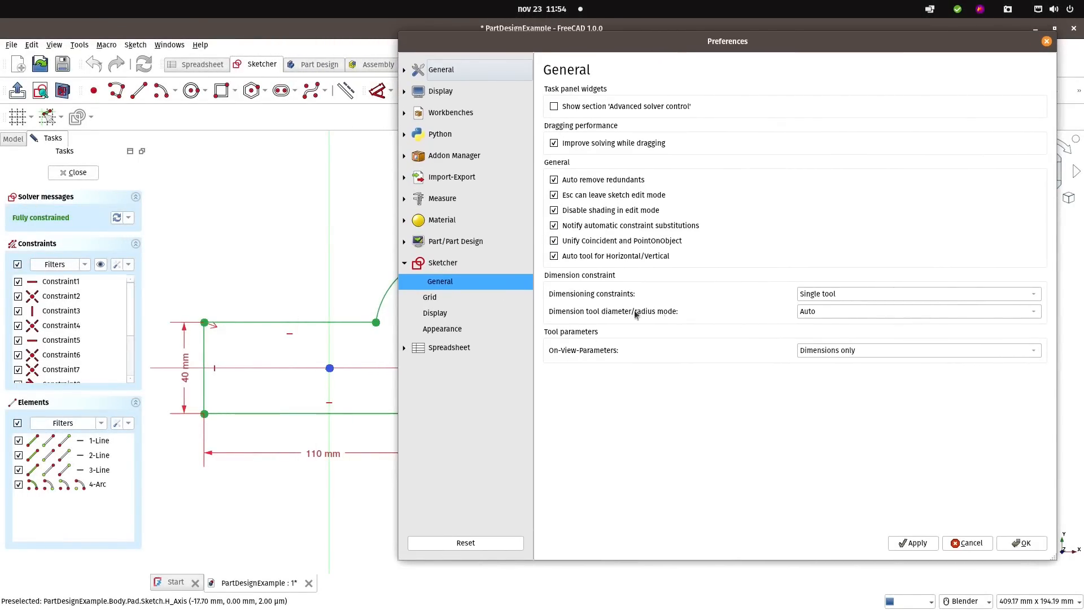
- In the Sketcher Display preferences, enter a new view scale ratio and apply it
{"action": "left_click", "coordinate": [434, 296]}
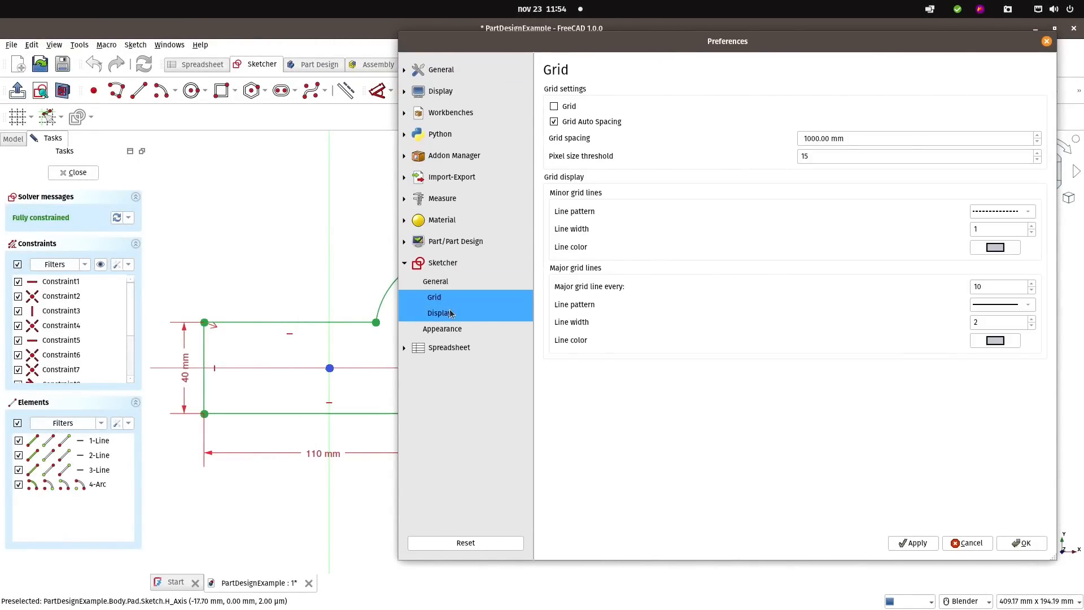
{"action": "left_click", "coordinate": [440, 312]}
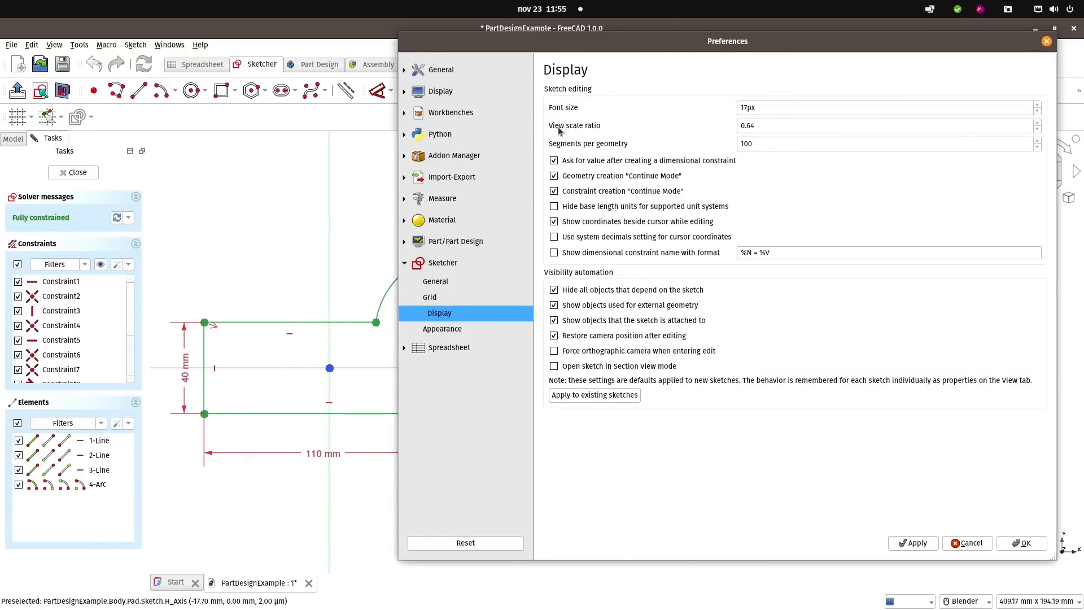
{"action": "mouse_move", "coordinate": [765, 127]}
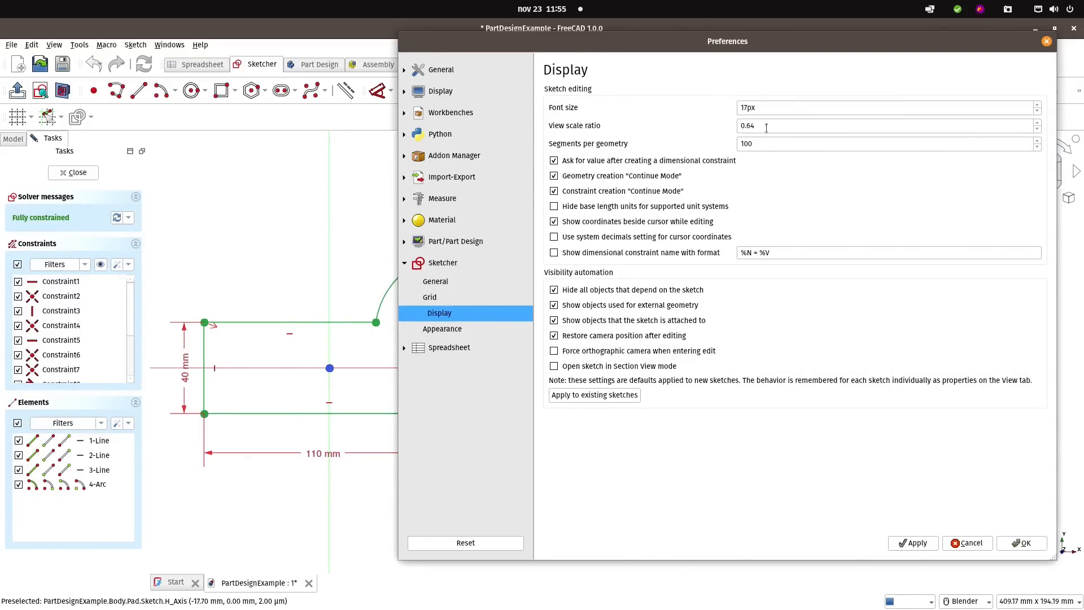
{"action": "mouse_move", "coordinate": [554, 111]}
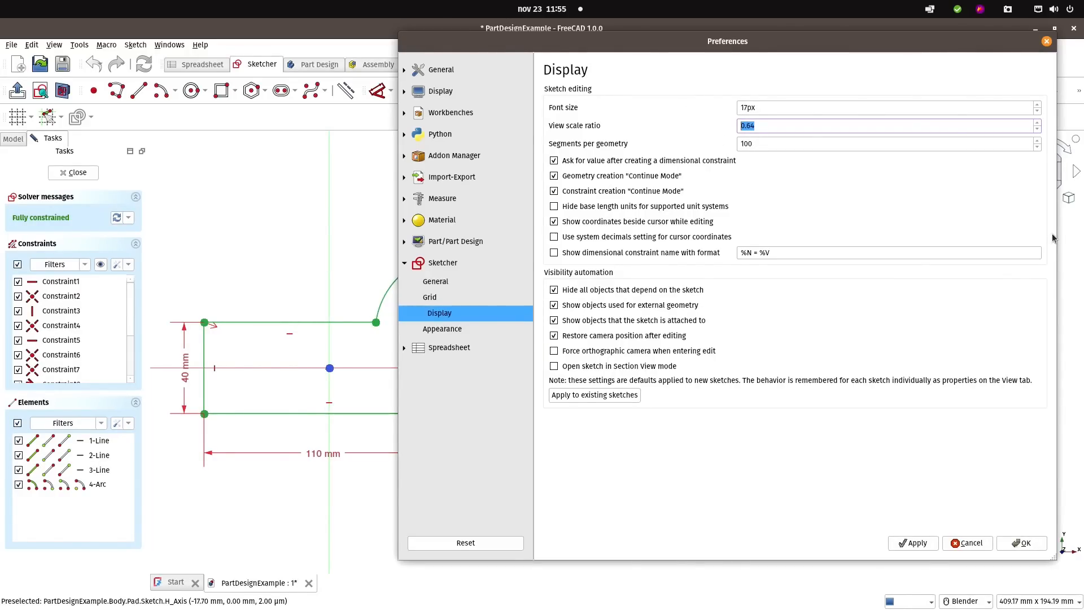
{"action": "type", "text": "2"}
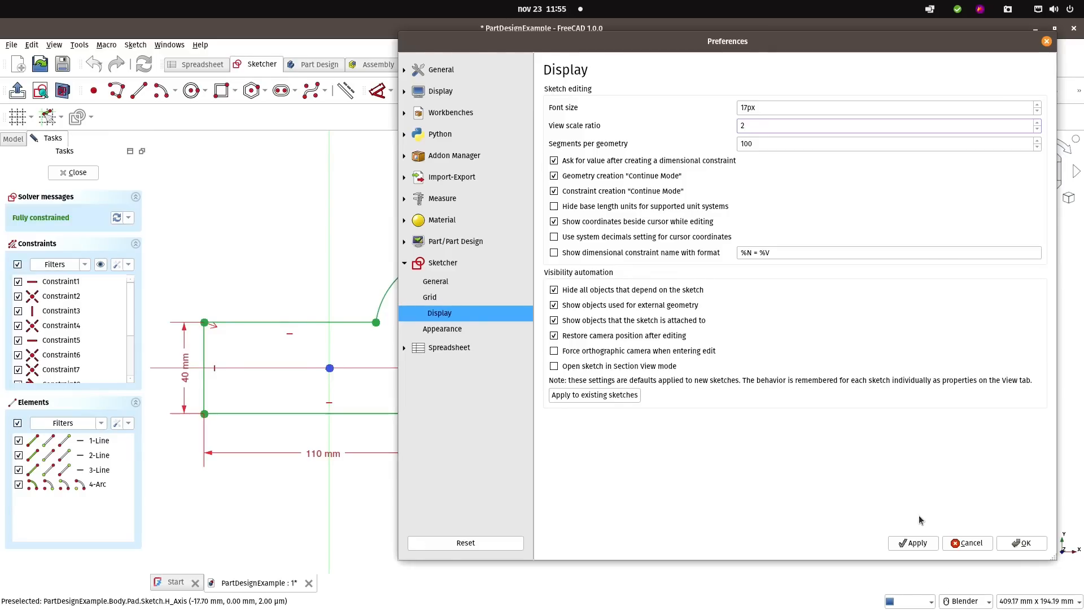
{"action": "left_click", "coordinate": [912, 543]}
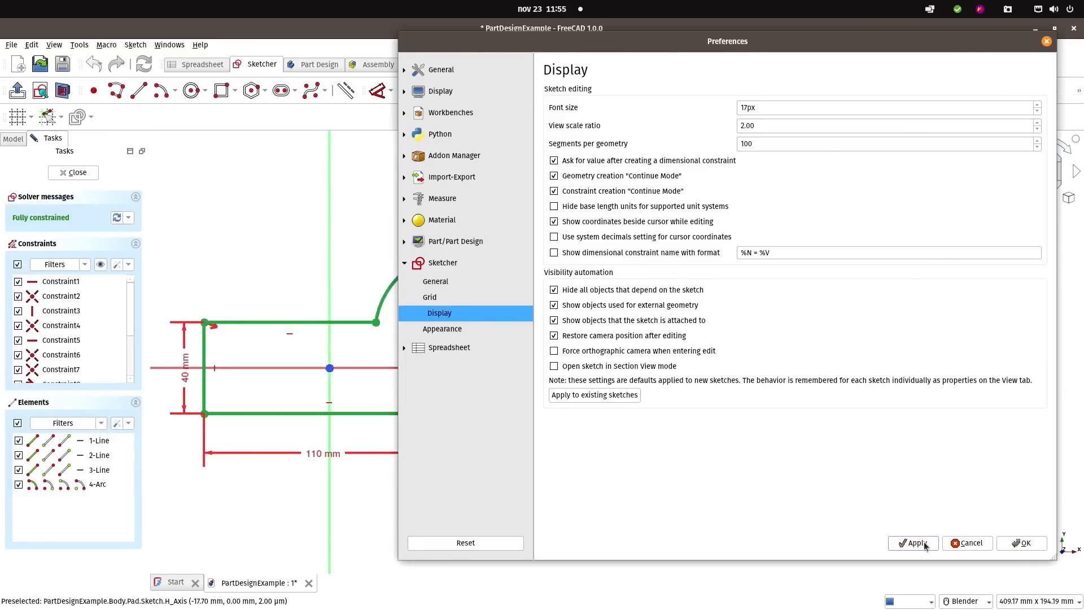
{"action": "mouse_move", "coordinate": [691, 135]}
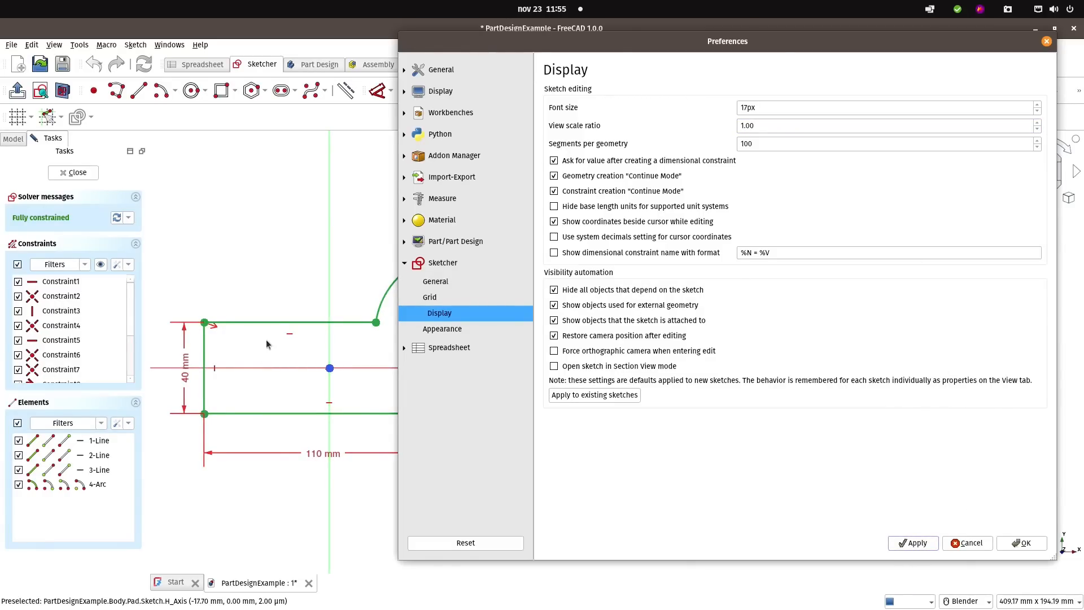
{"action": "mouse_move", "coordinate": [252, 310]}
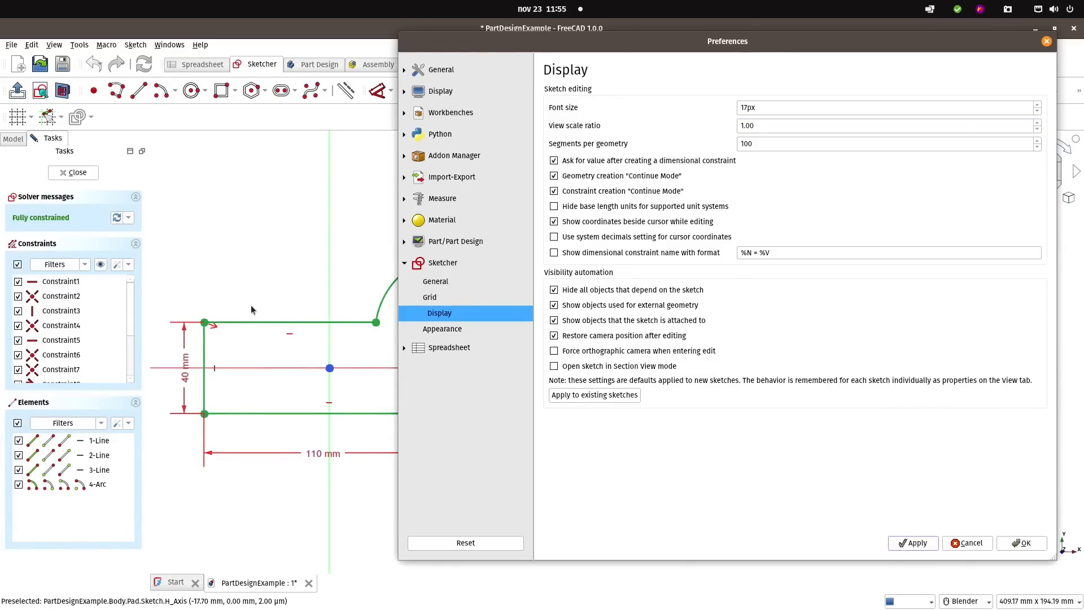
{"action": "mouse_move", "coordinate": [330, 420]}
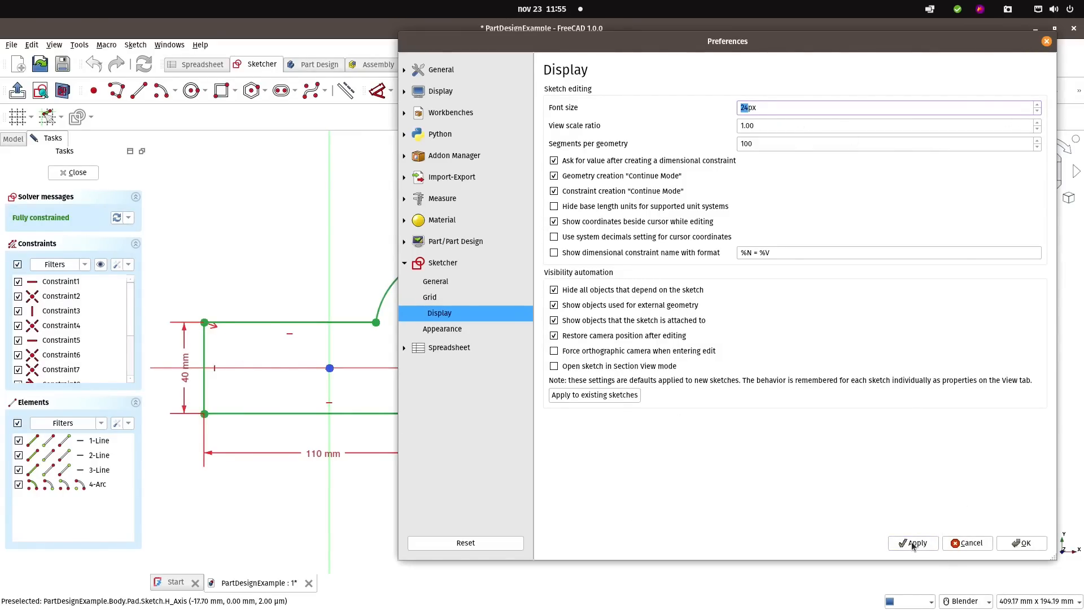
- Apply the 24 px sketch font size, browse the colour and Spreadsheet pages, and accept preferences
{"action": "left_click", "coordinate": [912, 542]}
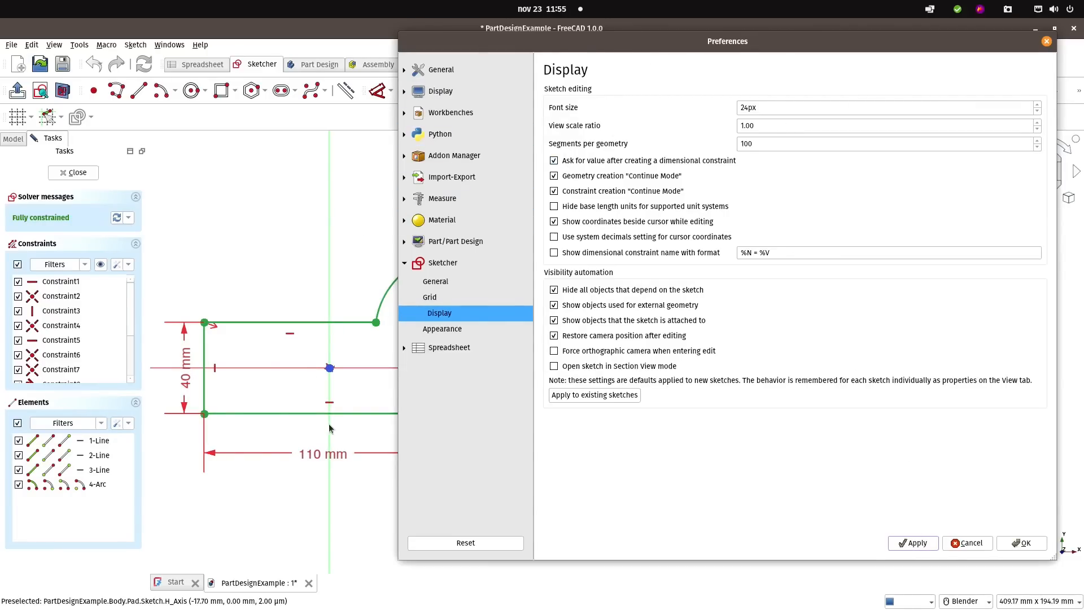
{"action": "left_click", "coordinate": [453, 347]}
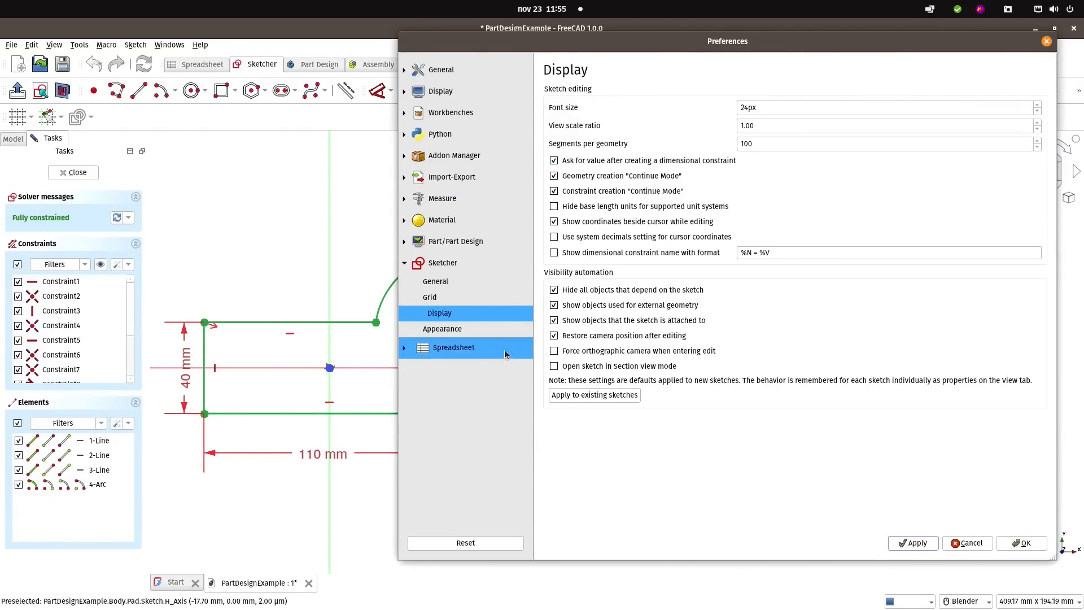
{"action": "left_click", "coordinate": [447, 328]}
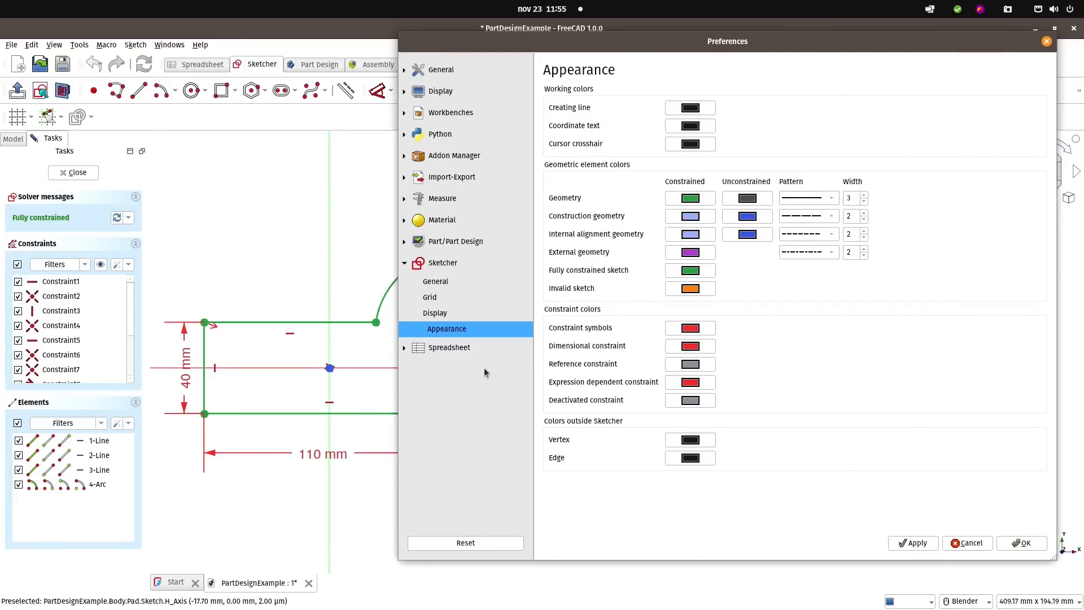
{"action": "left_click", "coordinate": [404, 347]}
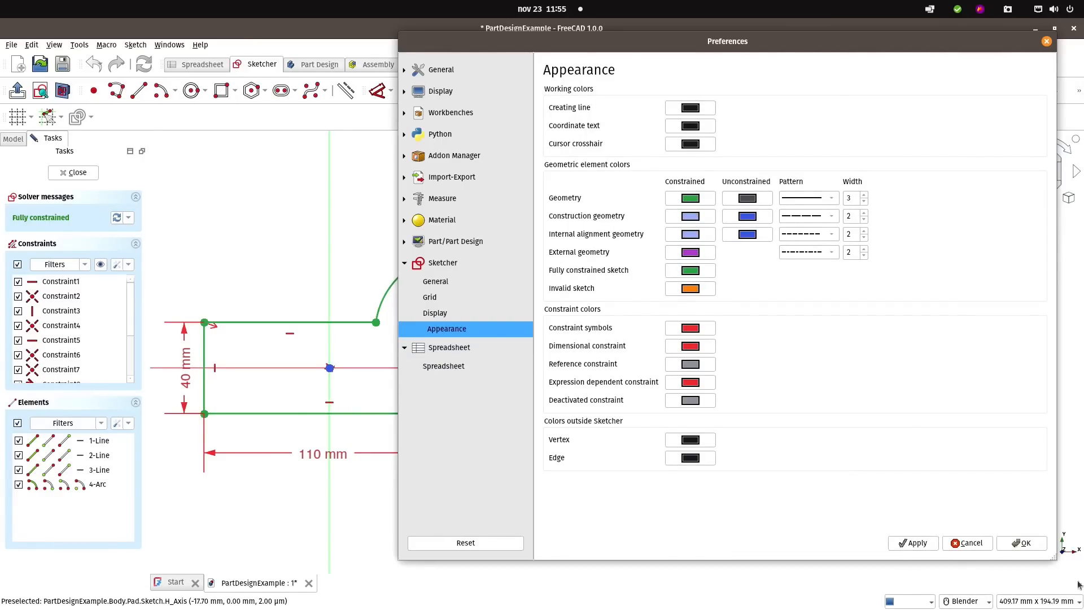
{"action": "left_click", "coordinate": [1021, 542]}
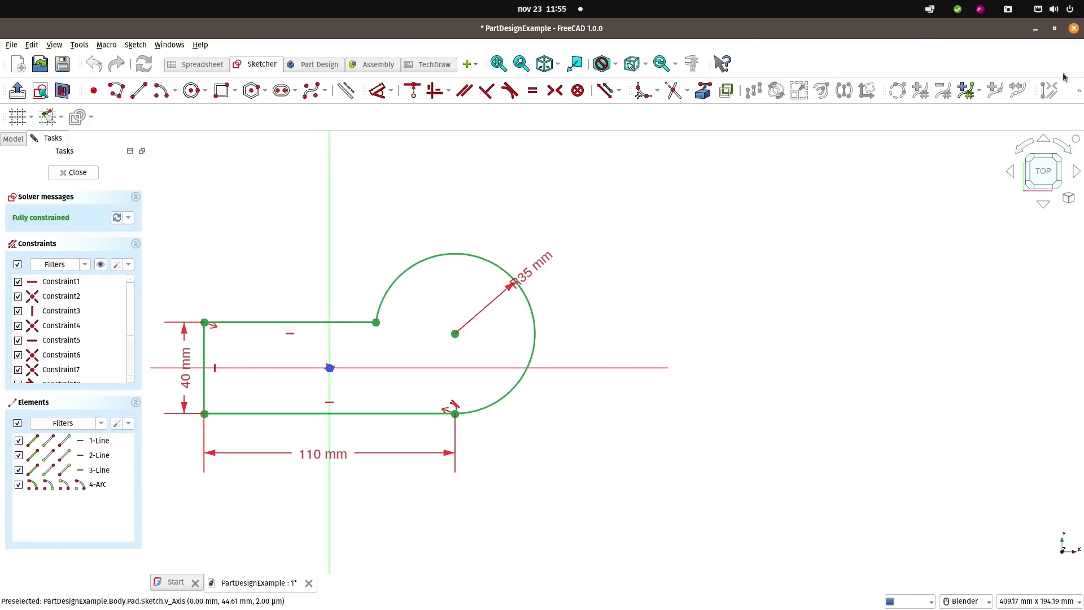
{"action": "left_click", "coordinate": [73, 172]}
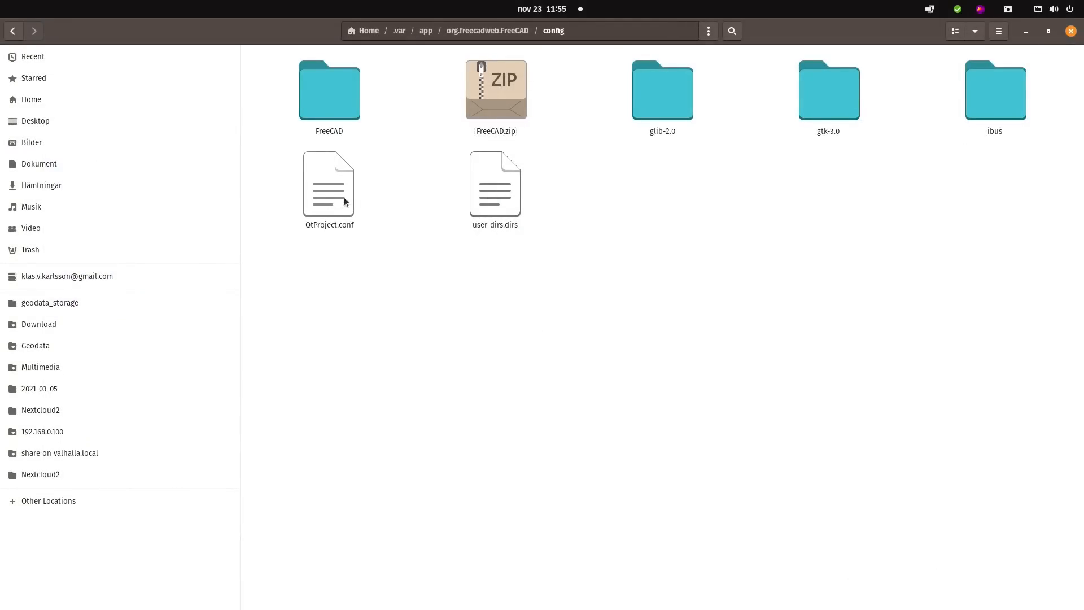
- Select the FreeCAD settings folder in the flatpak config folder and delete it
{"action": "left_click", "coordinate": [330, 90]}
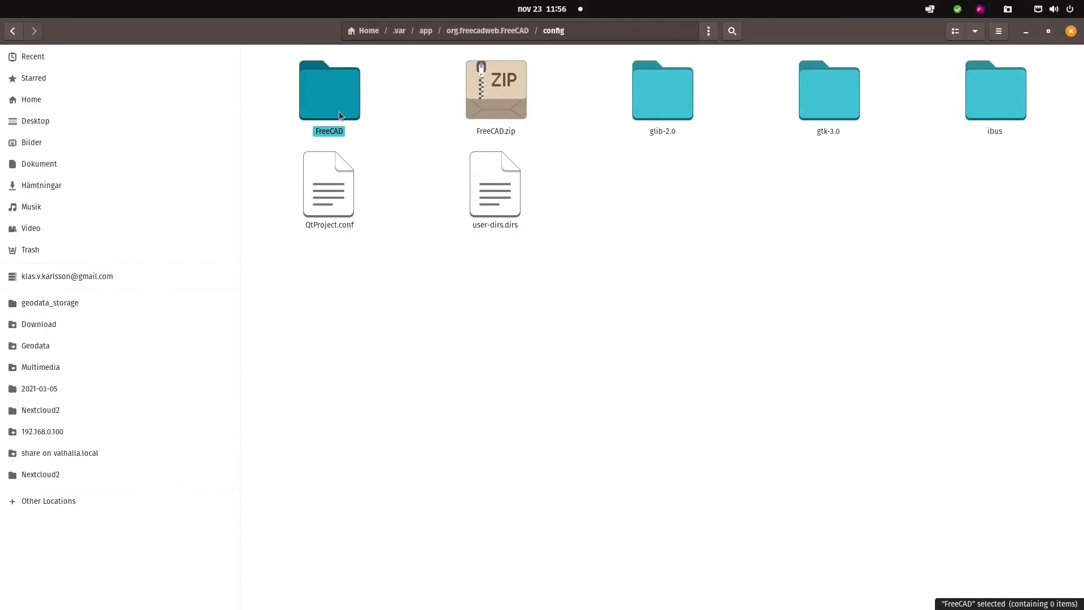
{"action": "key", "text": "Delete"}
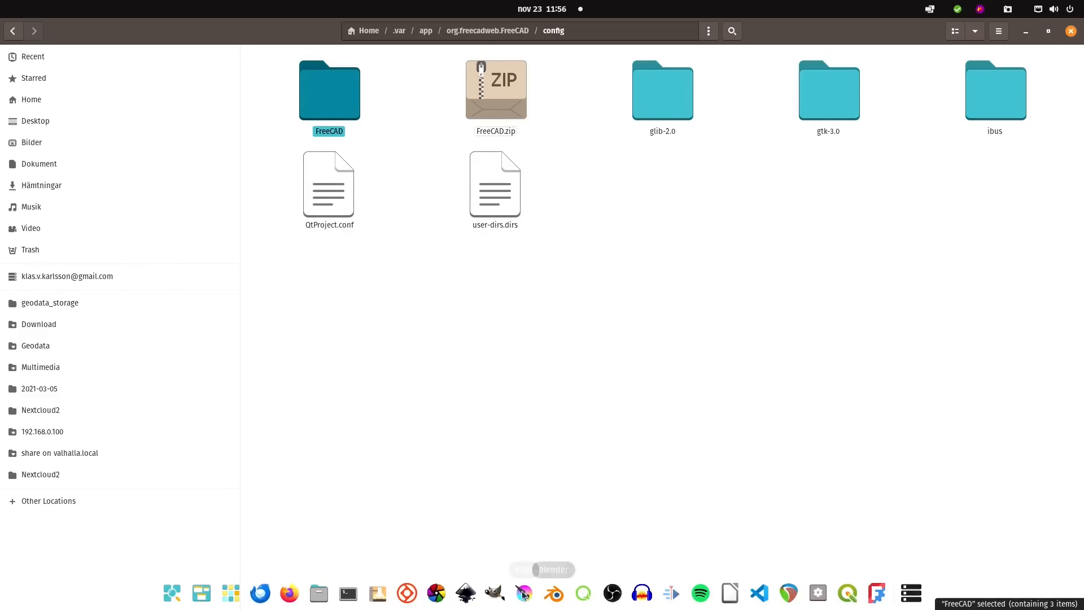
{"action": "mouse_move", "coordinate": [877, 593]}
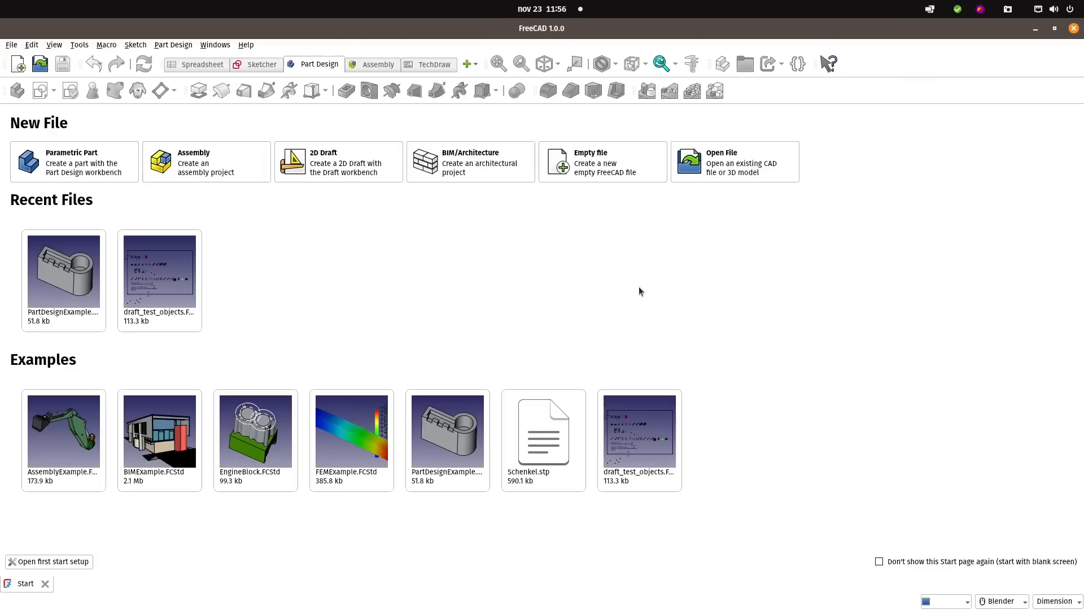
{"action": "mouse_move", "coordinate": [300, 72]}
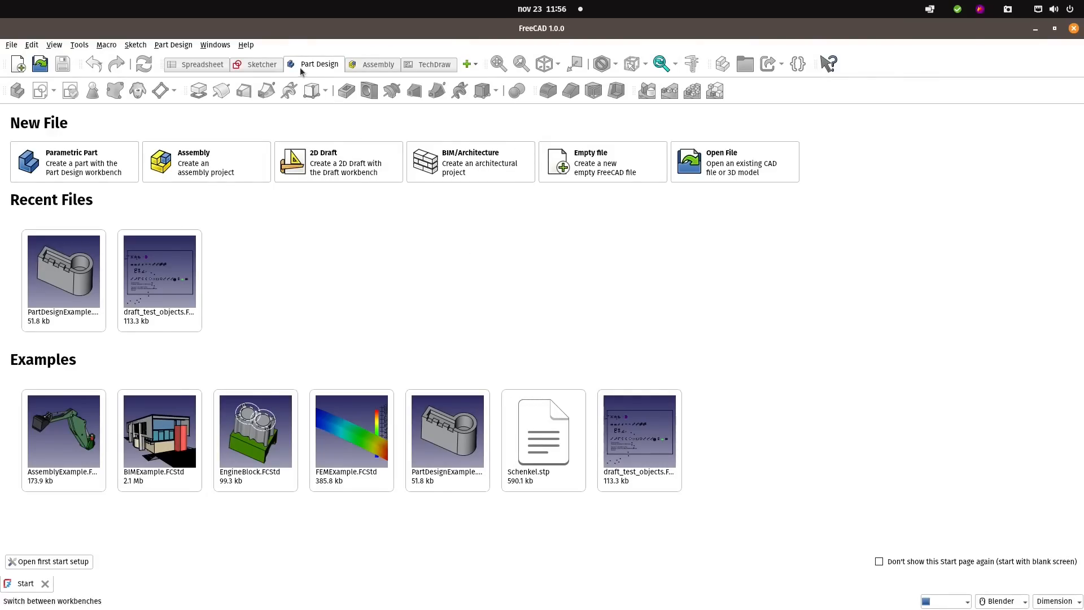
{"action": "mouse_move", "coordinate": [52, 284]}
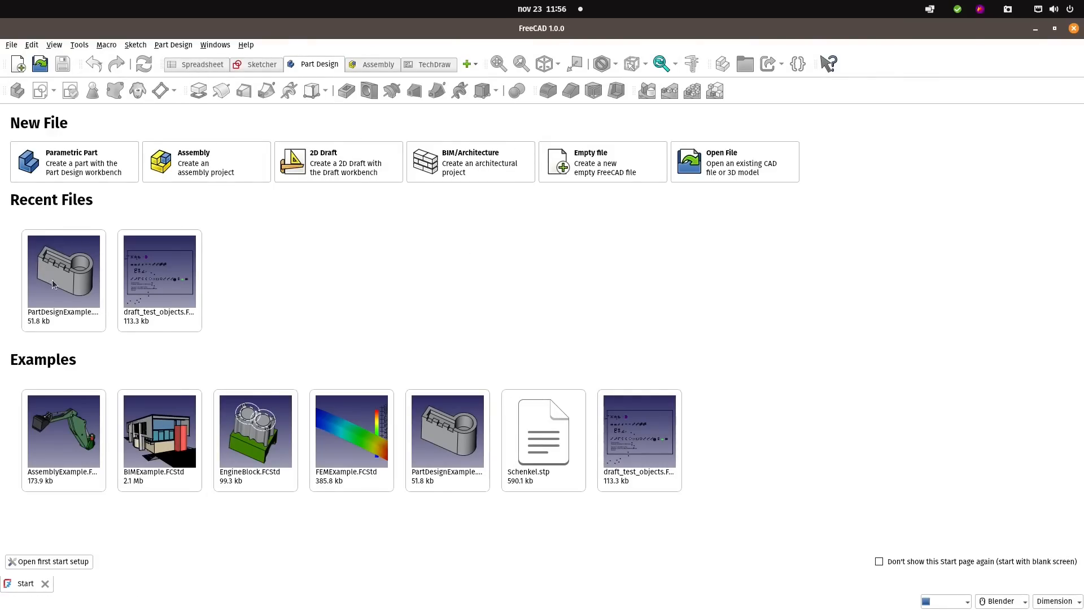
- Reopen PartDesignExample and switch between the Sketcher, TechDraw and Part Design workbenches
{"action": "double_click", "coordinate": [62, 270]}
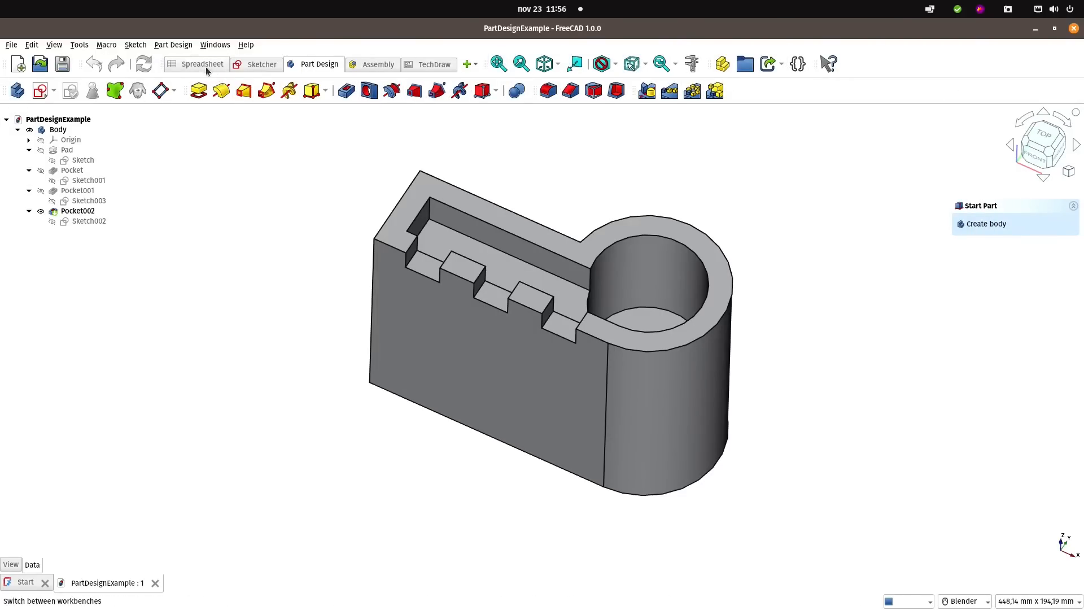
{"action": "left_click", "coordinate": [261, 64]}
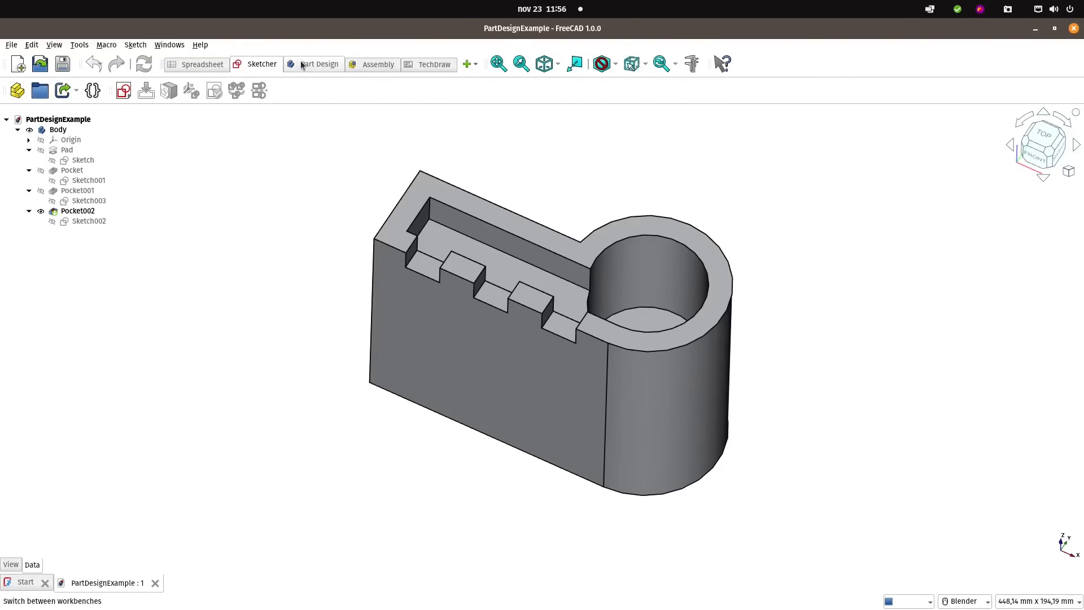
{"action": "mouse_move", "coordinate": [375, 74]}
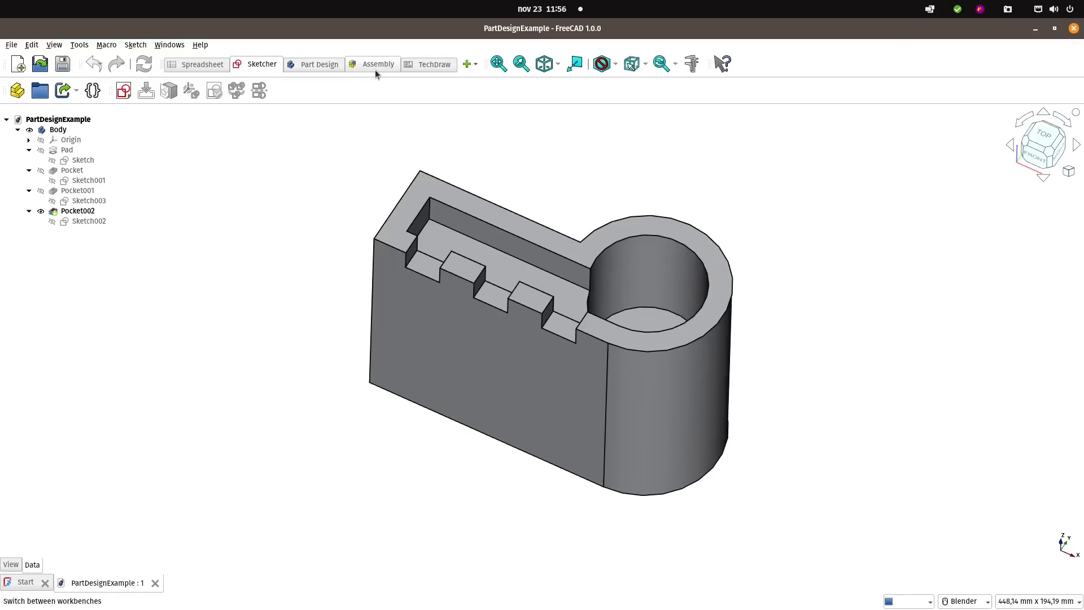
{"action": "left_click", "coordinate": [378, 64]}
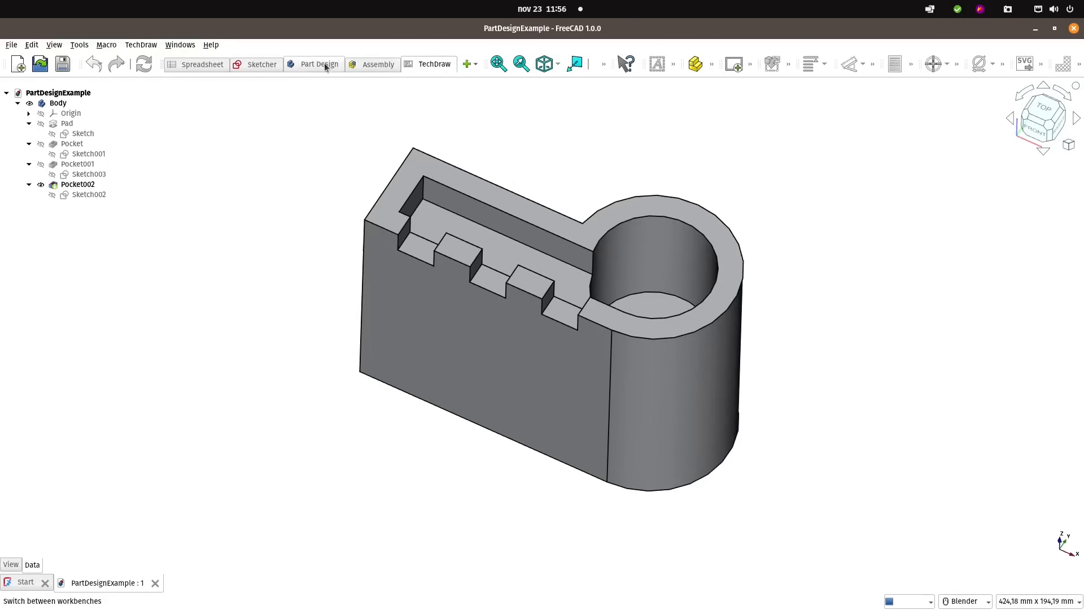
{"action": "left_click", "coordinate": [319, 64]}
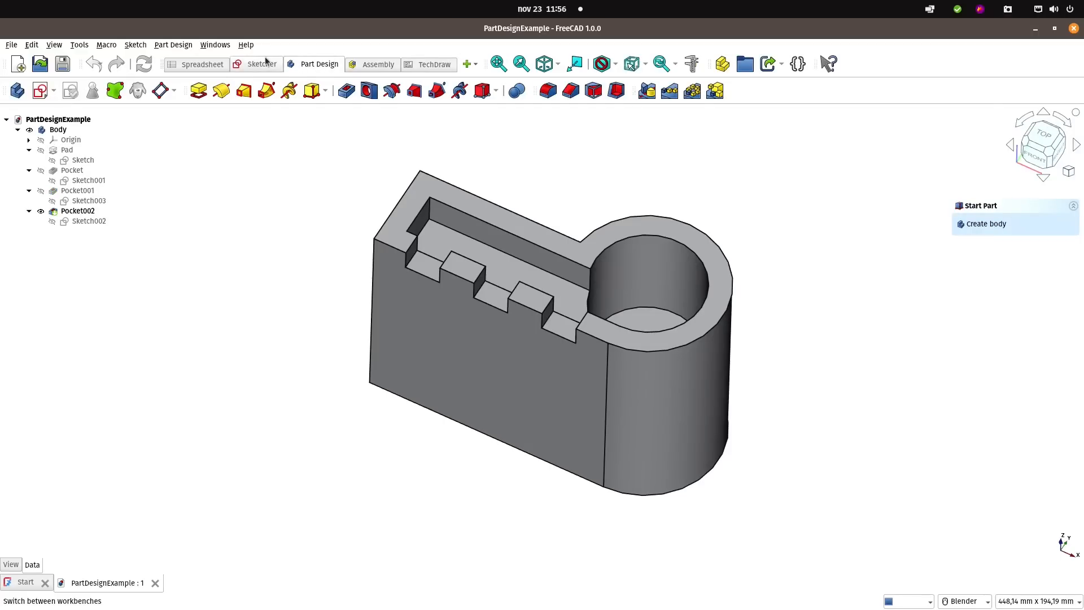
{"action": "left_click", "coordinate": [201, 63]}
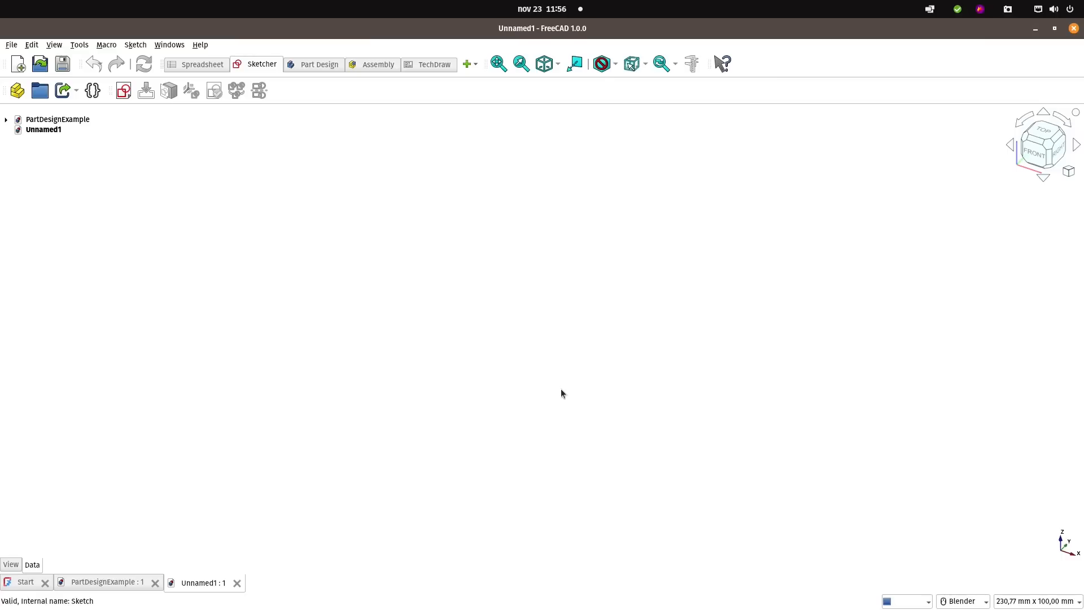
- Close the example, add a Part, and sketch a 50 mm rectangle on the XY plane
{"action": "left_click", "coordinate": [154, 582]}
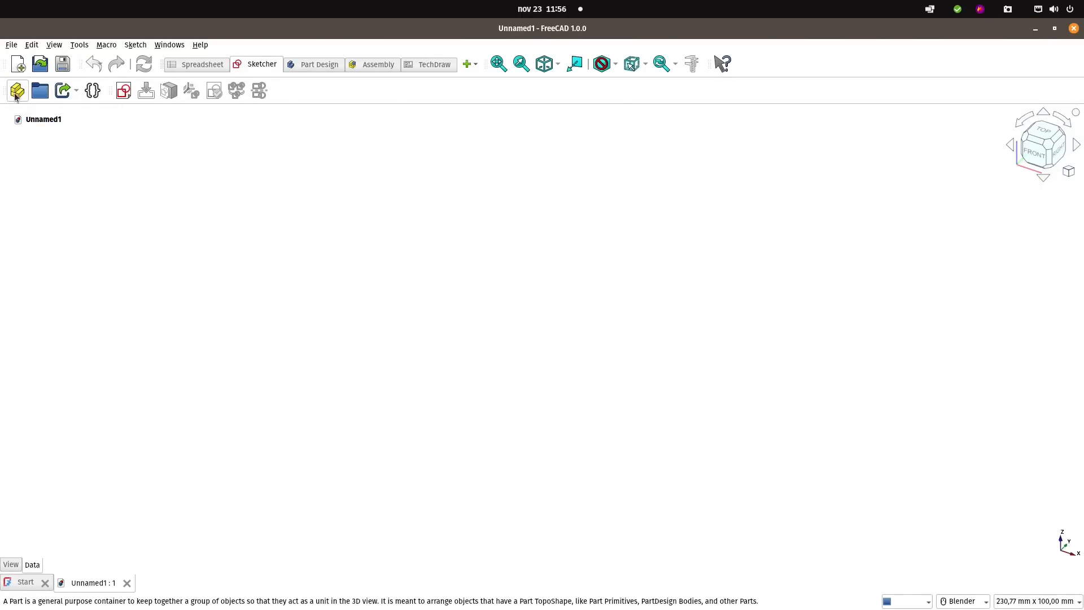
{"action": "left_click", "coordinate": [16, 91]}
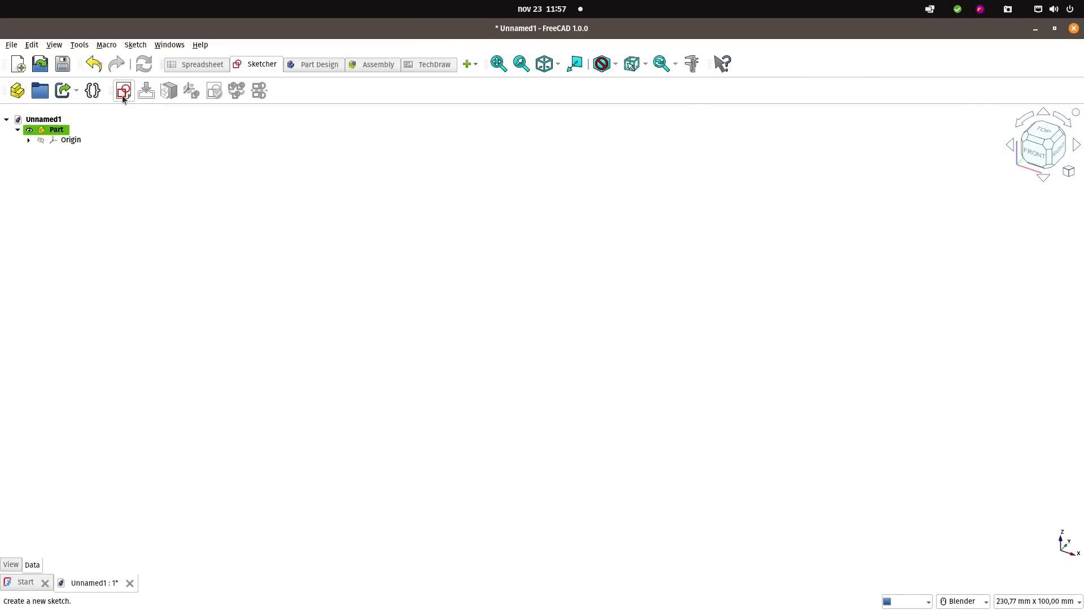
{"action": "left_click", "coordinate": [123, 90]}
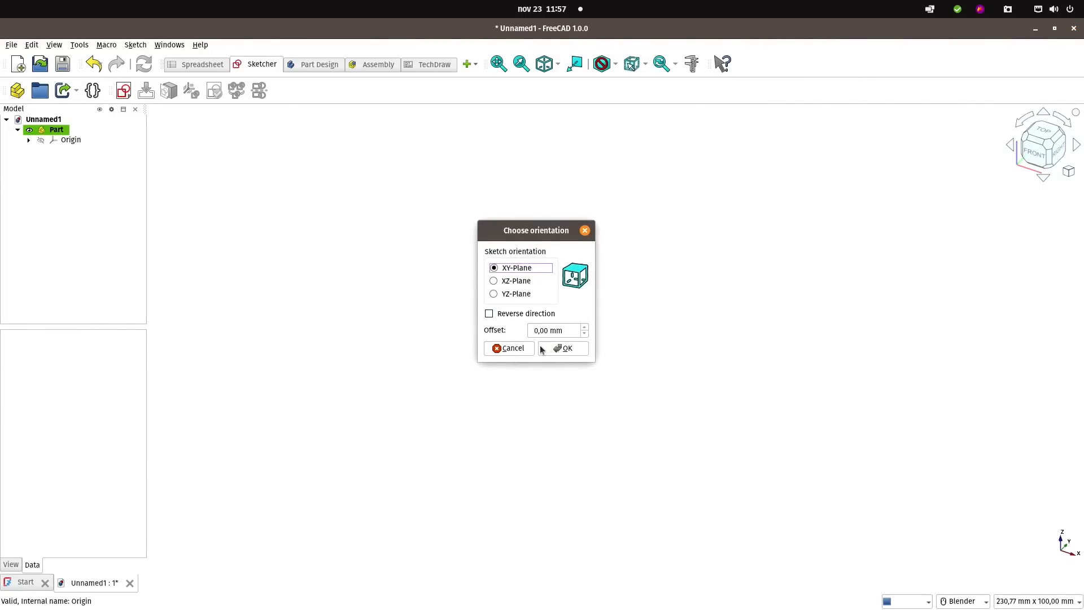
{"action": "left_click", "coordinate": [563, 348]}
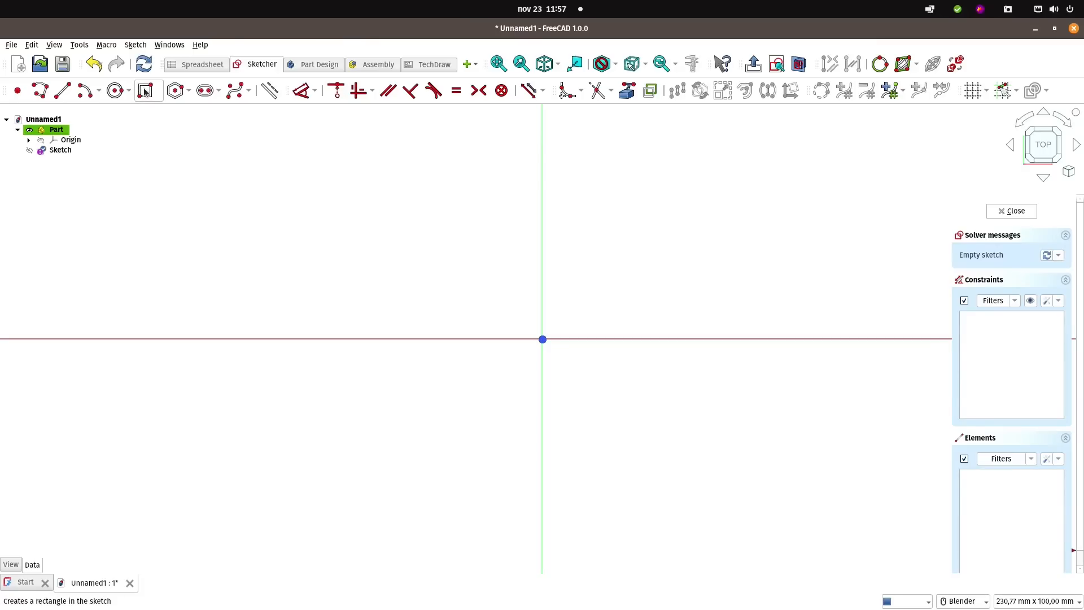
{"action": "left_click", "coordinate": [145, 90]}
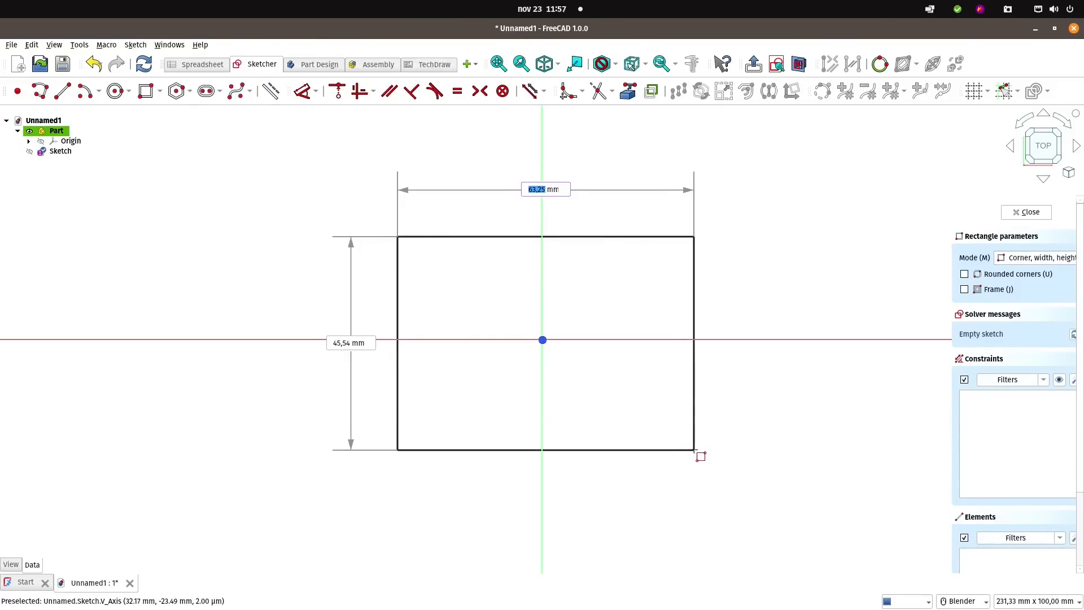
{"action": "type", "text": "50"}
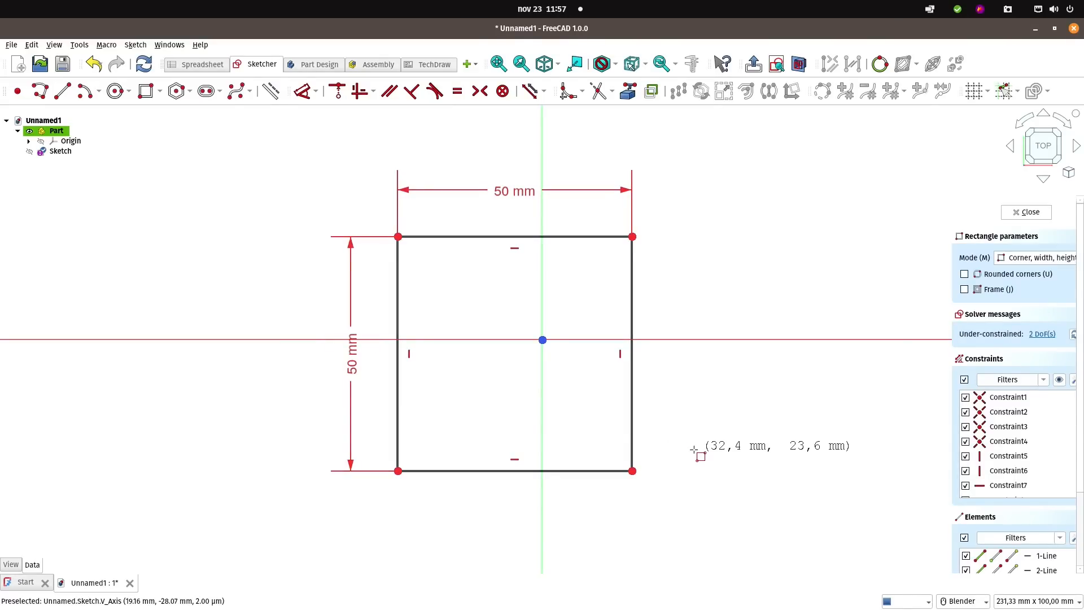
{"action": "mouse_move", "coordinate": [601, 279]}
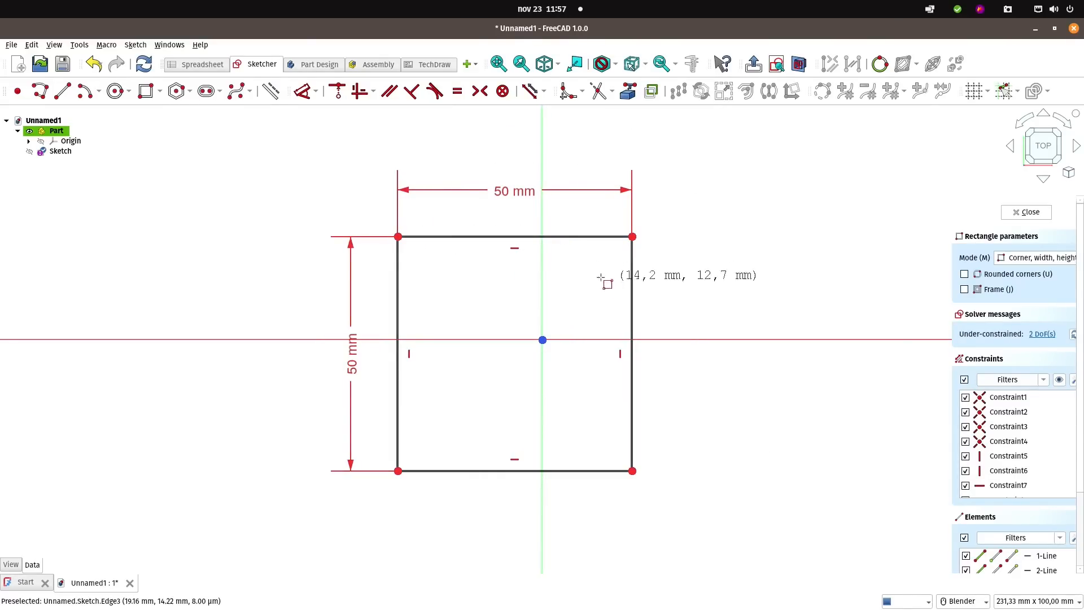
{"action": "mouse_move", "coordinate": [471, 158]}
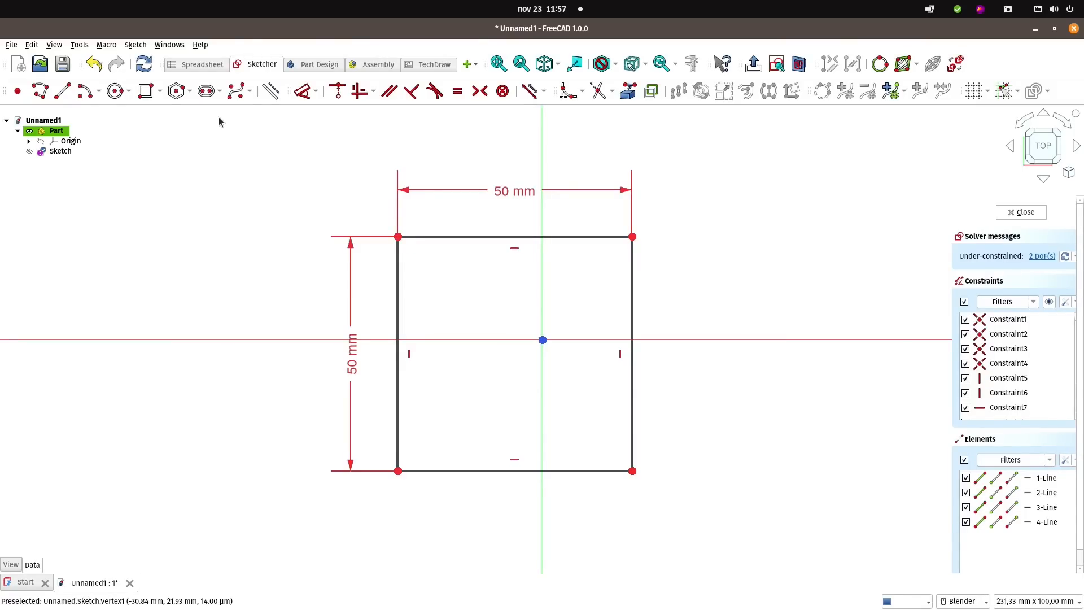
{"action": "mouse_move", "coordinate": [398, 237]}
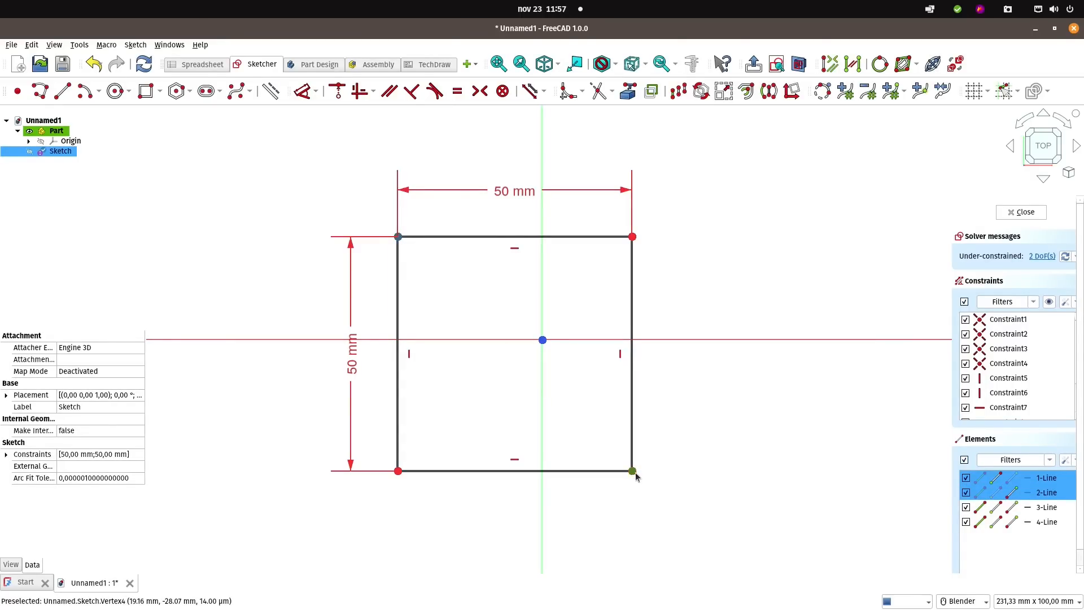
{"action": "mouse_move", "coordinate": [579, 265]}
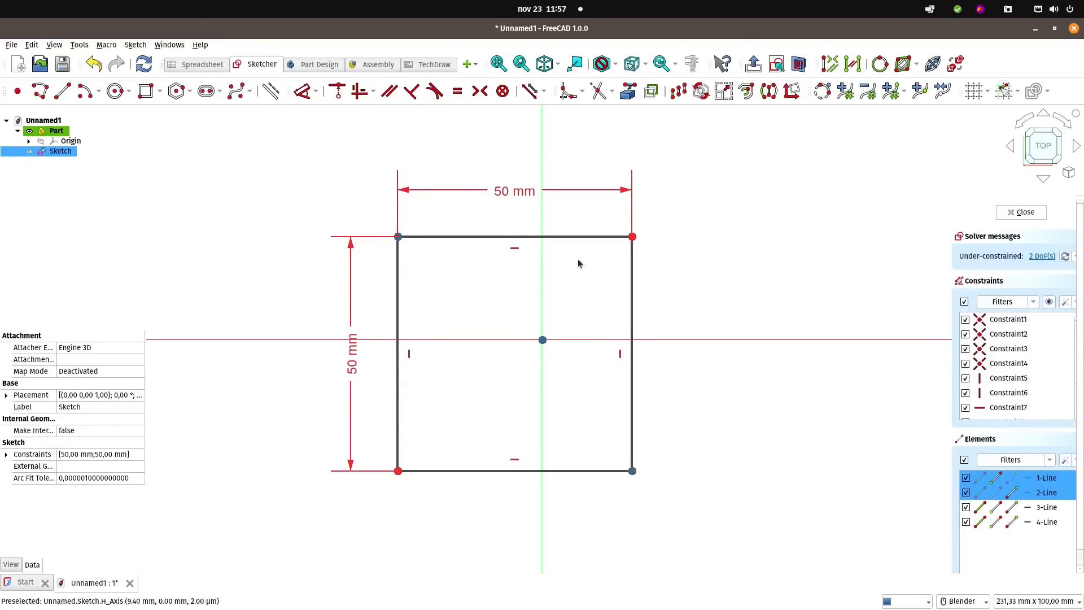
{"action": "mouse_move", "coordinate": [478, 91]}
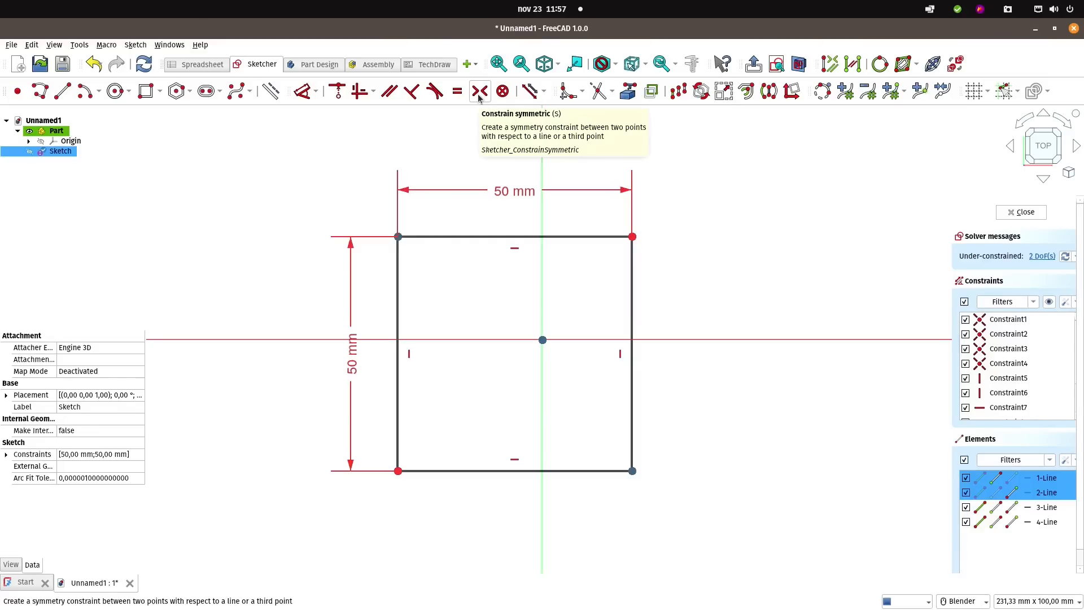
{"action": "mouse_move", "coordinate": [384, 153]}
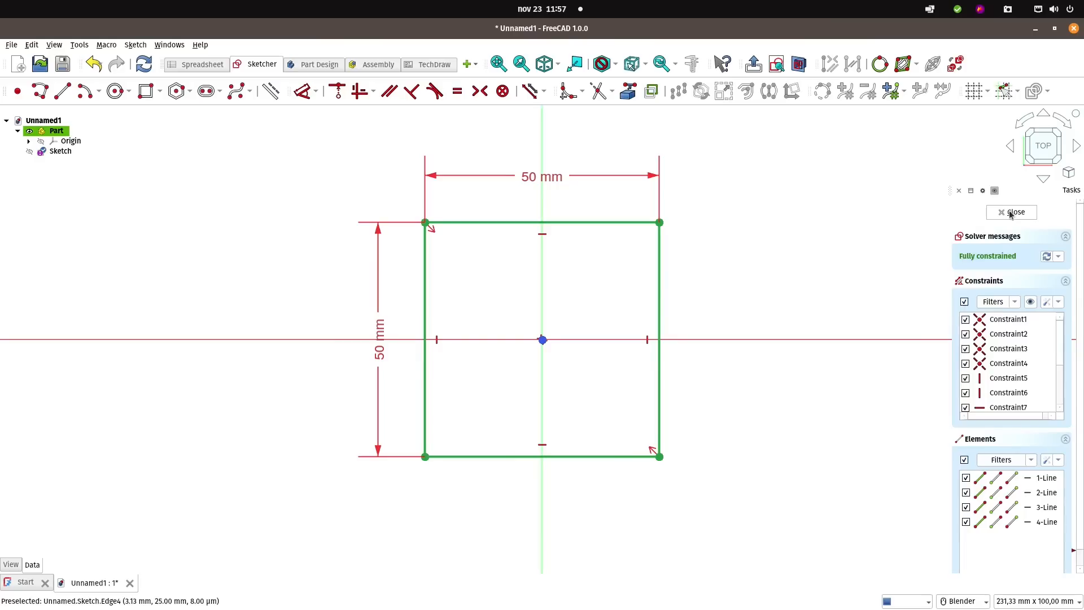
- Close the square sketch, create a new Body, move the sketch into it, and pad it
{"action": "left_click", "coordinate": [1014, 212]}
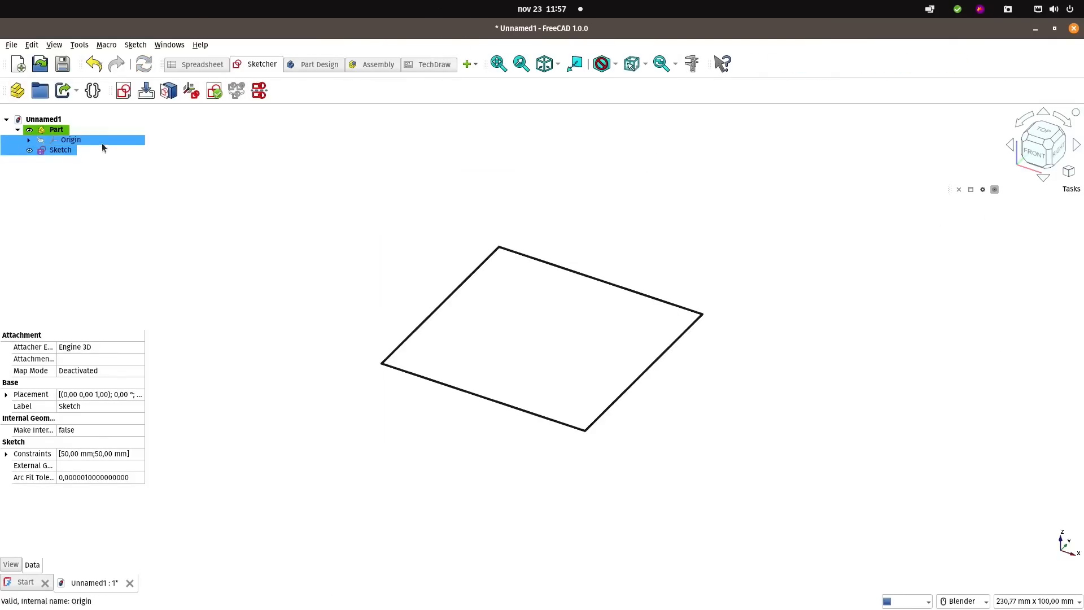
{"action": "left_click", "coordinate": [318, 64]}
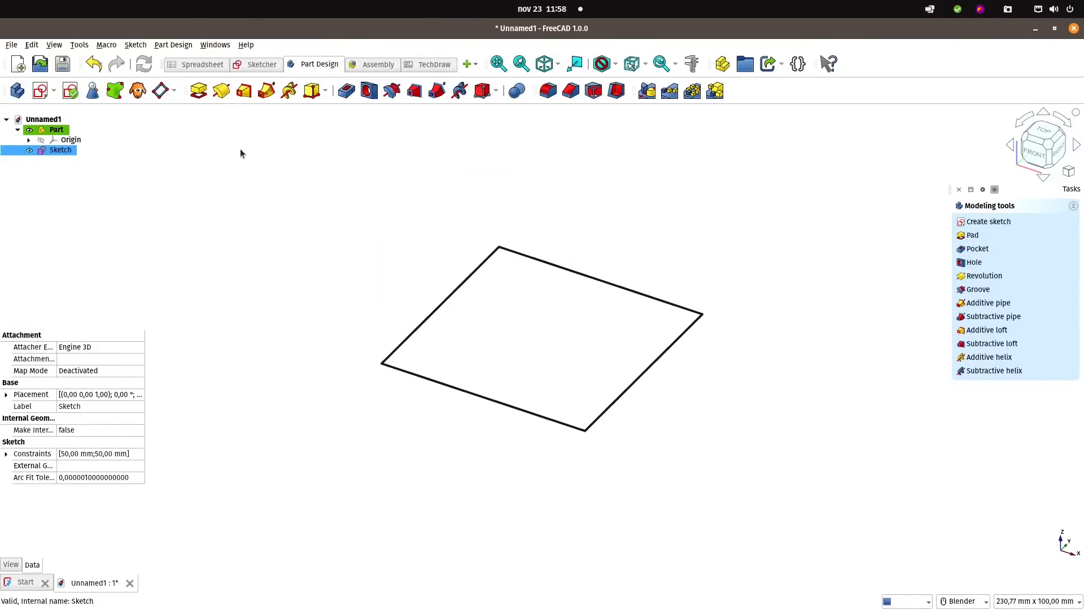
{"action": "mouse_move", "coordinate": [198, 90]}
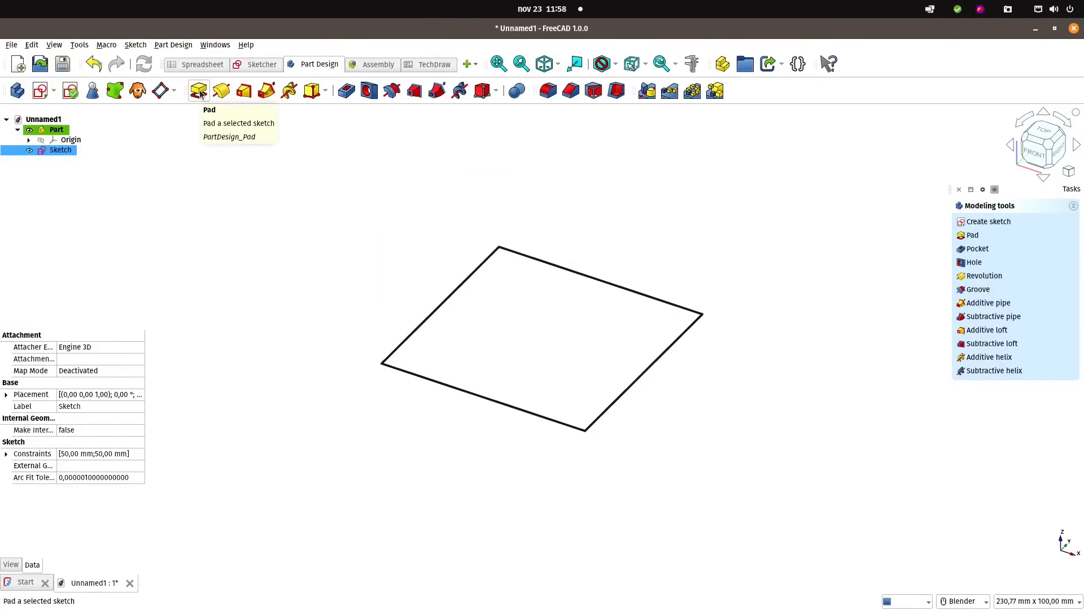
{"action": "left_click", "coordinate": [198, 90]}
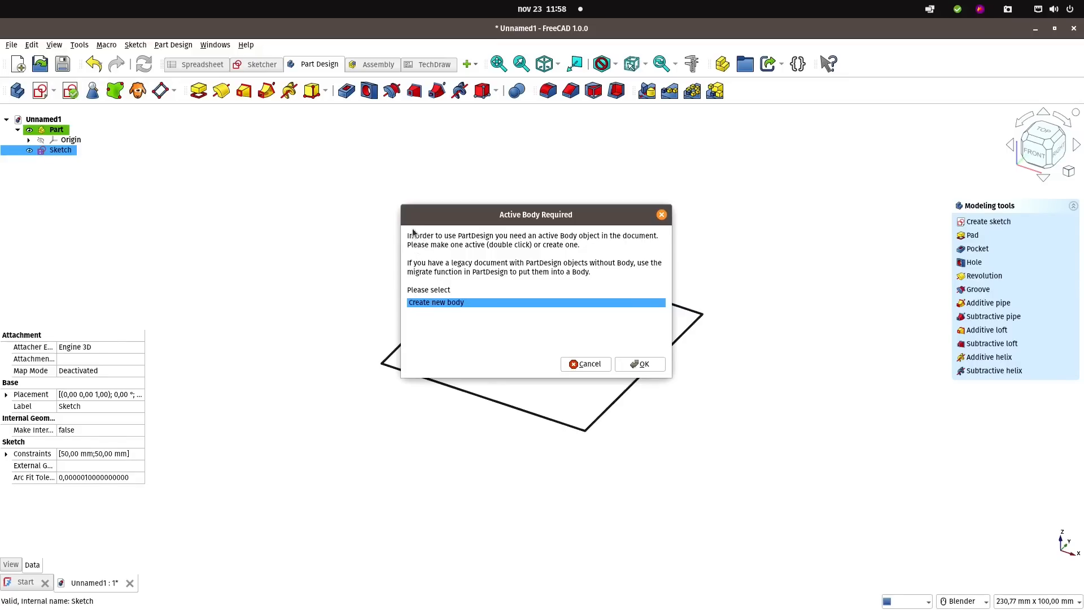
{"action": "mouse_move", "coordinate": [669, 370]}
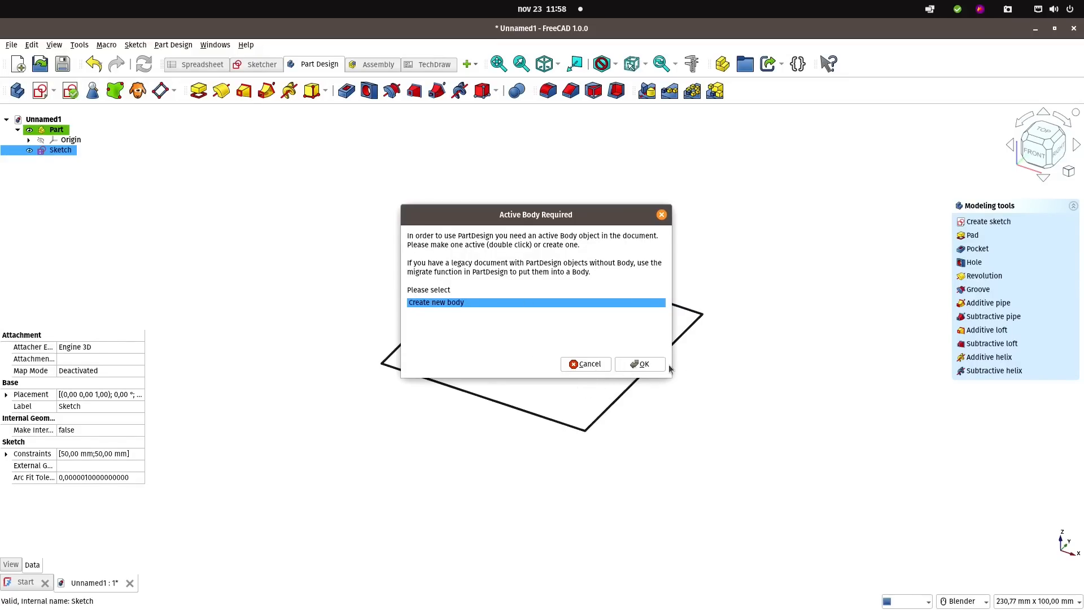
{"action": "left_click", "coordinate": [639, 364]}
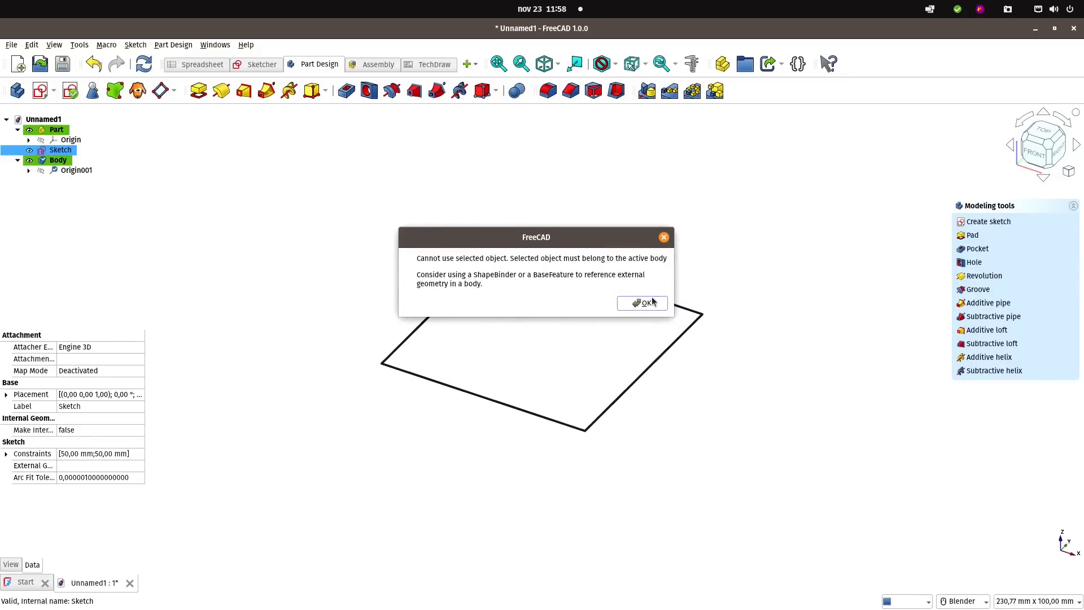
{"action": "left_click", "coordinate": [641, 303]}
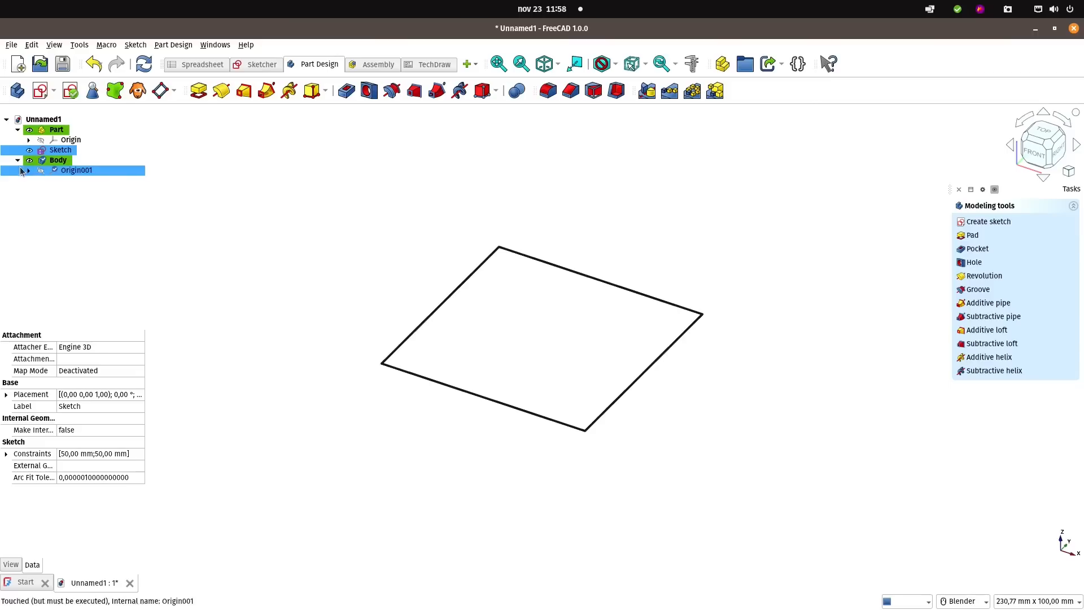
{"action": "left_click", "coordinate": [60, 150]}
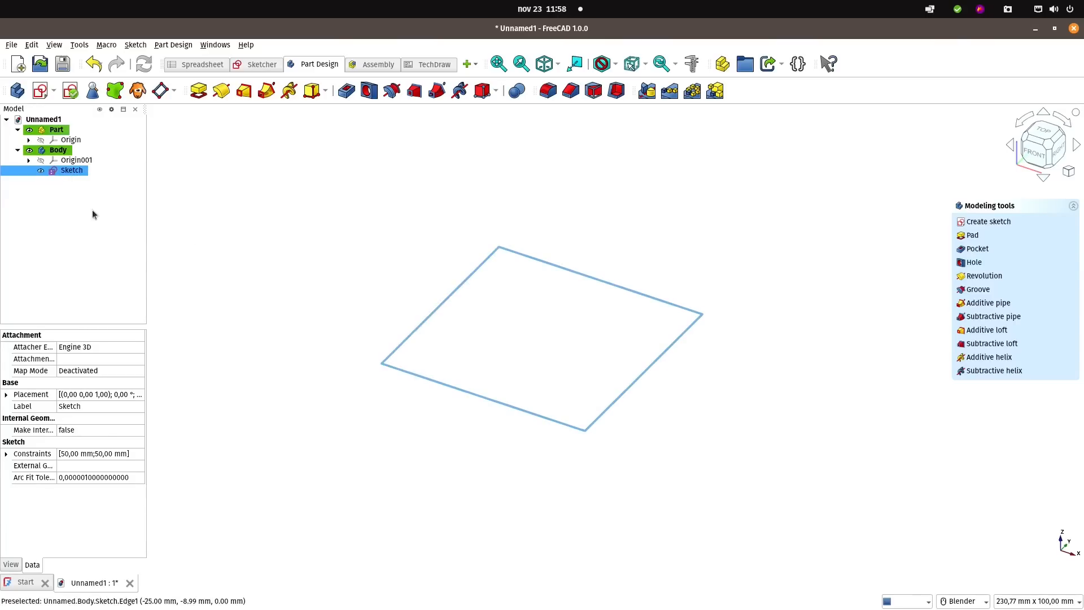
{"action": "left_click", "coordinate": [71, 170]}
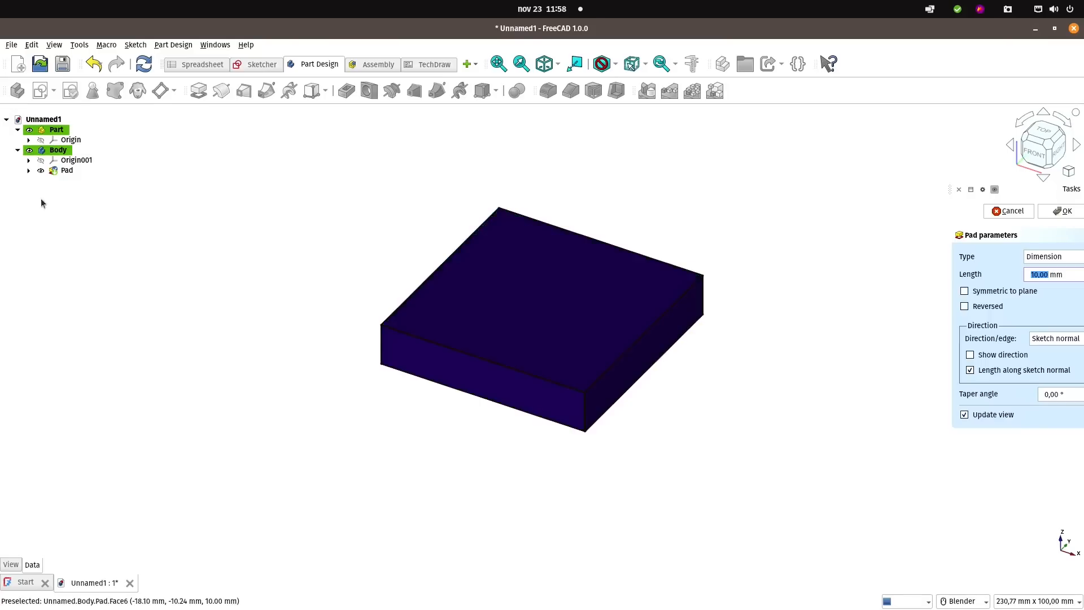
- Browse the Body's context menu and the Tools and View menus
{"action": "right_click", "coordinate": [58, 150]}
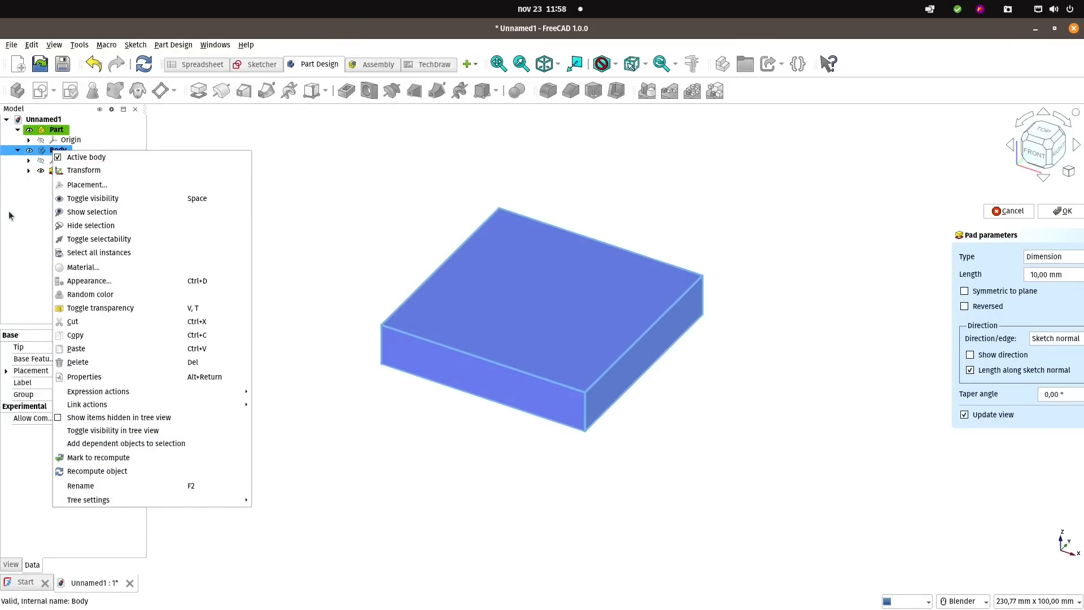
{"action": "left_click", "coordinate": [79, 44]}
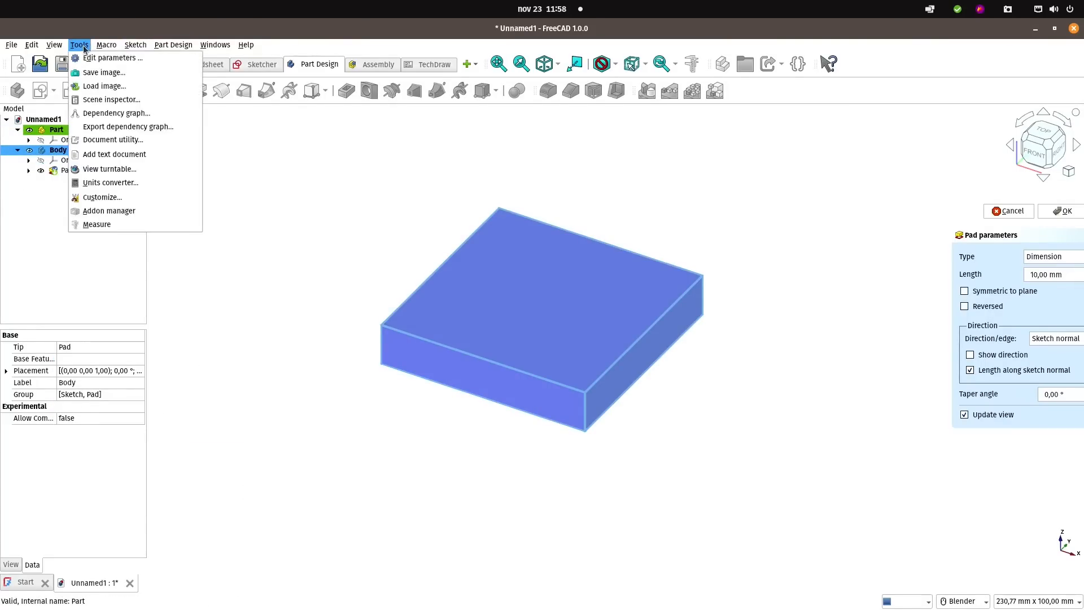
{"action": "left_click", "coordinate": [54, 44]}
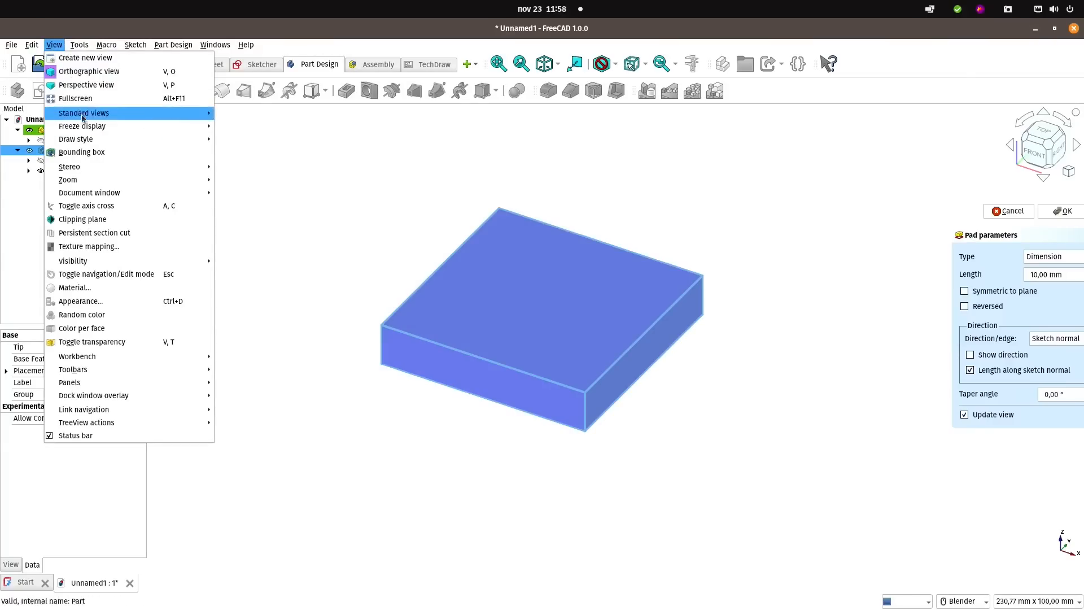
{"action": "mouse_move", "coordinate": [3, 201]}
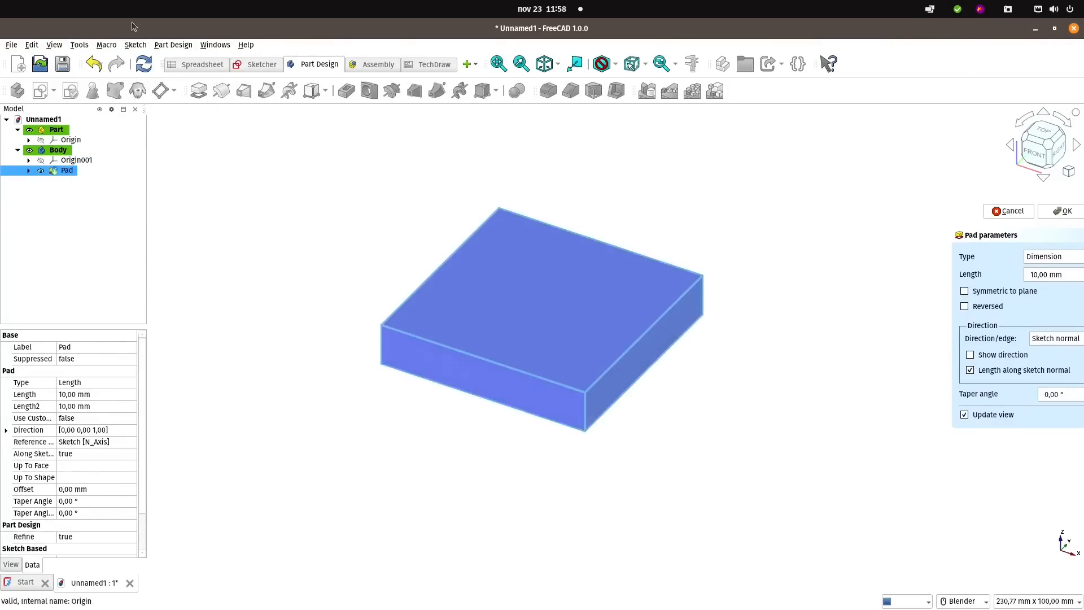
{"action": "left_click", "coordinate": [54, 44]}
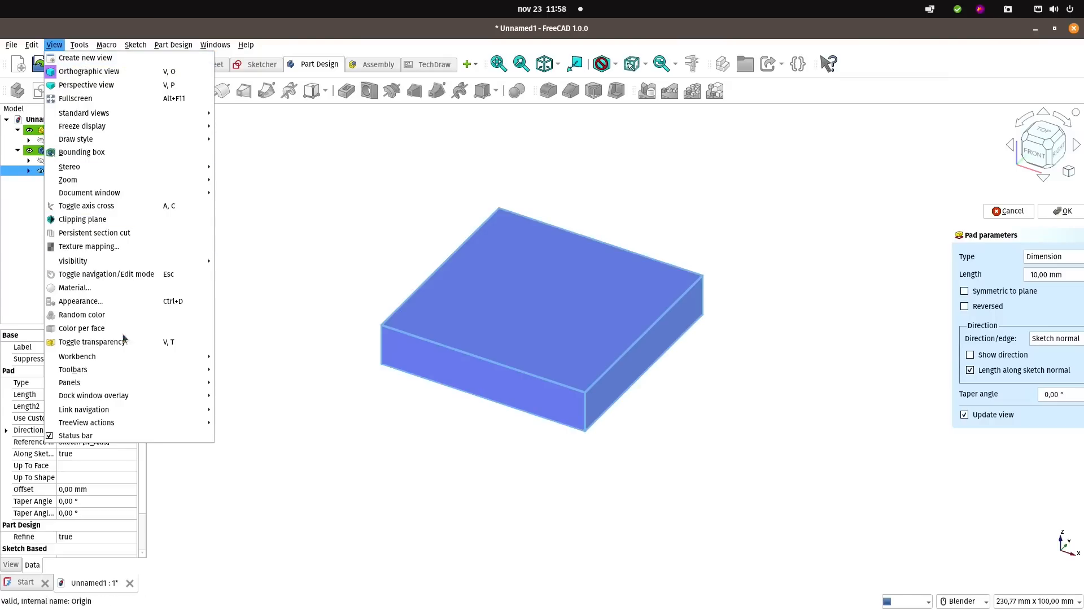
- Finish the 10 mm pad and switch to the Top standard view
{"action": "left_click", "coordinate": [66, 170]}
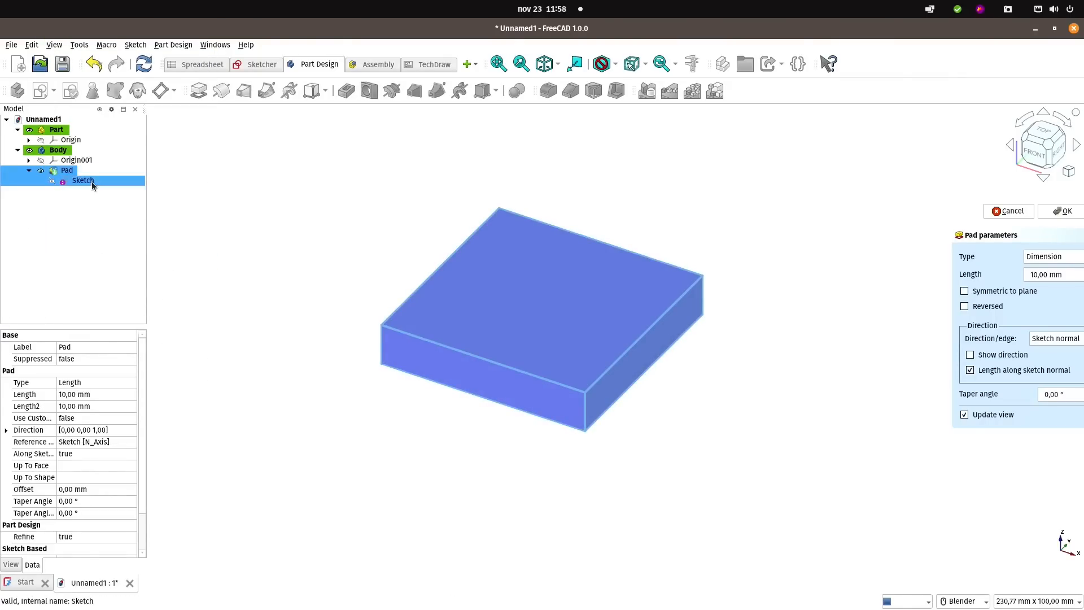
{"action": "left_click", "coordinate": [59, 150]}
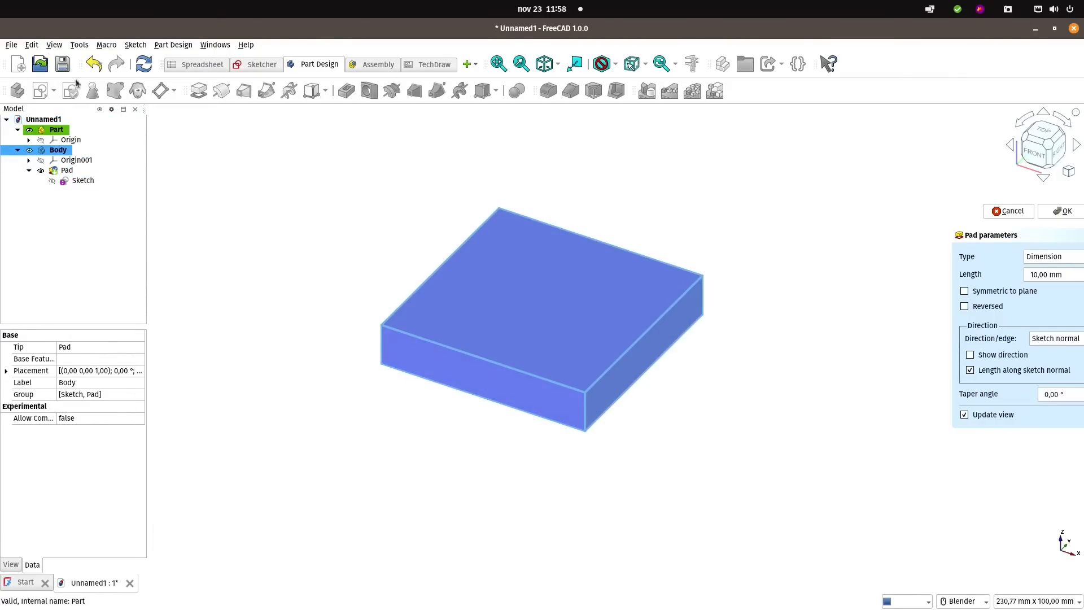
{"action": "left_click", "coordinate": [31, 44]}
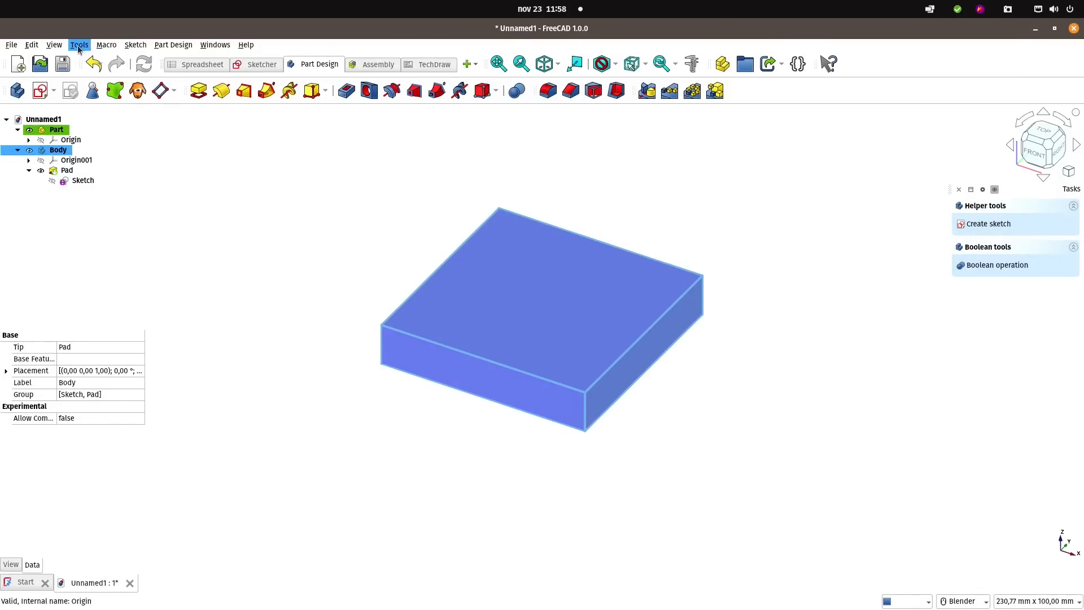
{"action": "left_click", "coordinate": [53, 44]}
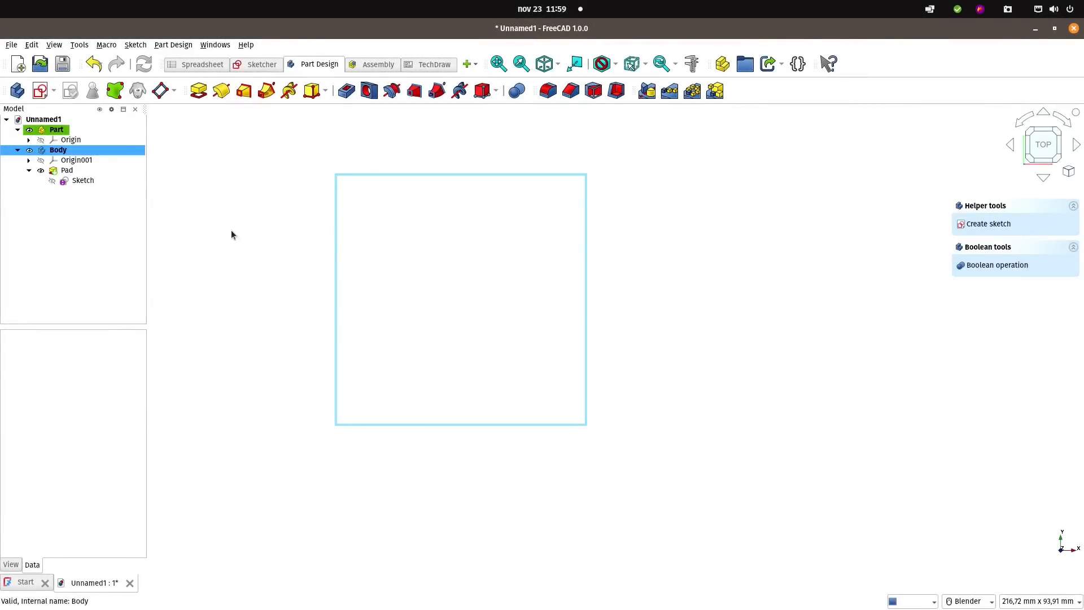
- Sketch a 25 mm by 25 mm rectangle on the pad's top face, from top edge to centre
{"action": "left_click", "coordinate": [459, 411]}
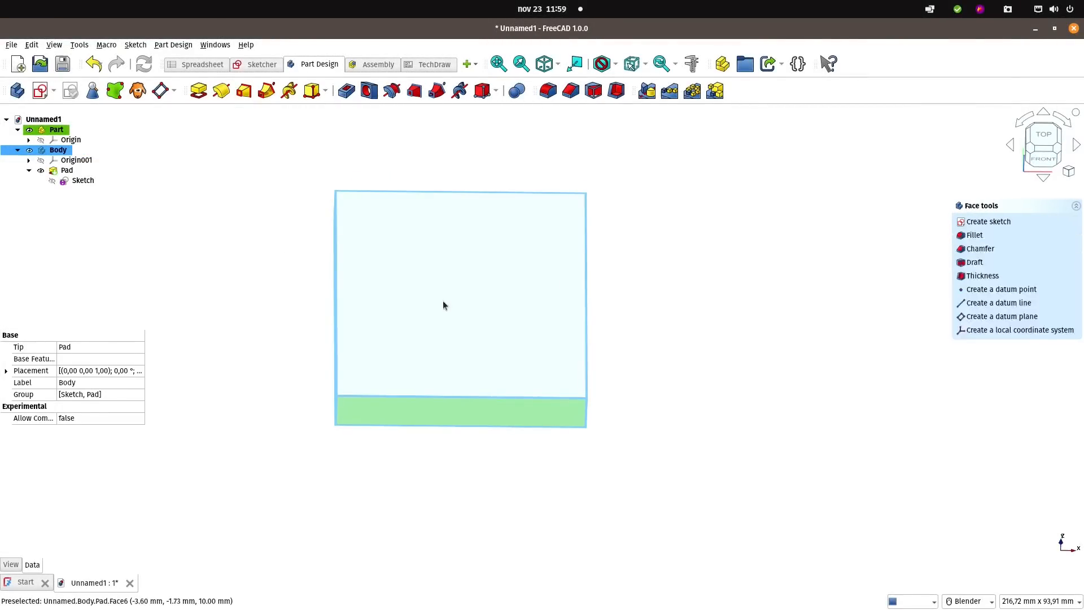
{"action": "left_click", "coordinate": [67, 170]}
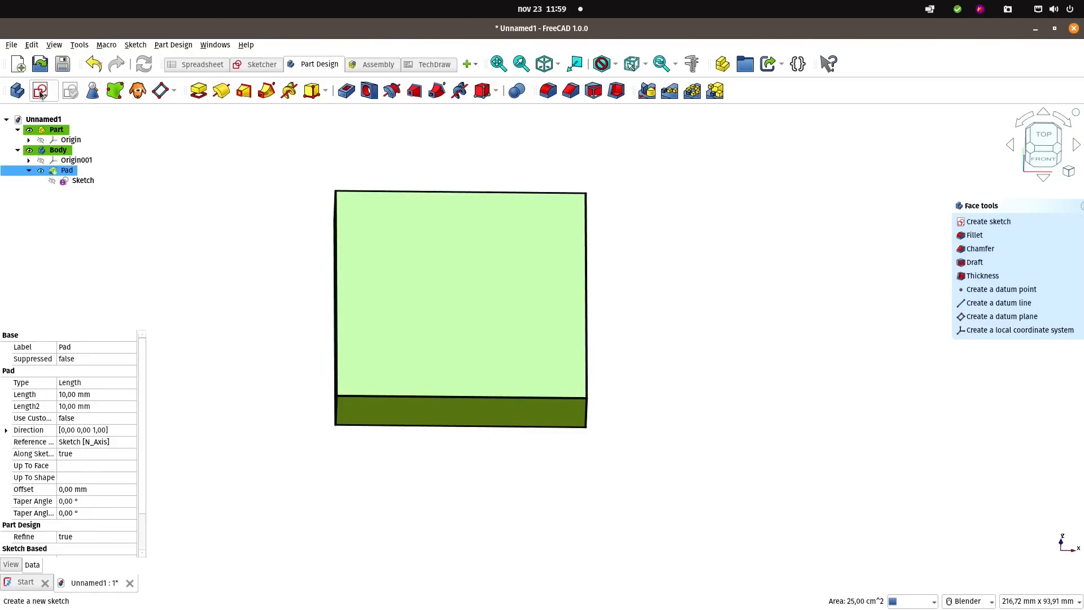
{"action": "mouse_move", "coordinate": [41, 90]}
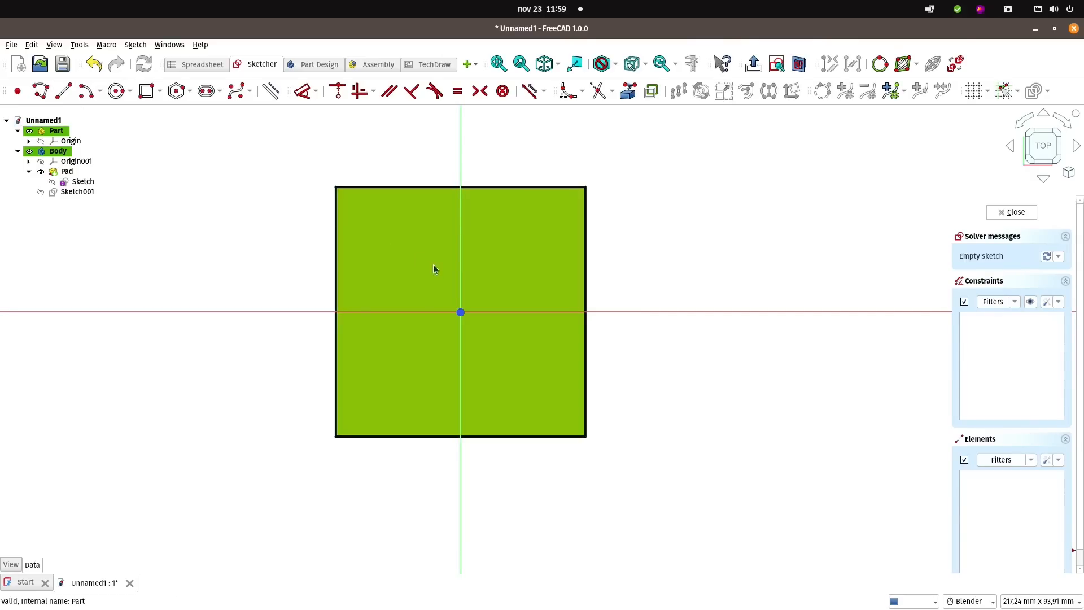
{"action": "mouse_move", "coordinate": [674, 240]}
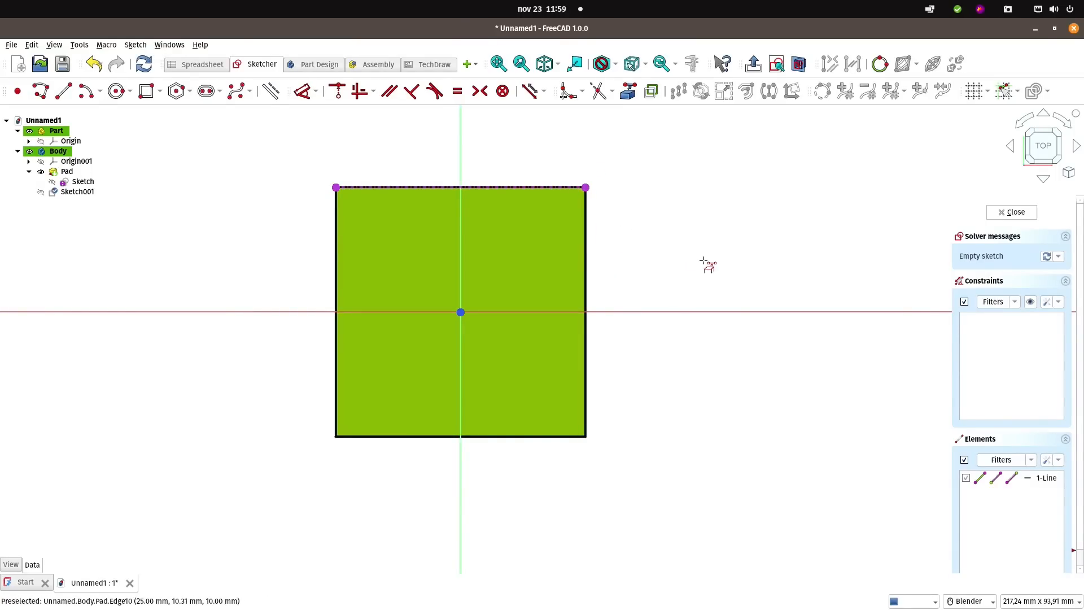
{"action": "mouse_move", "coordinate": [375, 118]}
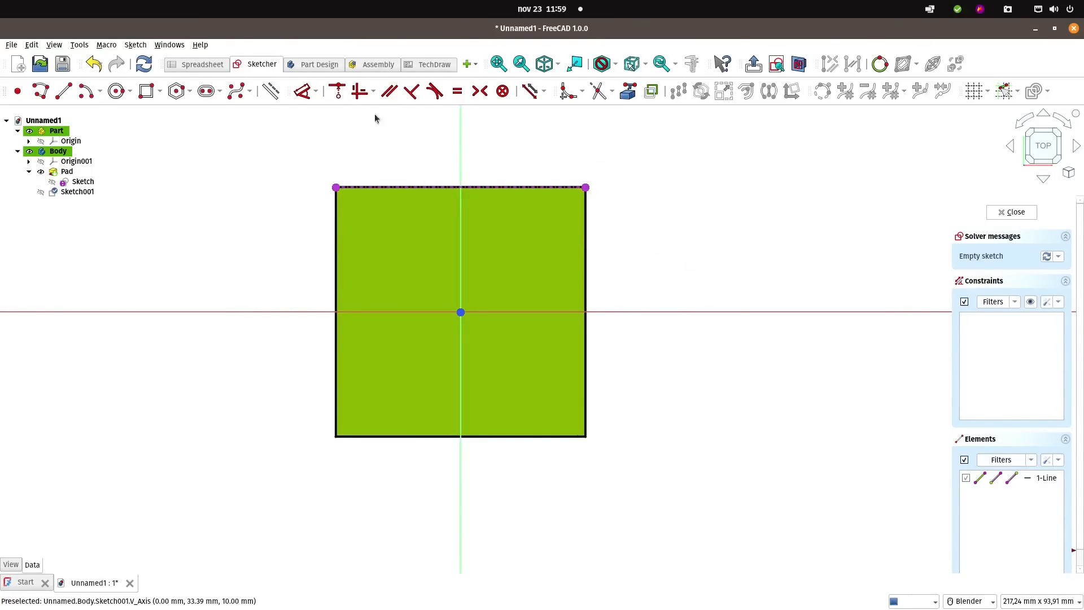
{"action": "mouse_move", "coordinate": [183, 105]}
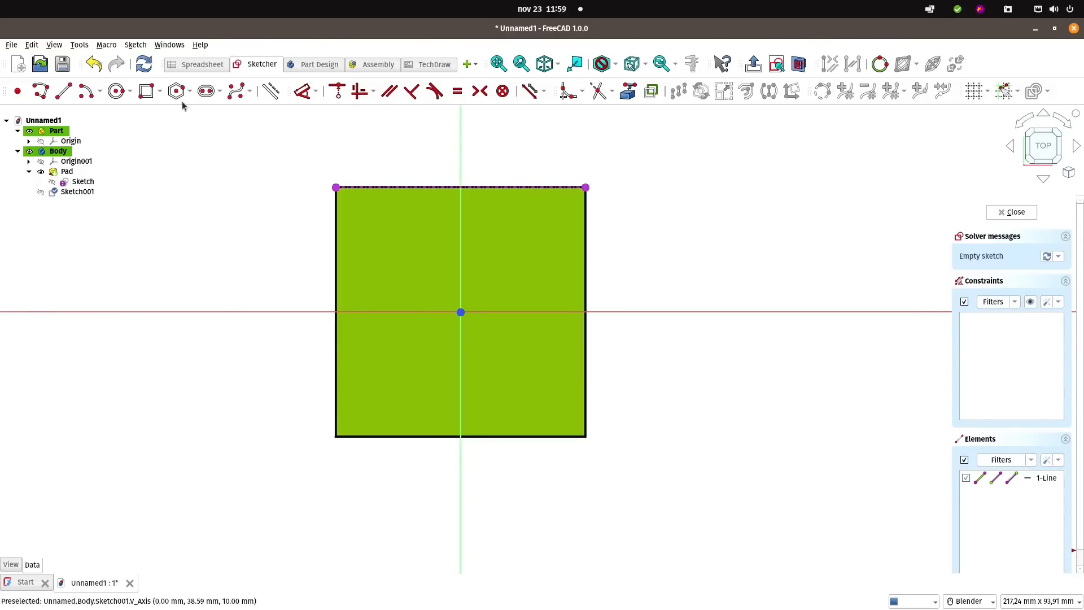
{"action": "left_click", "coordinate": [146, 90]}
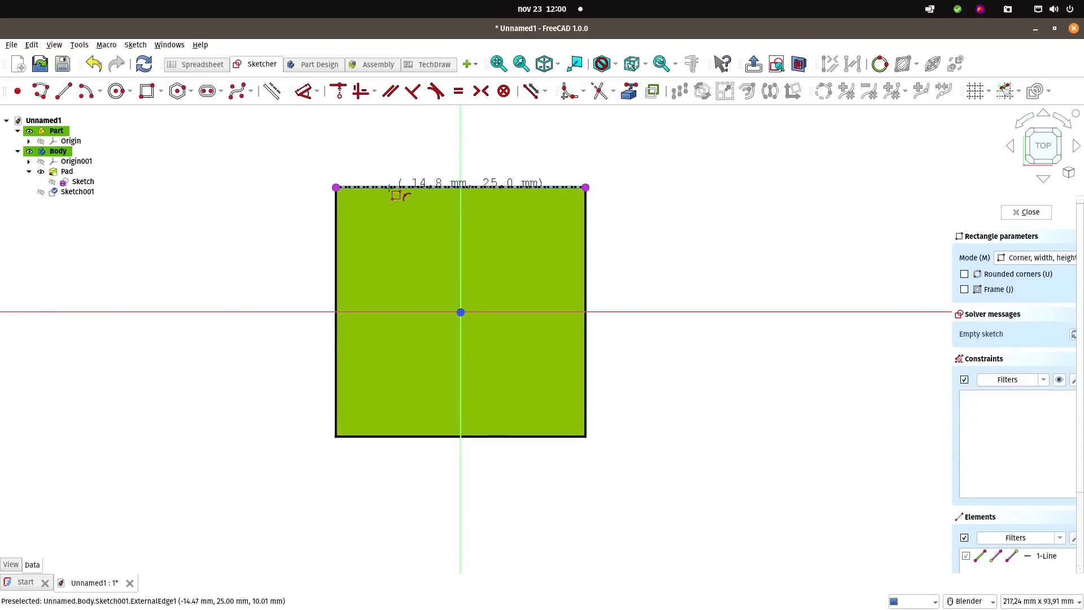
{"action": "left_click_drag", "start_coordinate": [335, 188], "coordinate": [517, 309]}
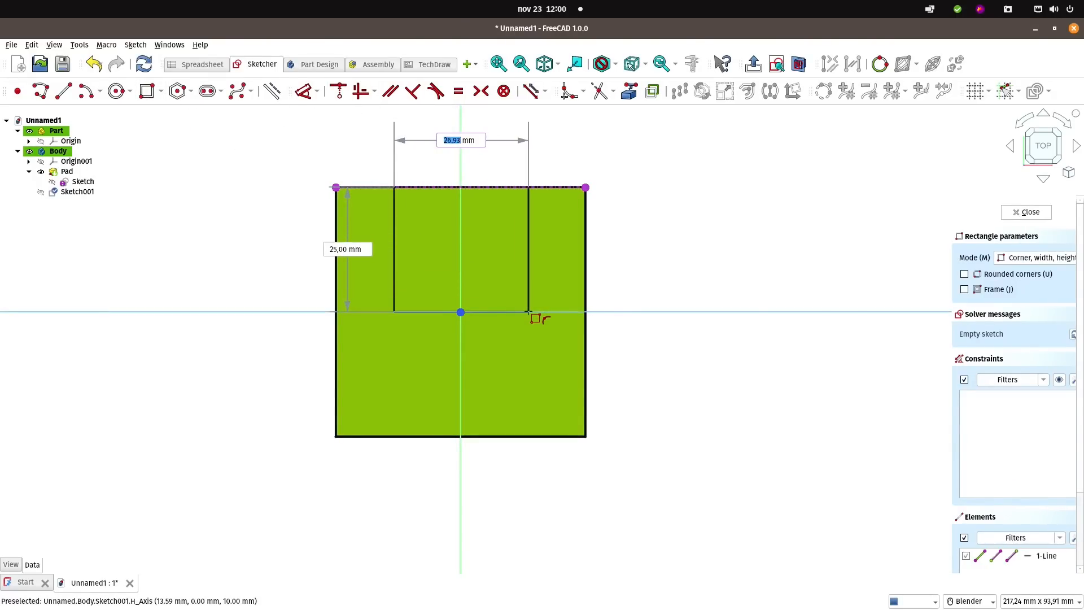
{"action": "type", "text": "25"}
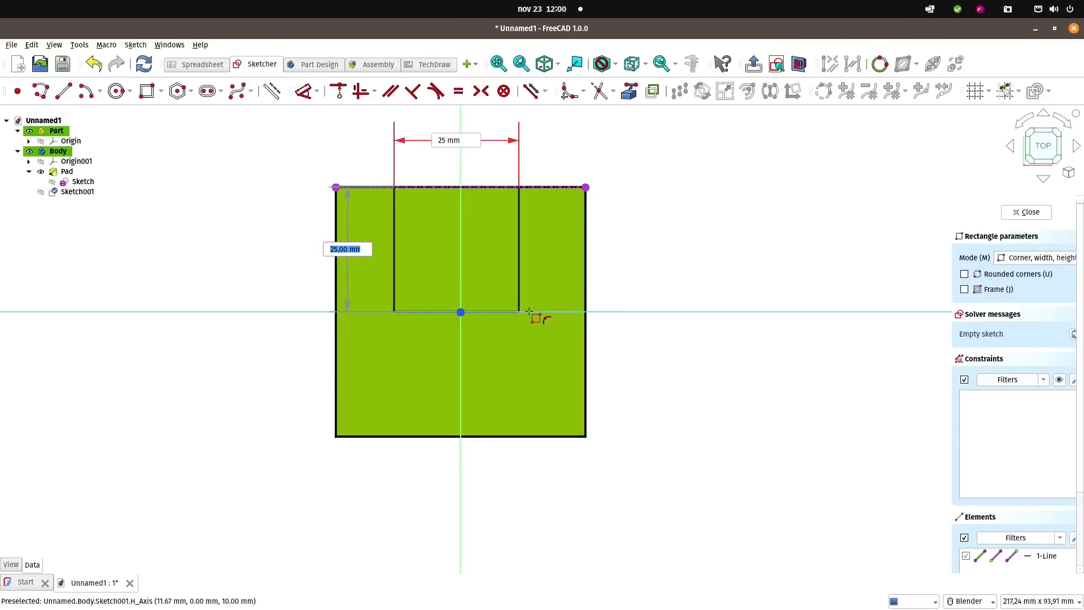
{"action": "mouse_move", "coordinate": [636, 311]}
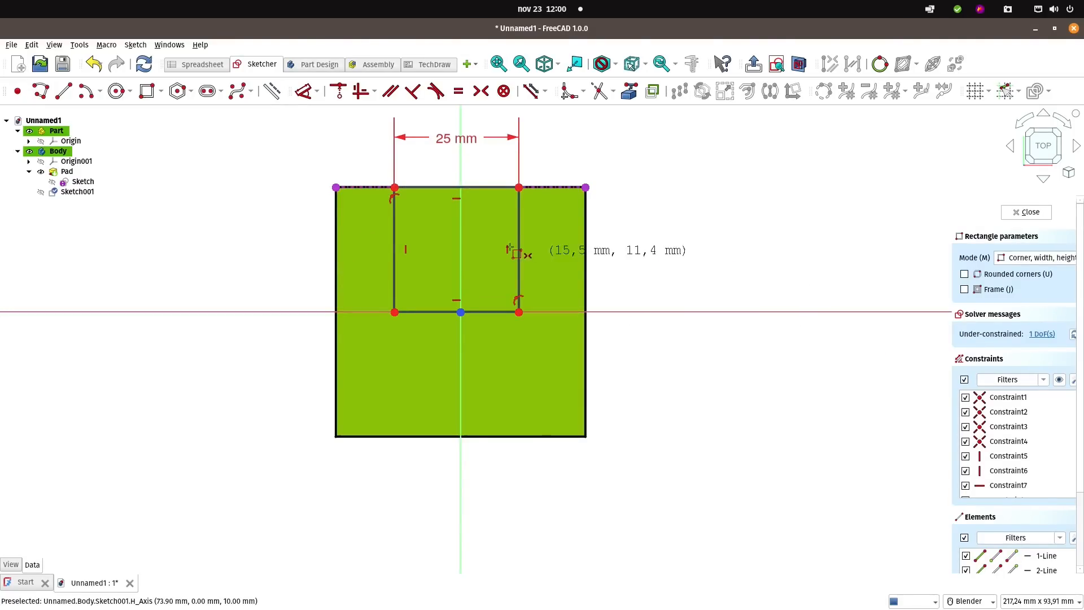
{"action": "mouse_move", "coordinate": [442, 197]}
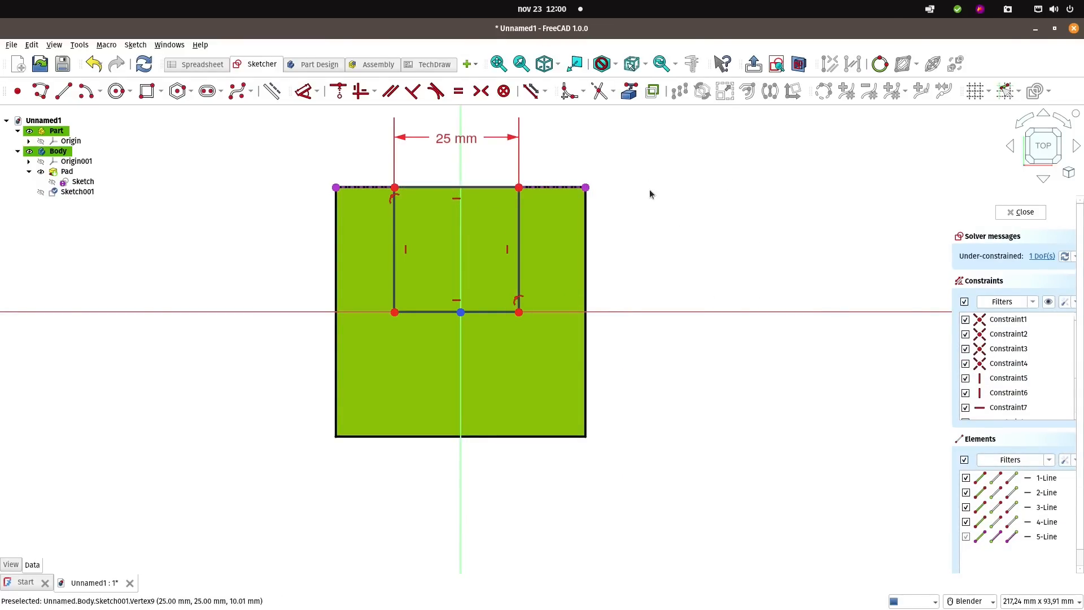
{"action": "mouse_move", "coordinate": [437, 189]}
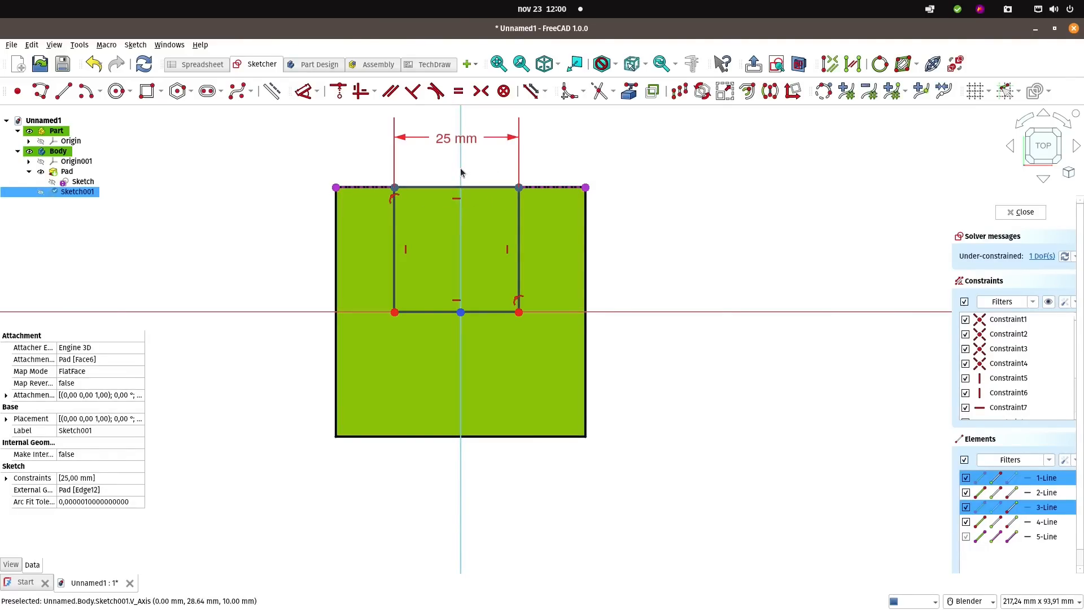
{"action": "mouse_move", "coordinate": [461, 172]}
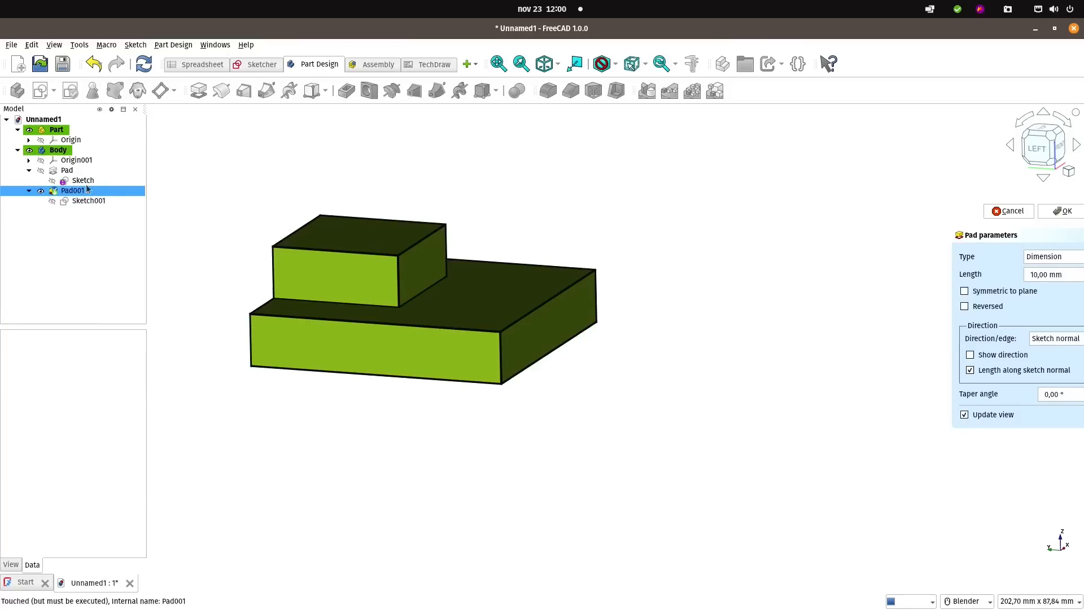
- Reopen the base 50 mm square sketch, add a circle for the hole, and close it
{"action": "left_click", "coordinate": [83, 181]}
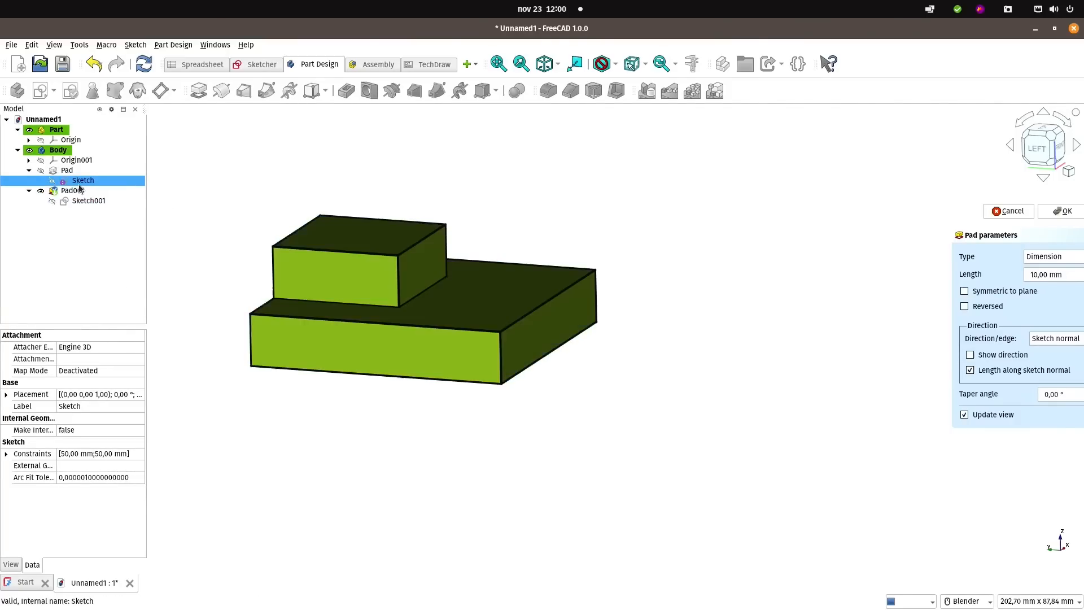
{"action": "double_click", "coordinate": [82, 180]}
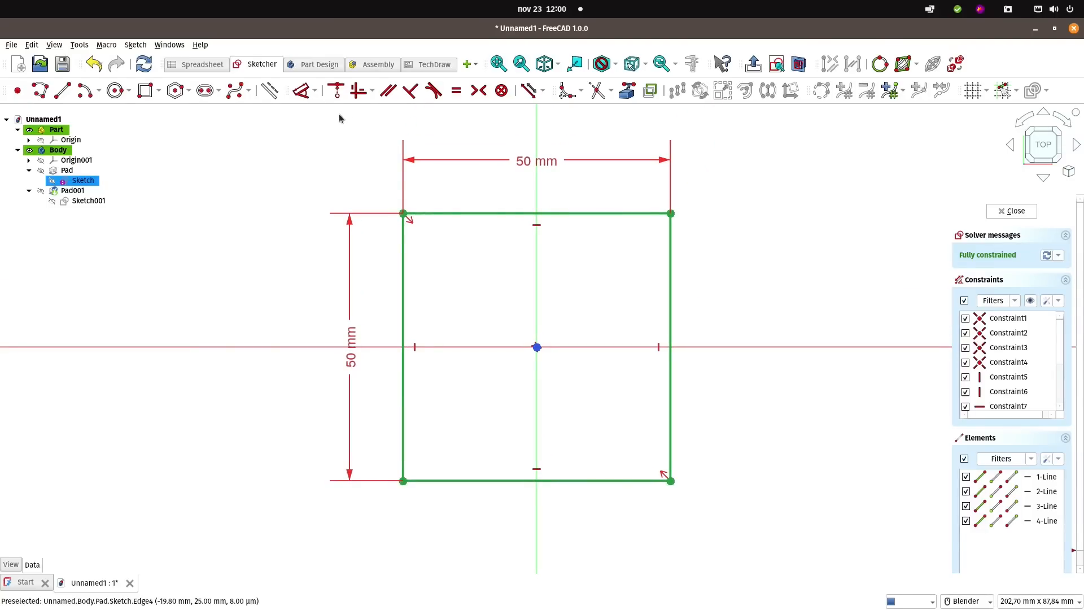
{"action": "mouse_move", "coordinate": [118, 90]}
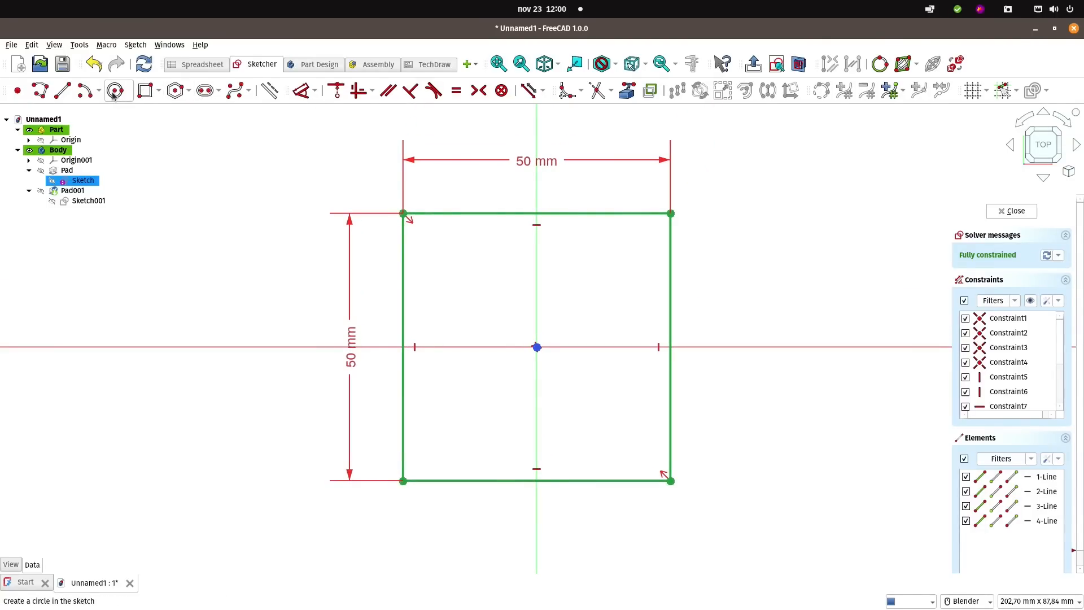
{"action": "left_click", "coordinate": [114, 90]}
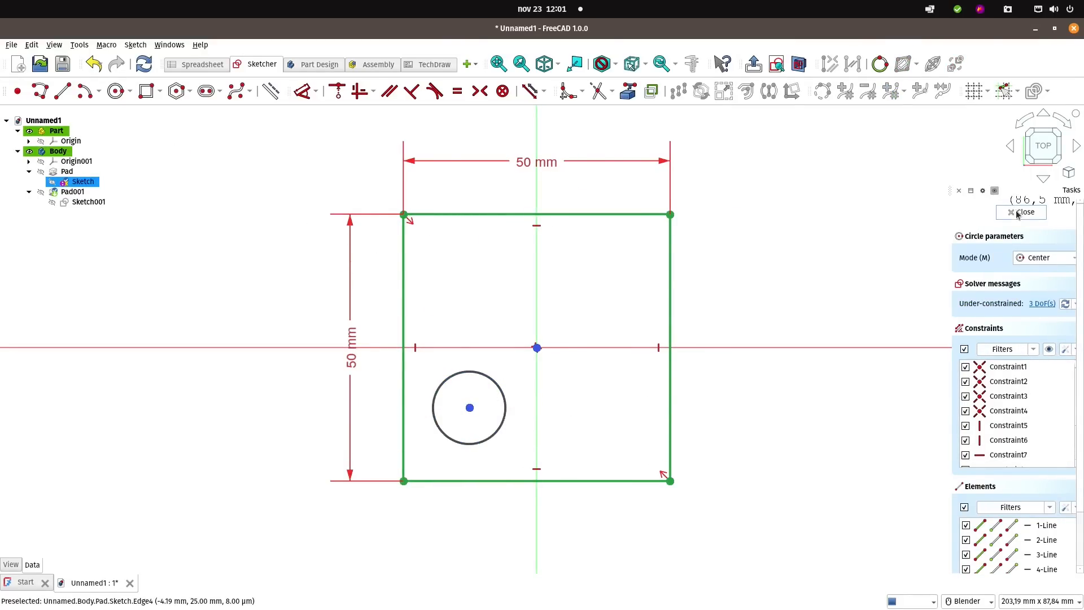
{"action": "left_click", "coordinate": [1024, 212]}
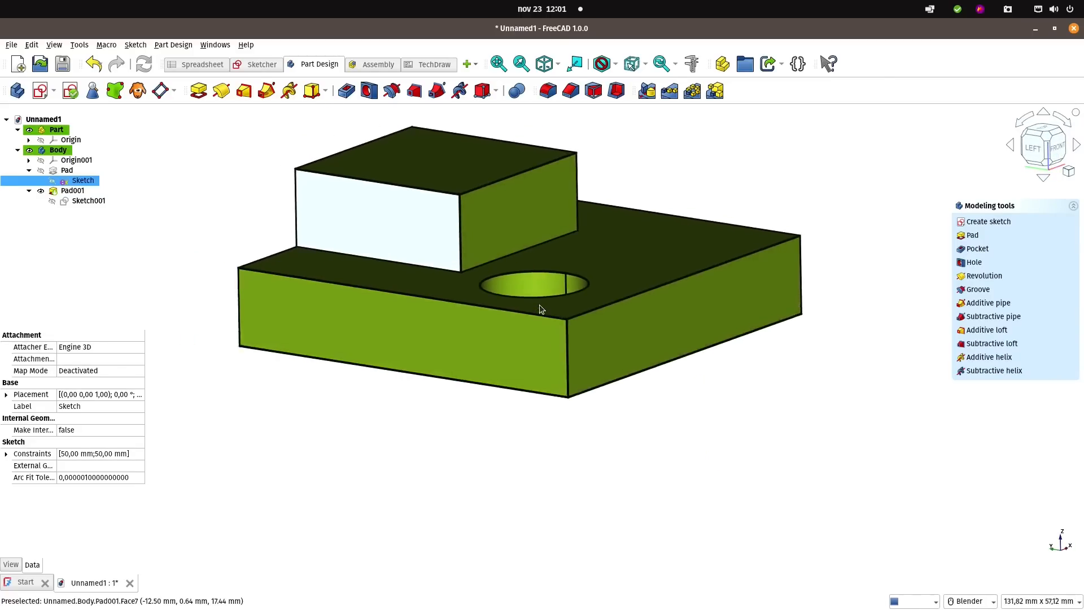
{"action": "left_click_drag", "start_coordinate": [539, 307], "coordinate": [560, 305]}
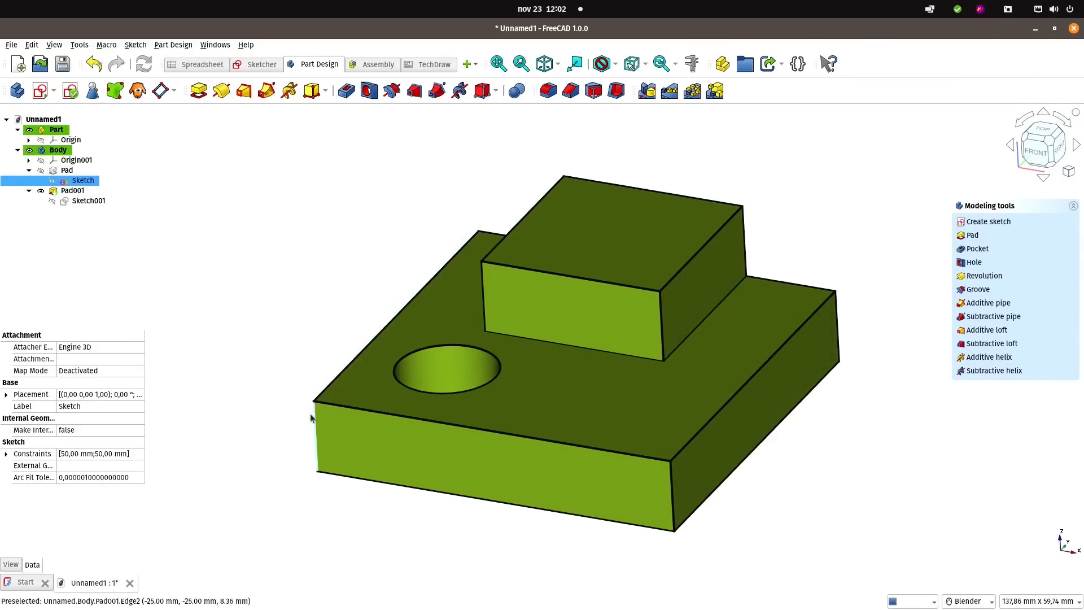
{"action": "mouse_move", "coordinate": [389, 192]}
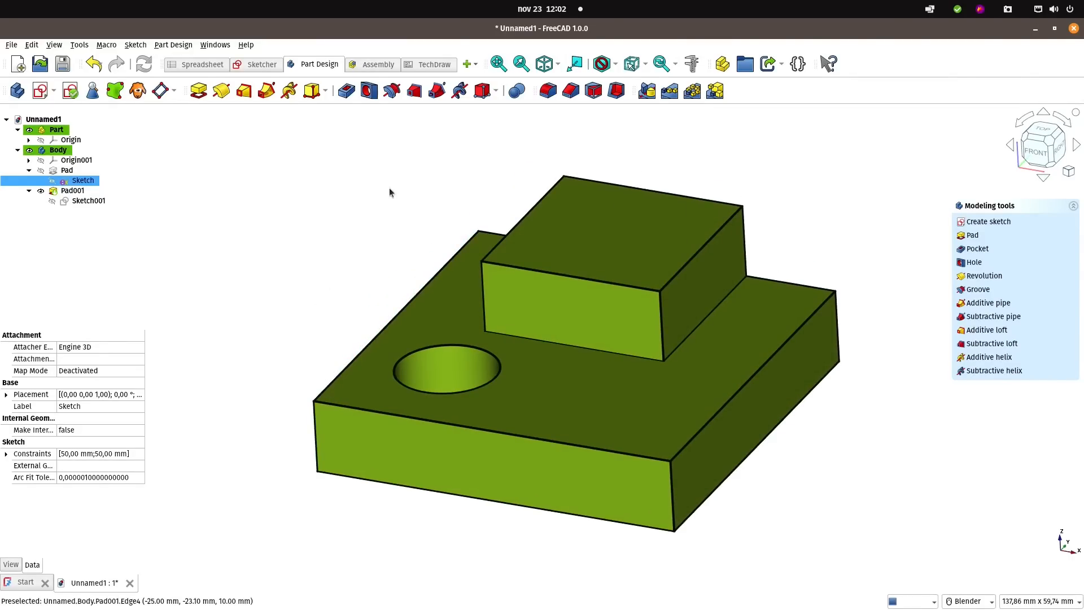